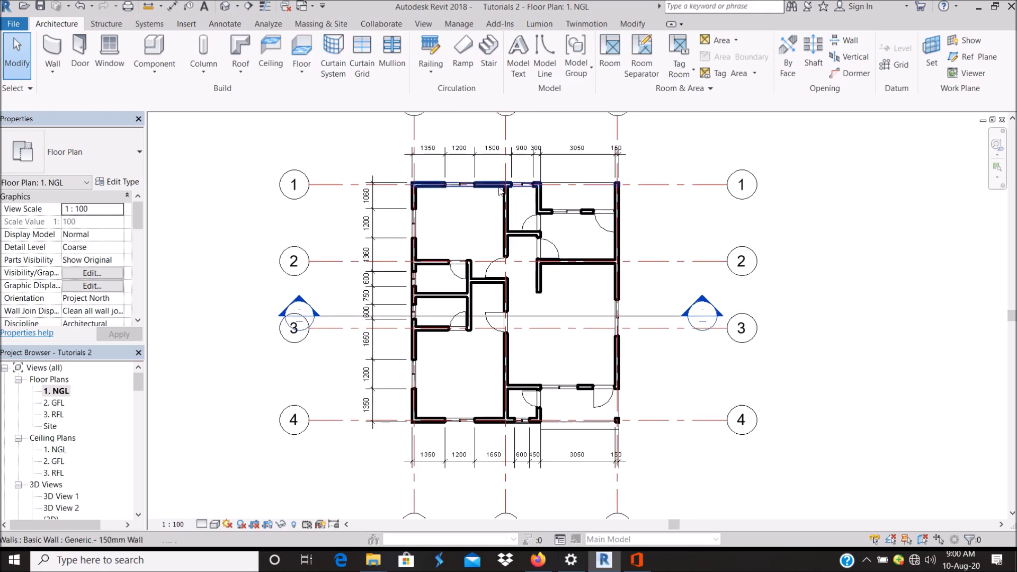
Load M_Room Tag 2.rfa from the Annots folder via Loaded Tags And Symbols.
click(569, 234)
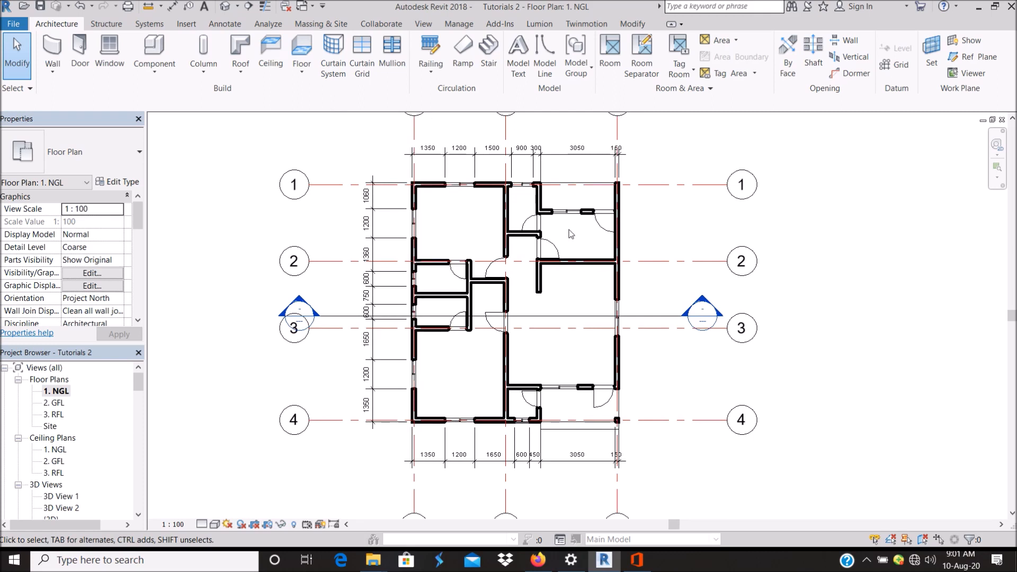
mouse_move(454, 253)
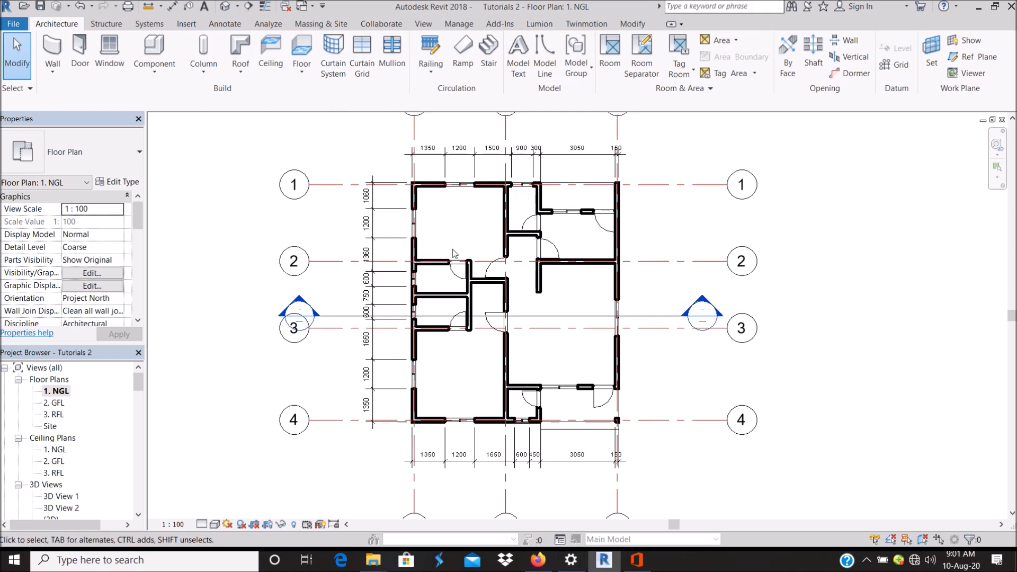
mouse_move(474, 231)
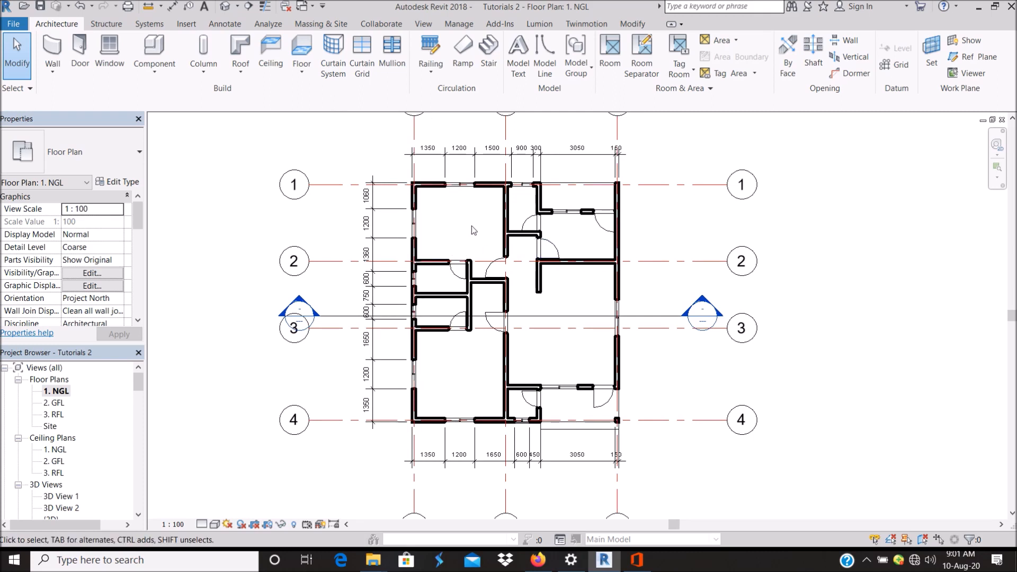
mouse_move(609, 300)
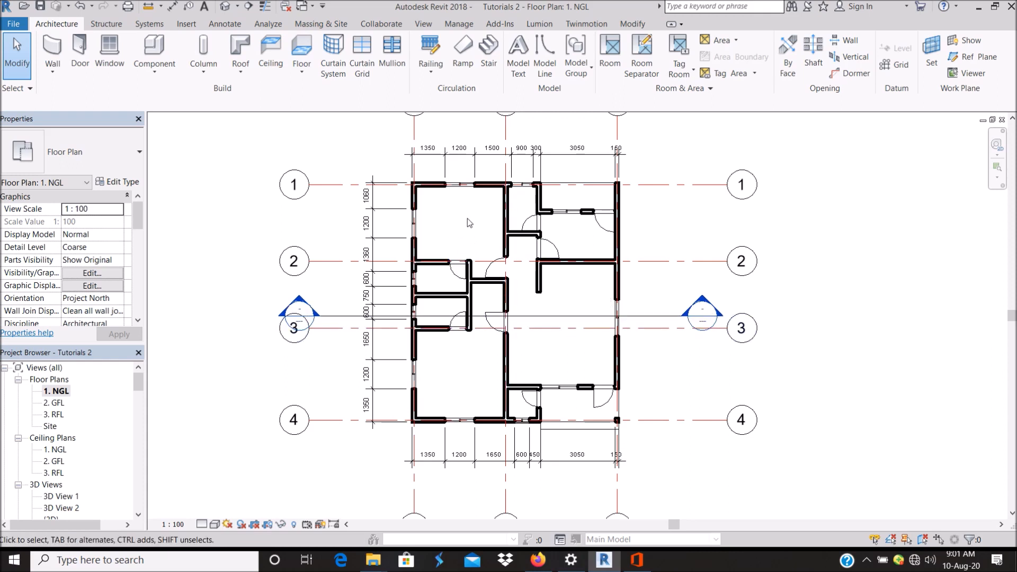
mouse_move(556, 362)
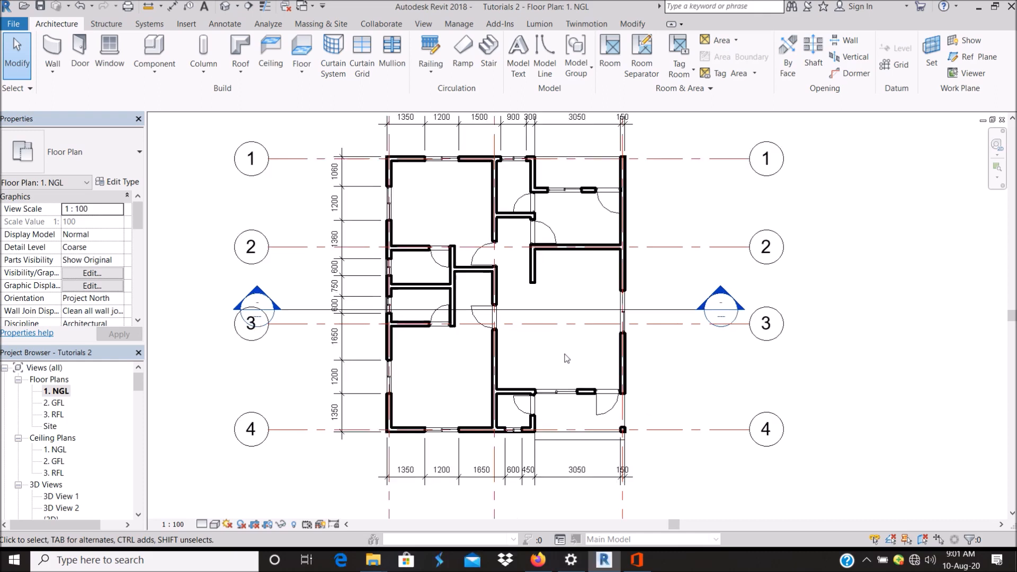
mouse_move(454, 212)
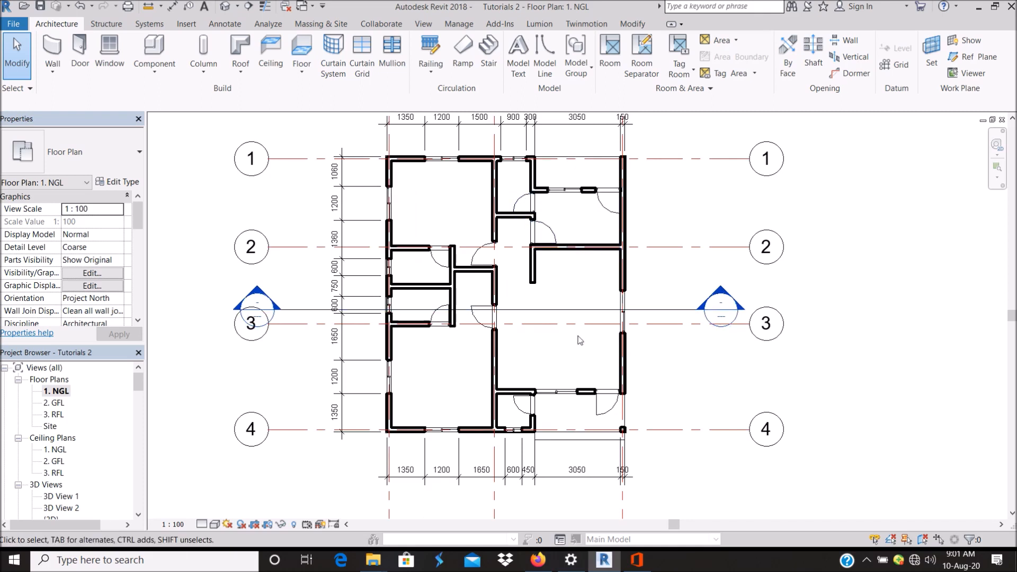
click(334, 260)
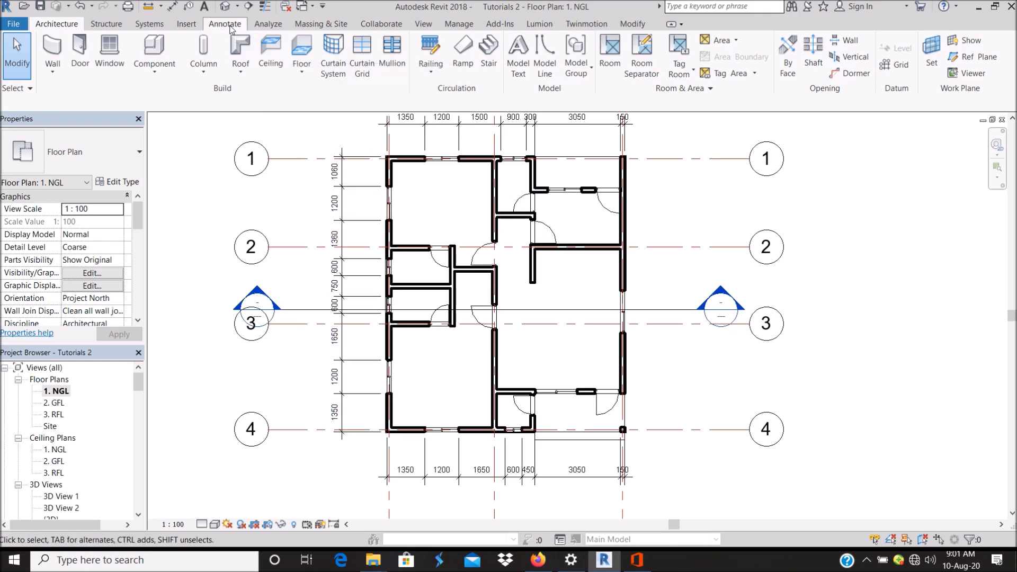
click(225, 23)
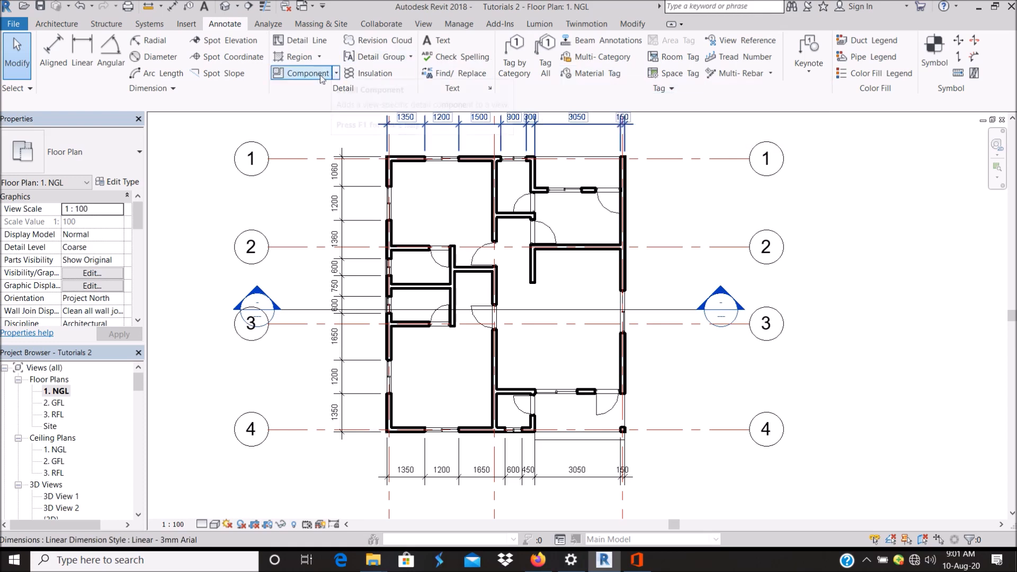
mouse_move(676, 99)
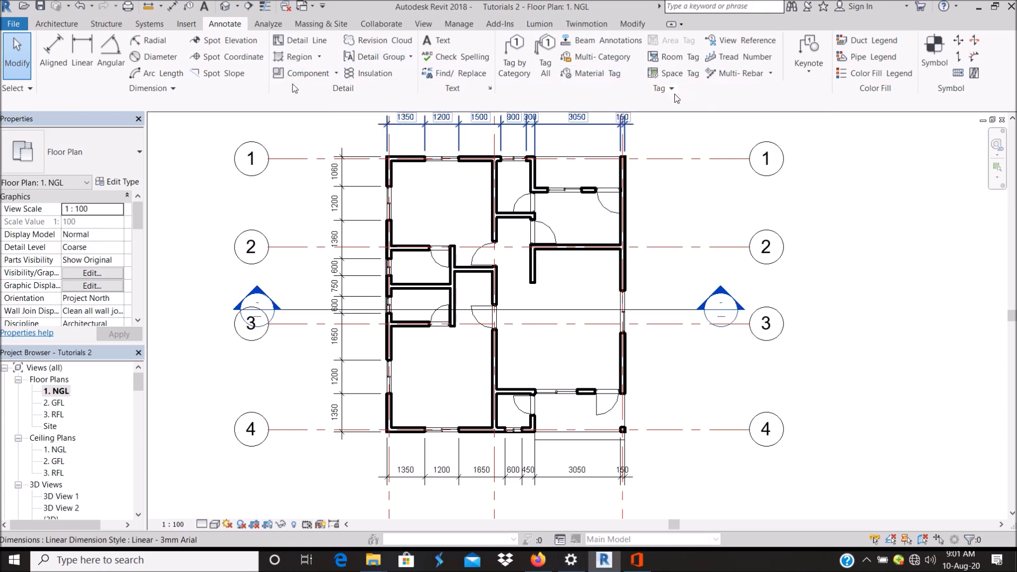
click(671, 87)
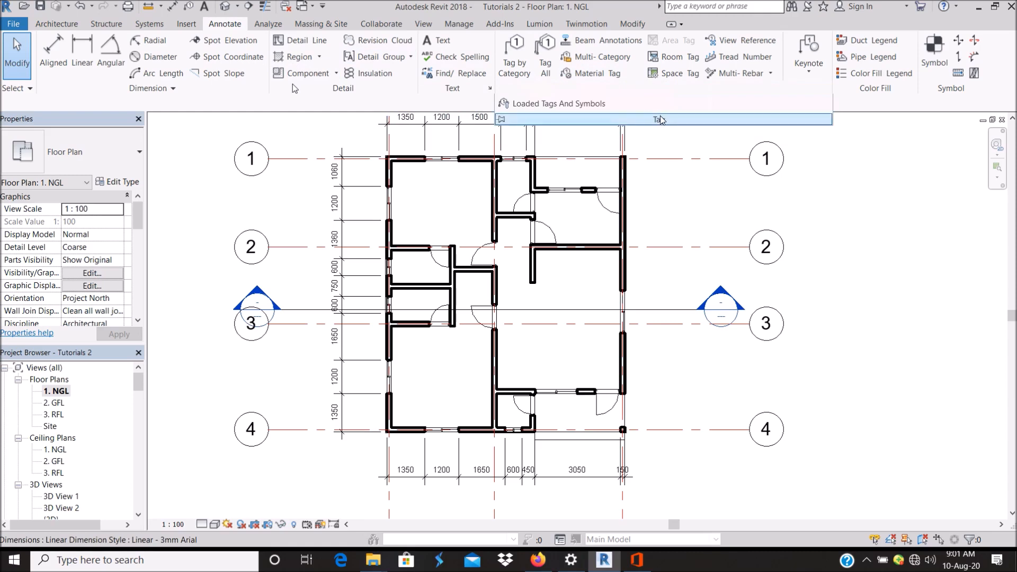
click(558, 103)
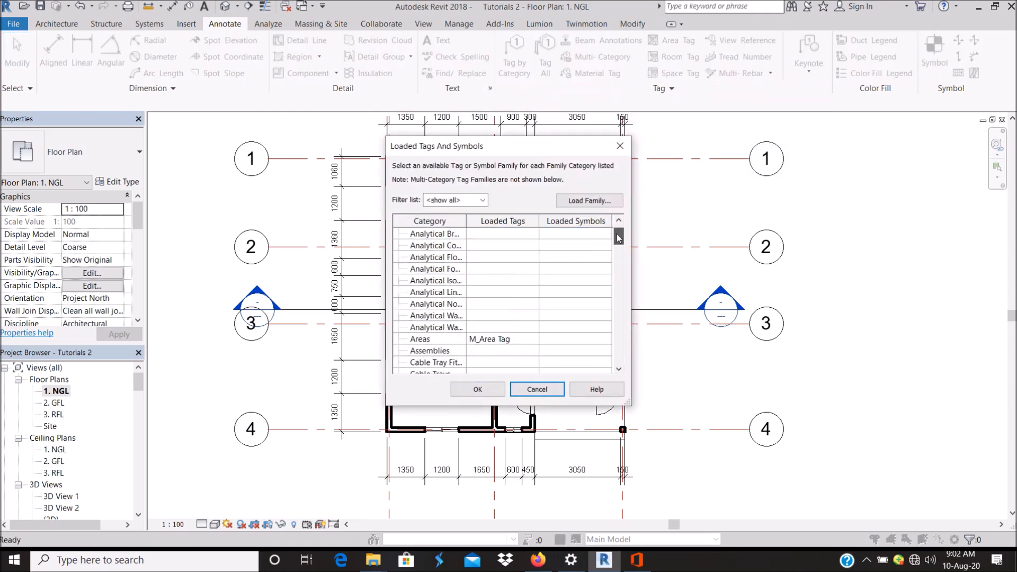
scroll(down, 3)
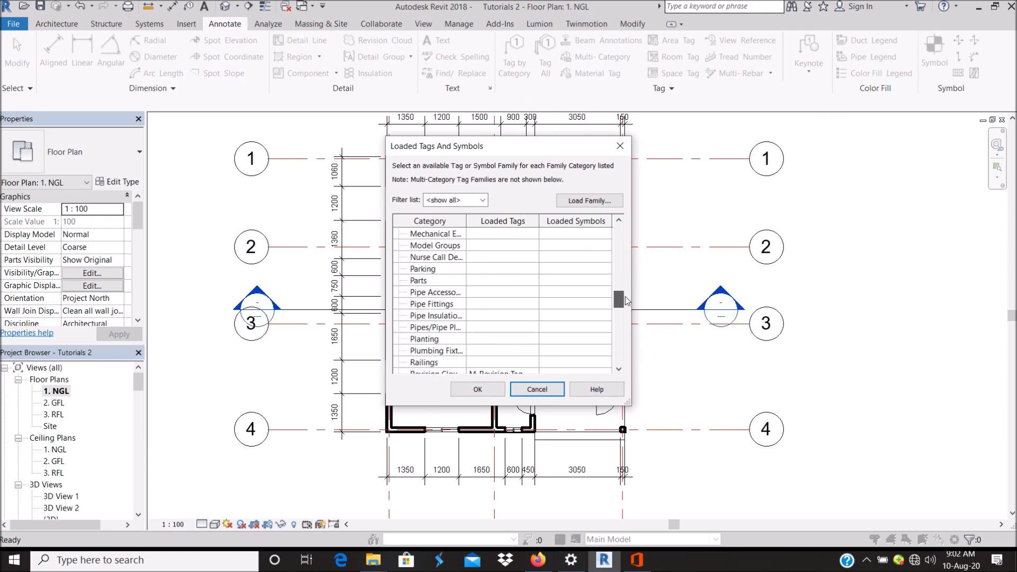
scroll(down, 3)
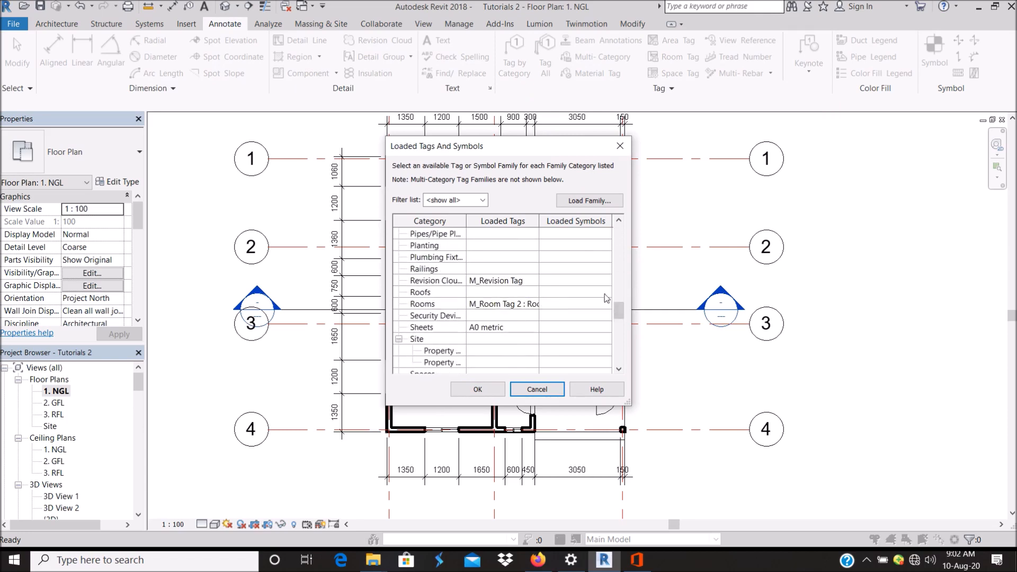
mouse_move(549, 228)
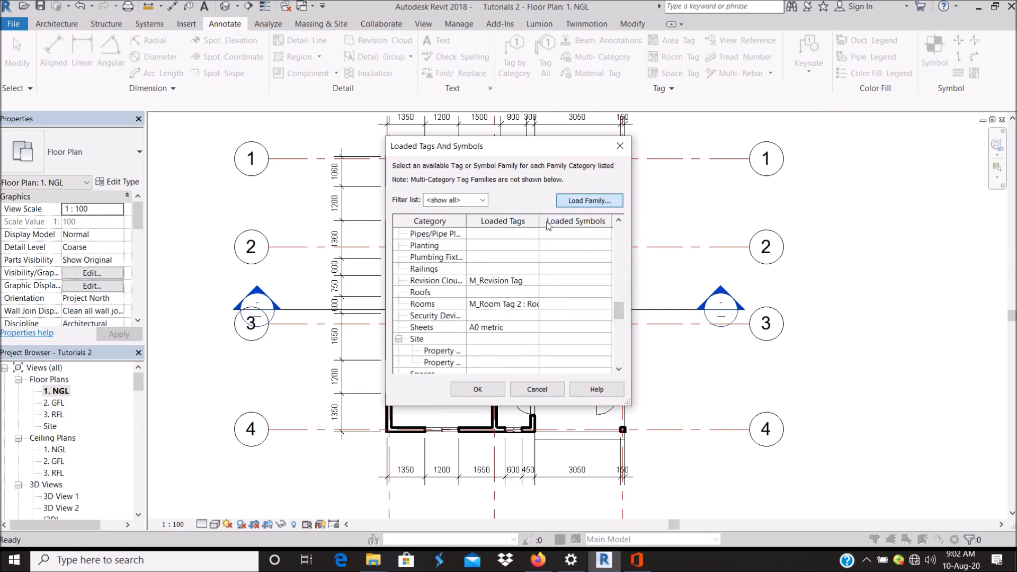
click(589, 200)
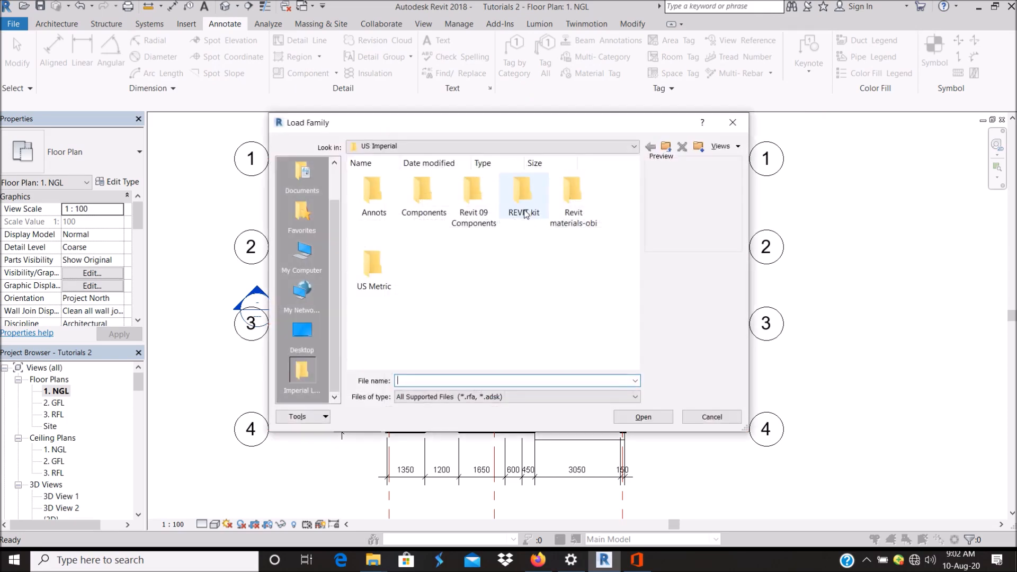
double_click(373, 191)
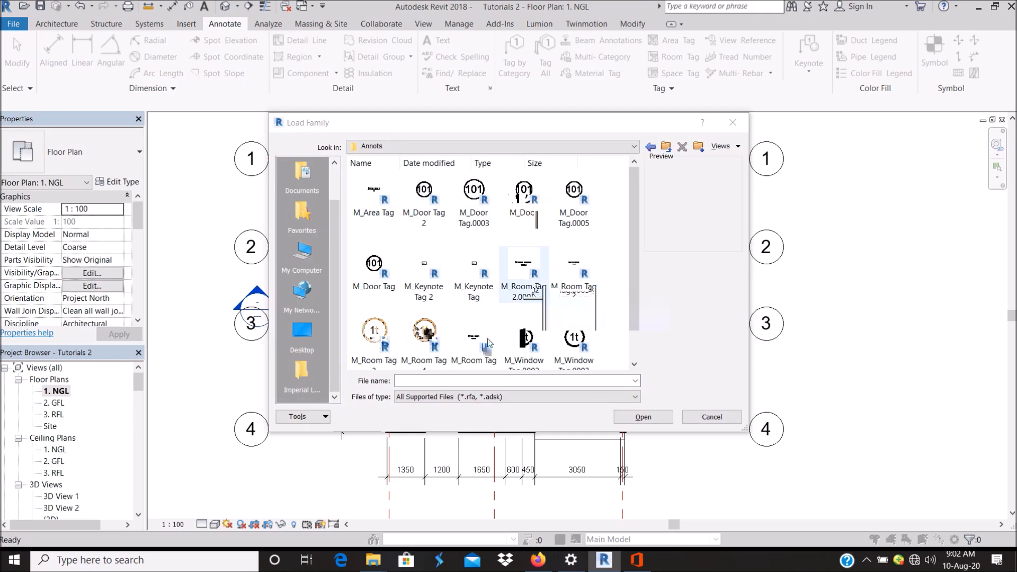
click(524, 266)
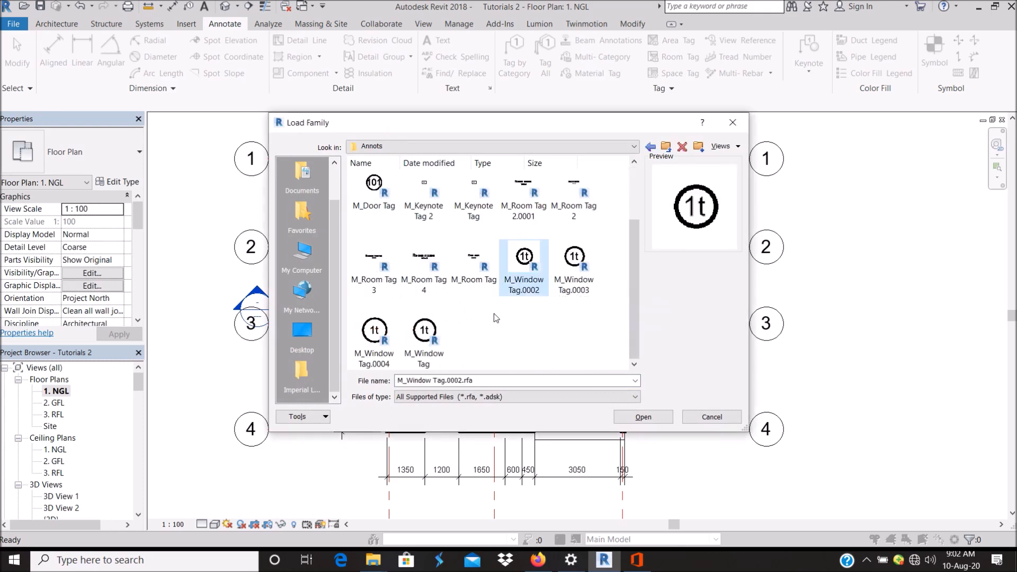
mouse_move(493, 317)
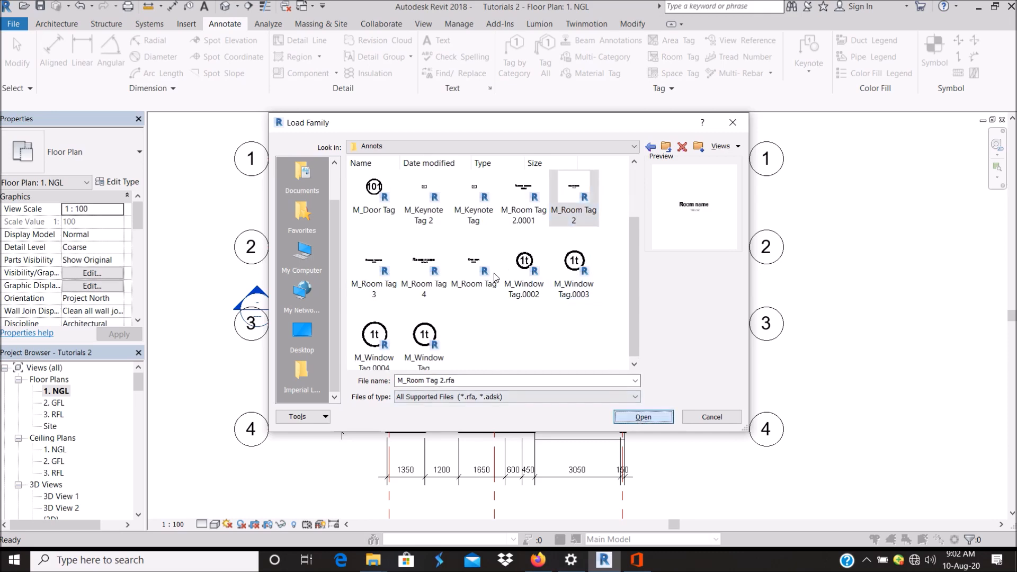
click(642, 416)
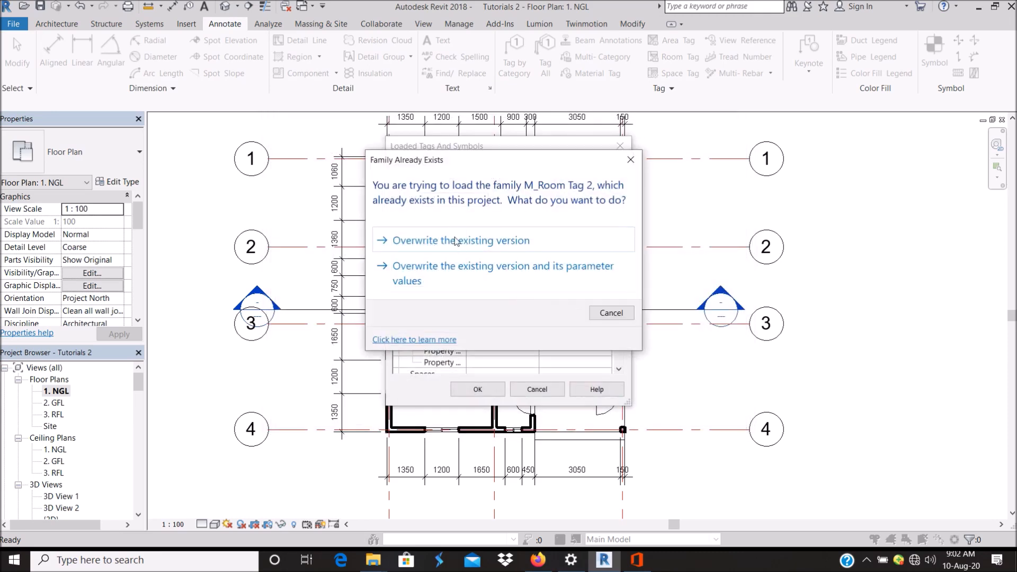
Overwrite the existing M_Room Tag 2 and set room tags to hide volume and room number.
click(464, 240)
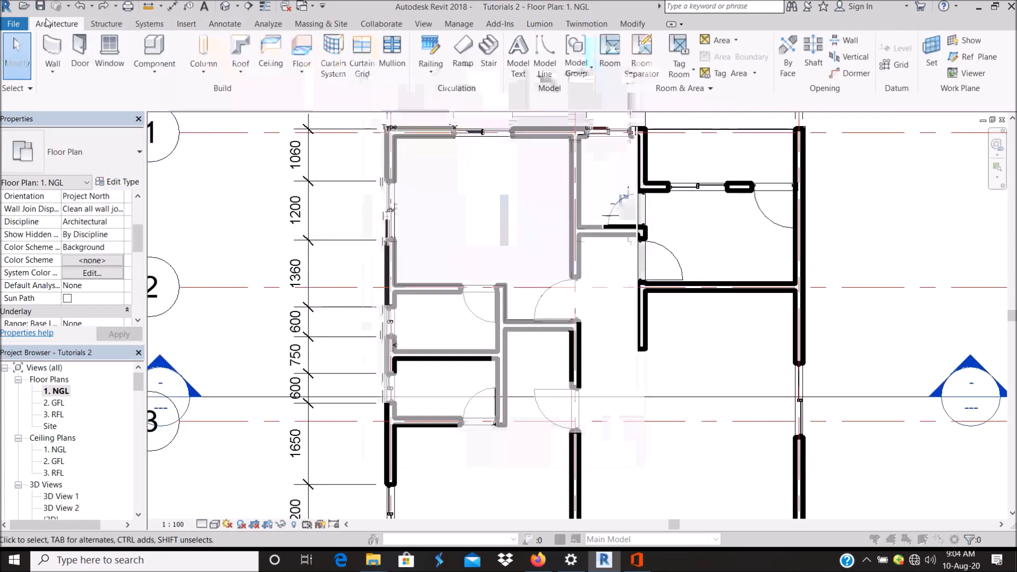
click(609, 55)
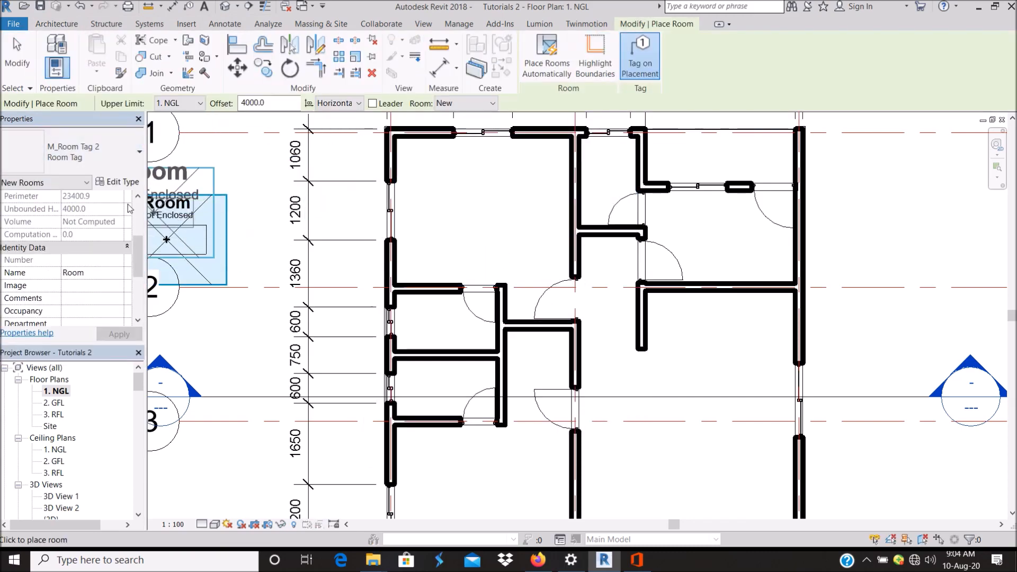
click(118, 181)
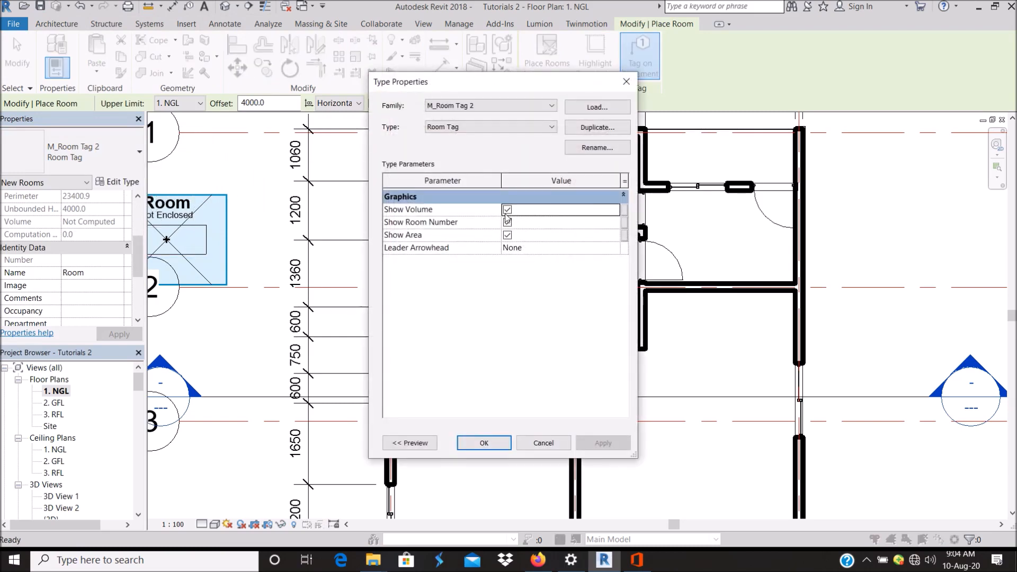
click(508, 222)
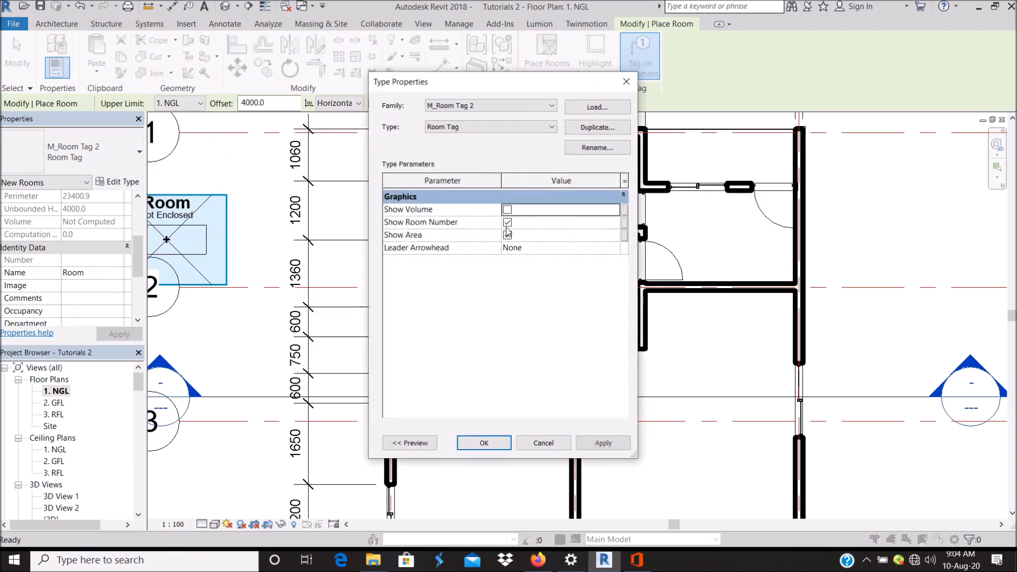
click(508, 235)
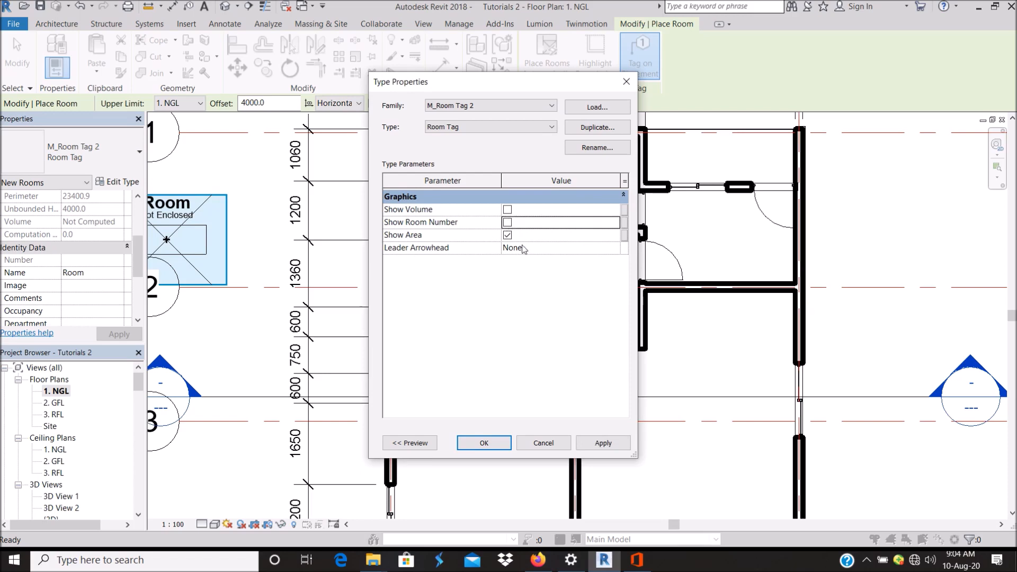
click(601, 443)
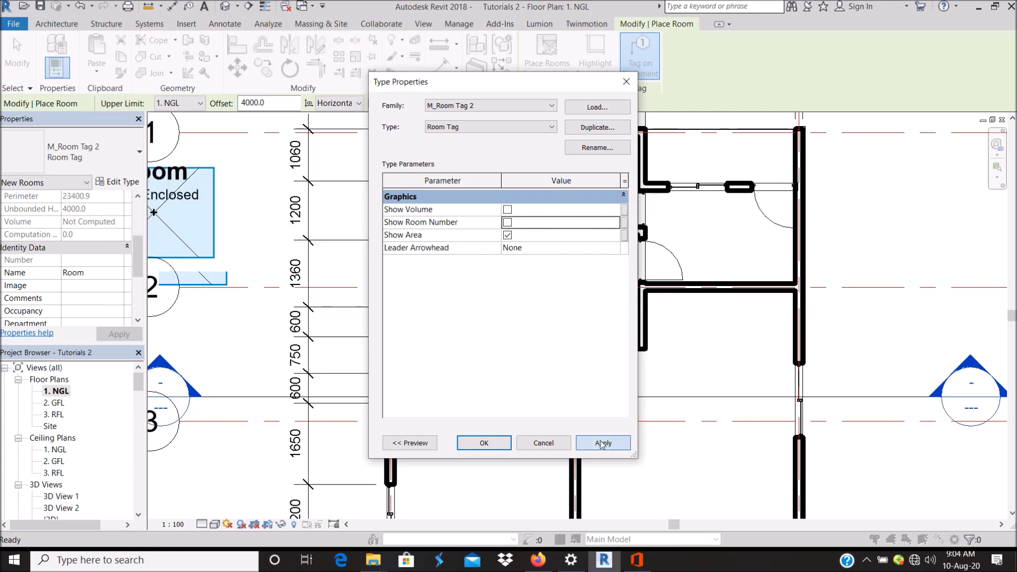
Confirm the tag settings and place a room in the large lower-right space.
click(483, 443)
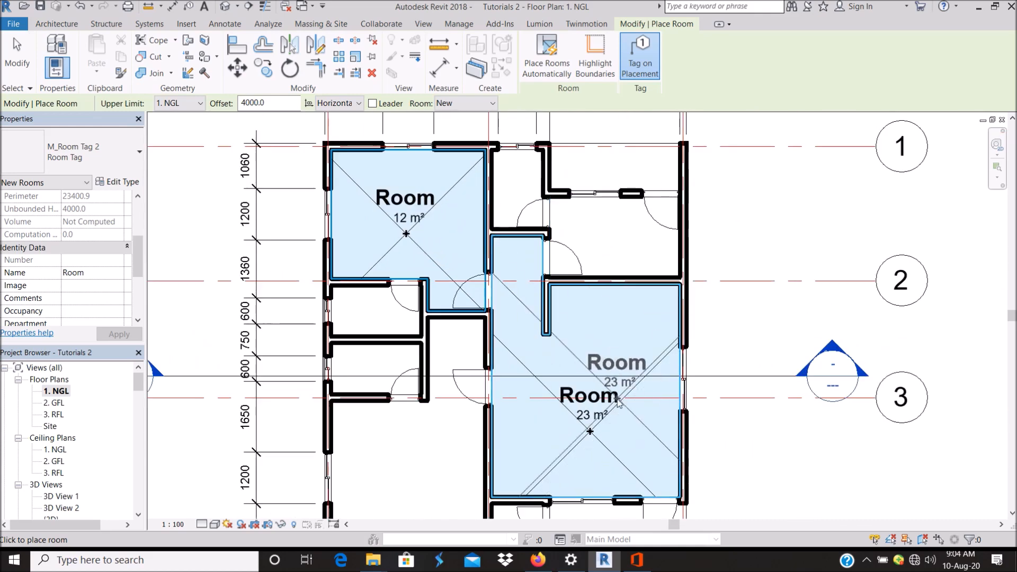
click(617, 268)
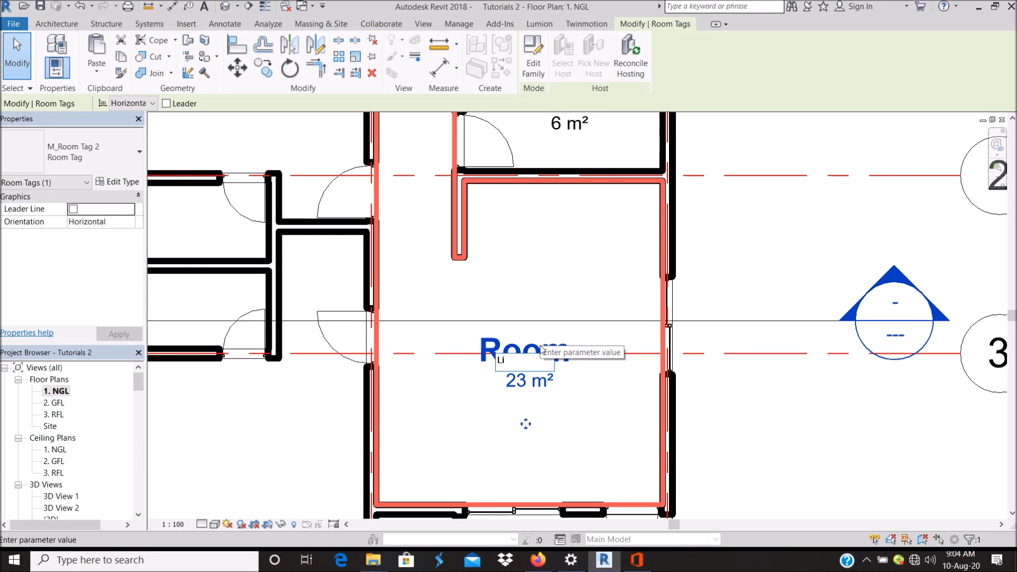
Name the room tags Living Room and Kitchen.
text(Living Room)
text(Bedroom)
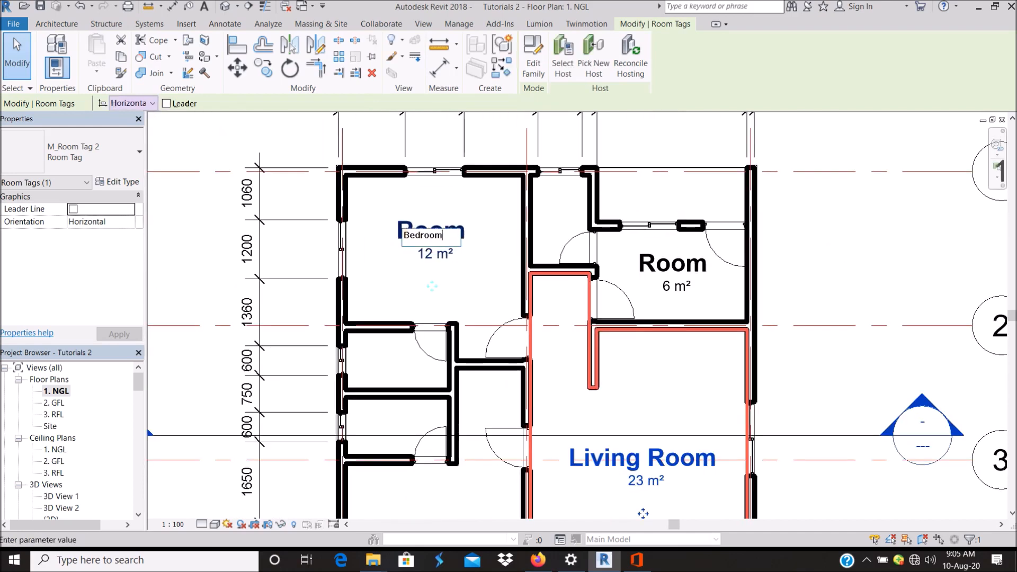
click(672, 264)
text(Kitc)
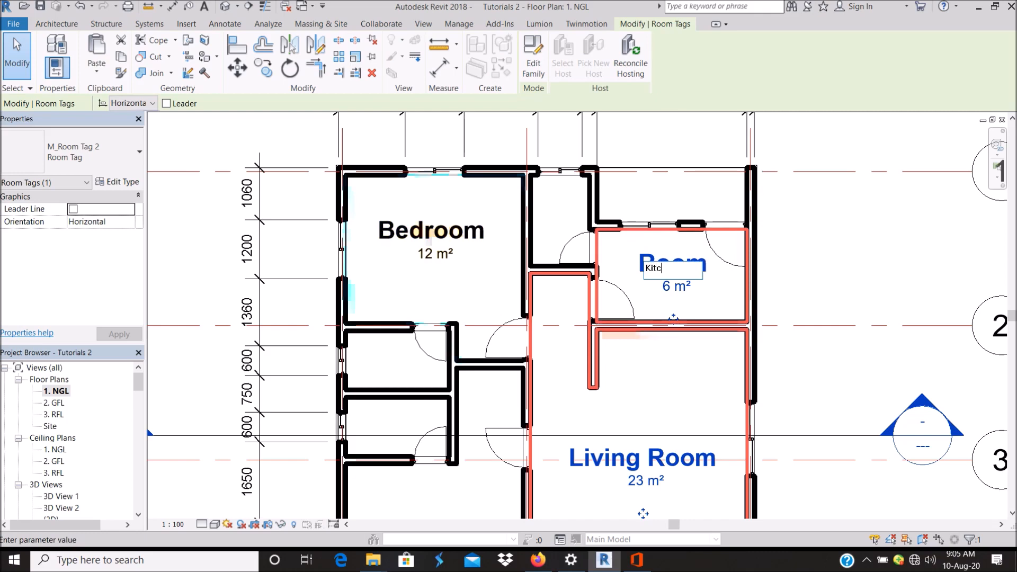
key(Return)
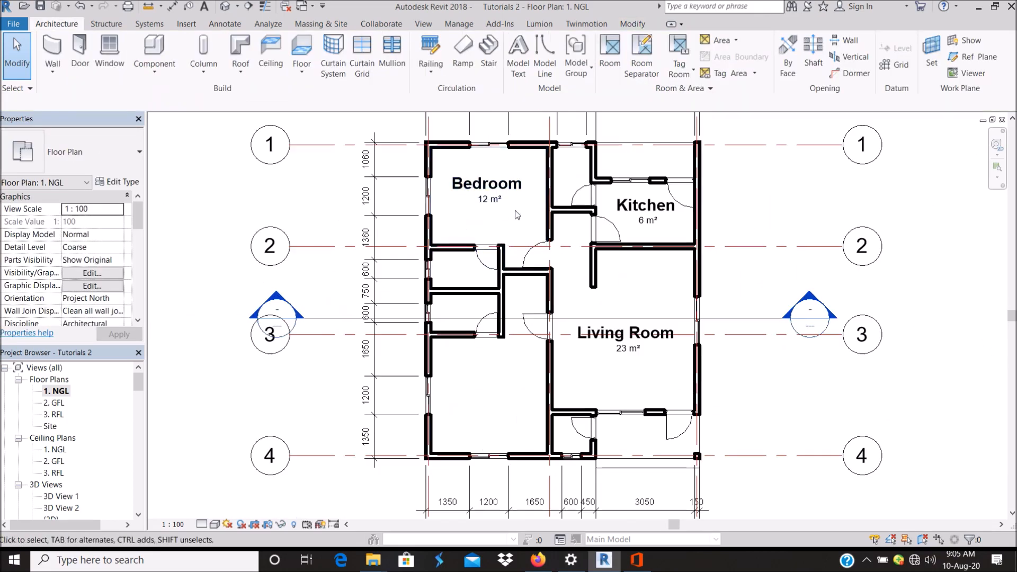
mouse_move(506, 419)
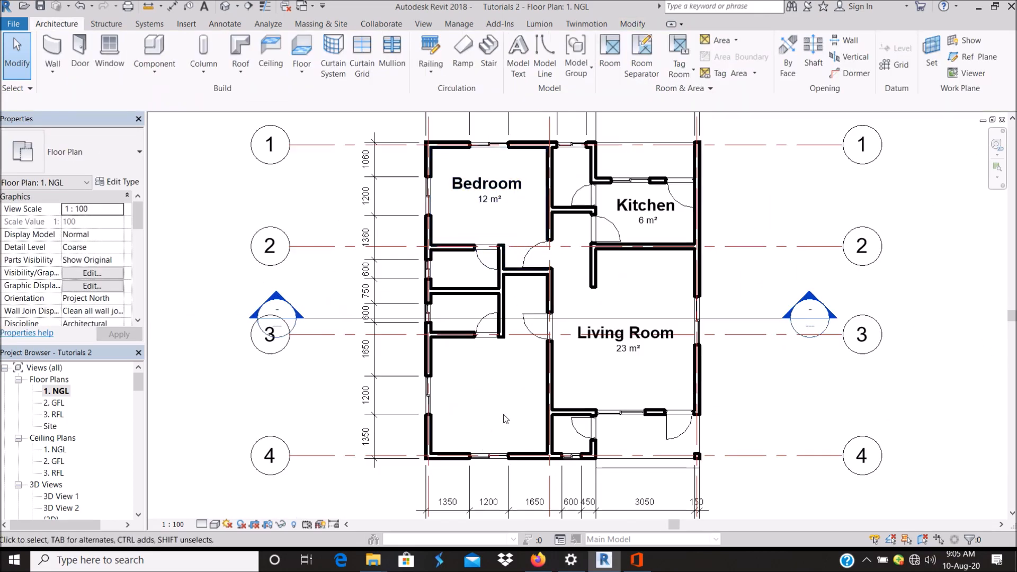
Place a 3 m² room in the small space below the Bedroom and name it Toilet.
scroll(up, 3)
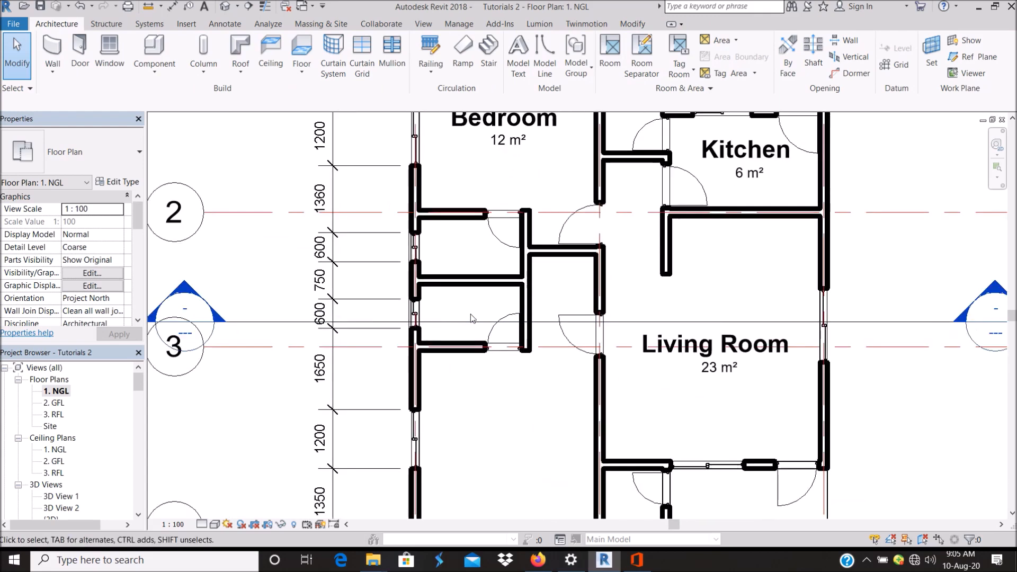
click(609, 55)
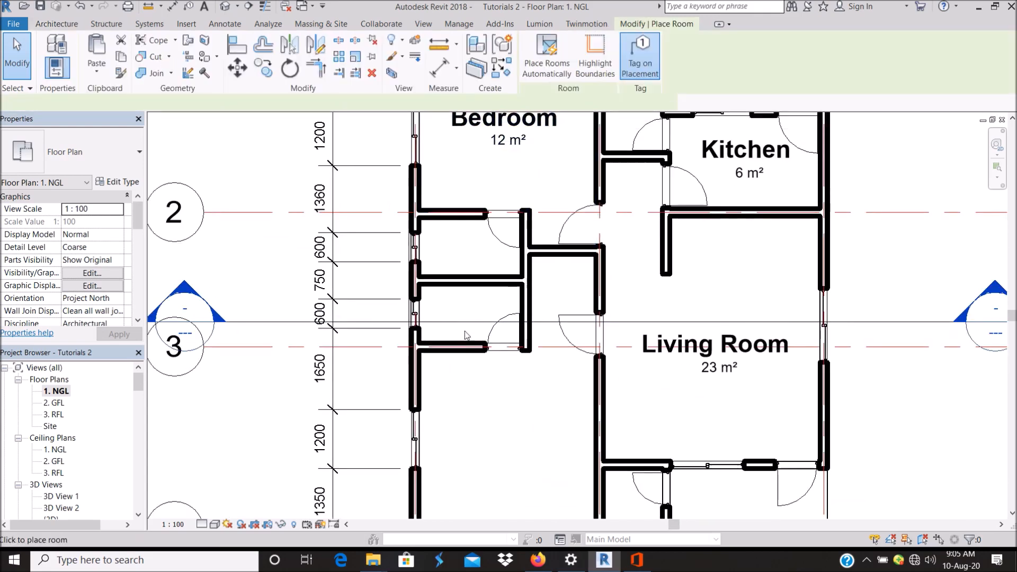
click(462, 298)
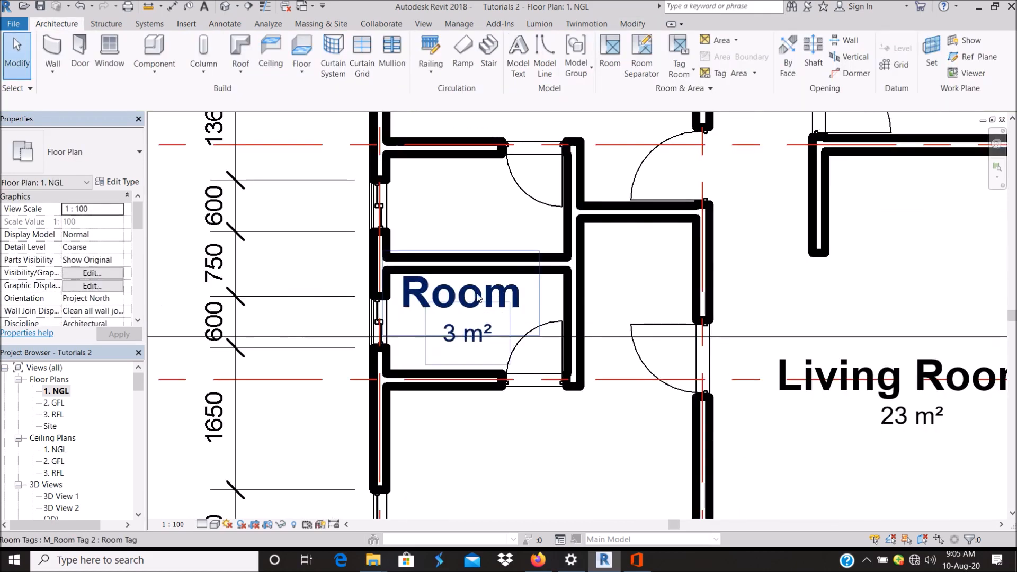
click(460, 292)
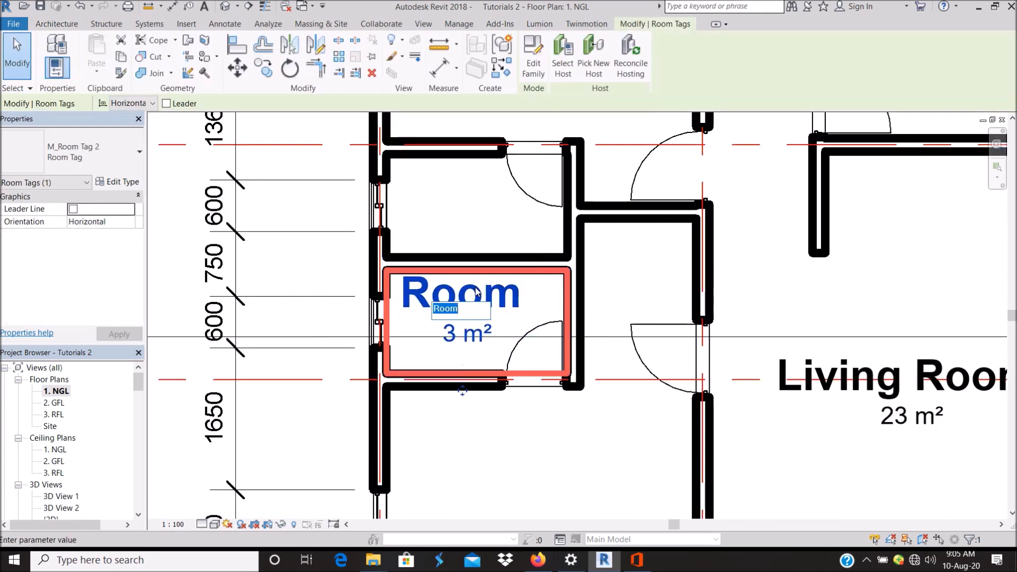
text(Toilet)
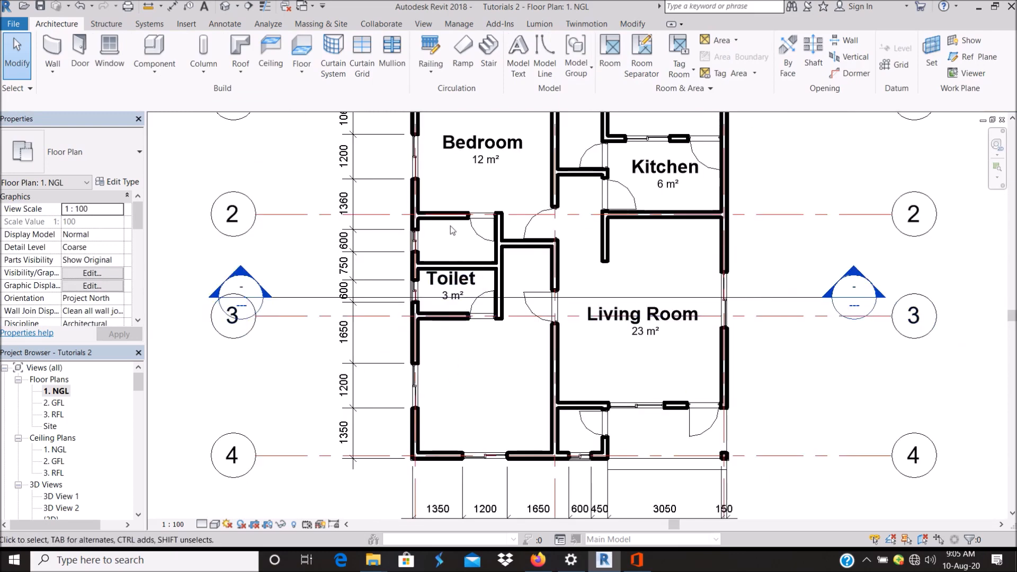
scroll(down, 3)
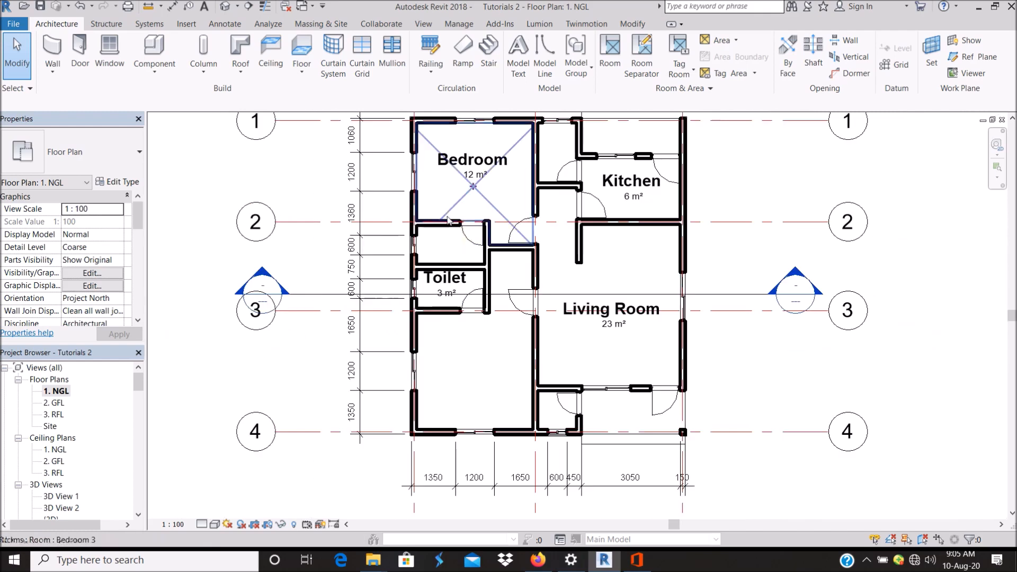
Place new rooms named from the Properties Name list: a Bedroom, Toilet and Store.
click(609, 55)
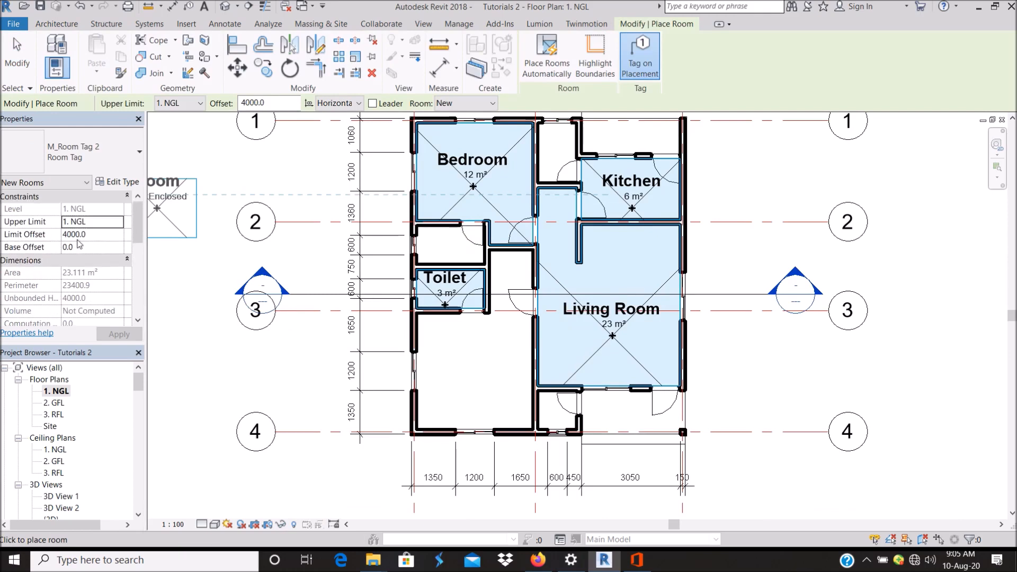
scroll(down, 3)
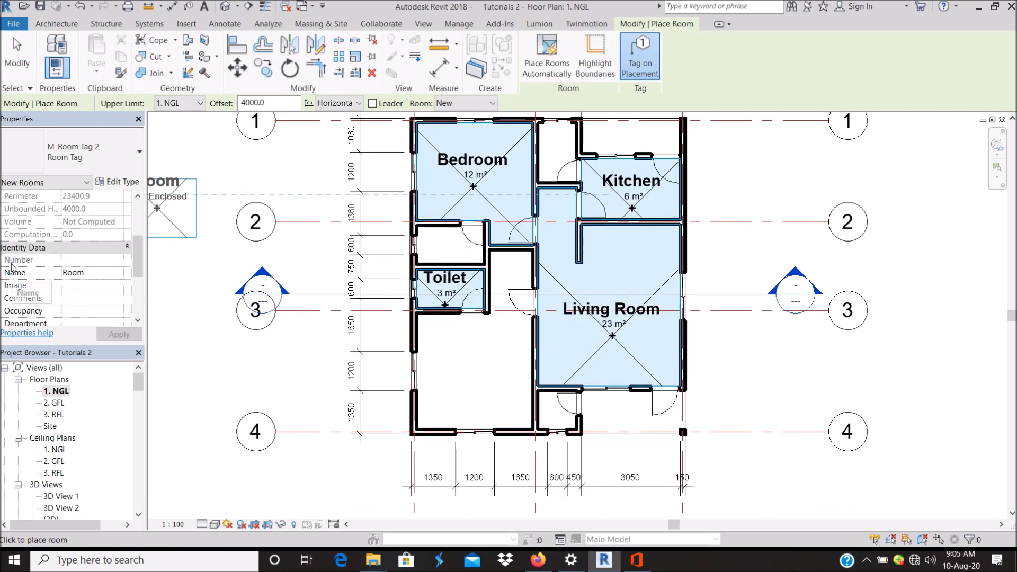
mouse_move(121, 279)
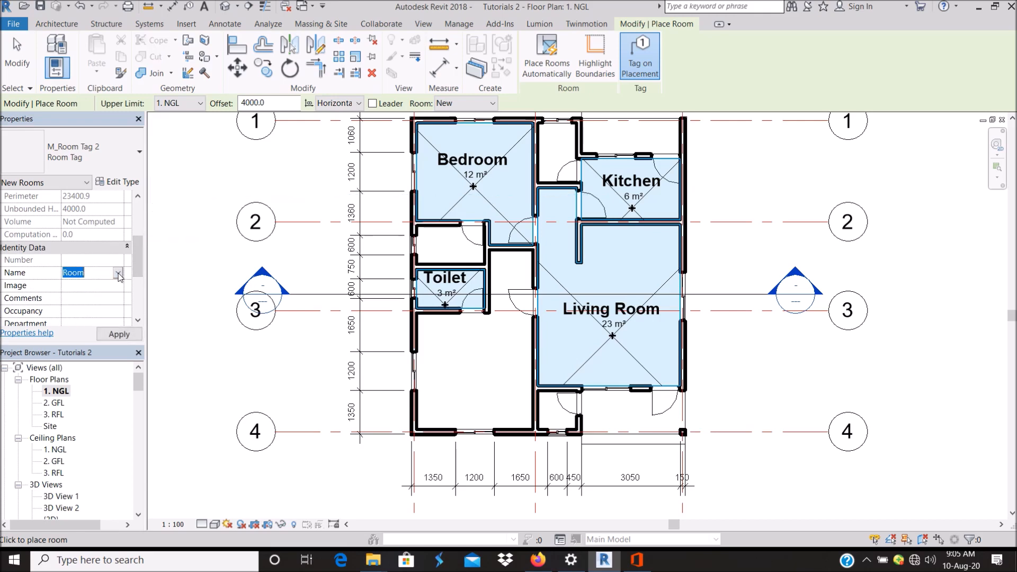
click(118, 272)
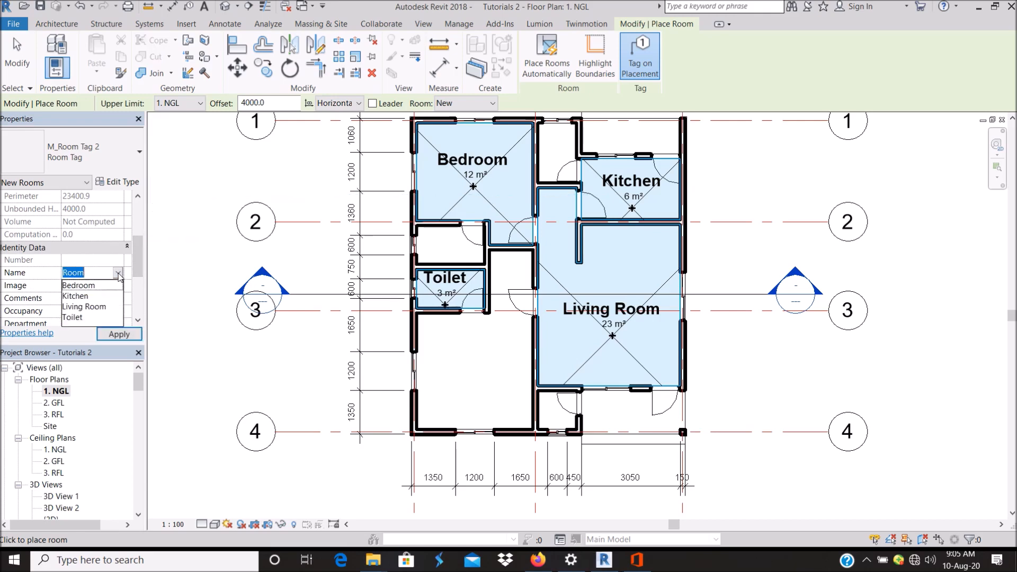
click(472, 394)
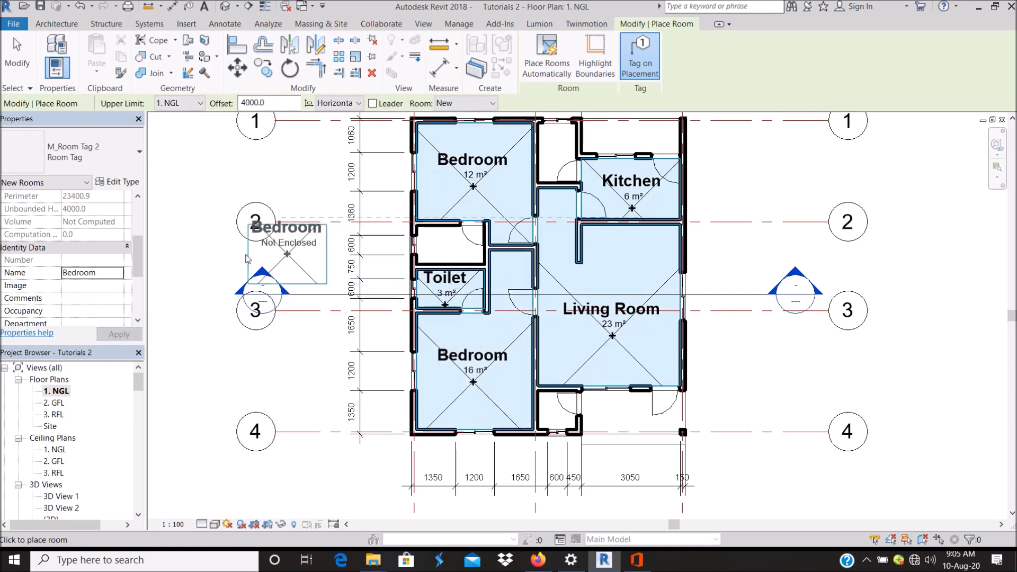
click(116, 273)
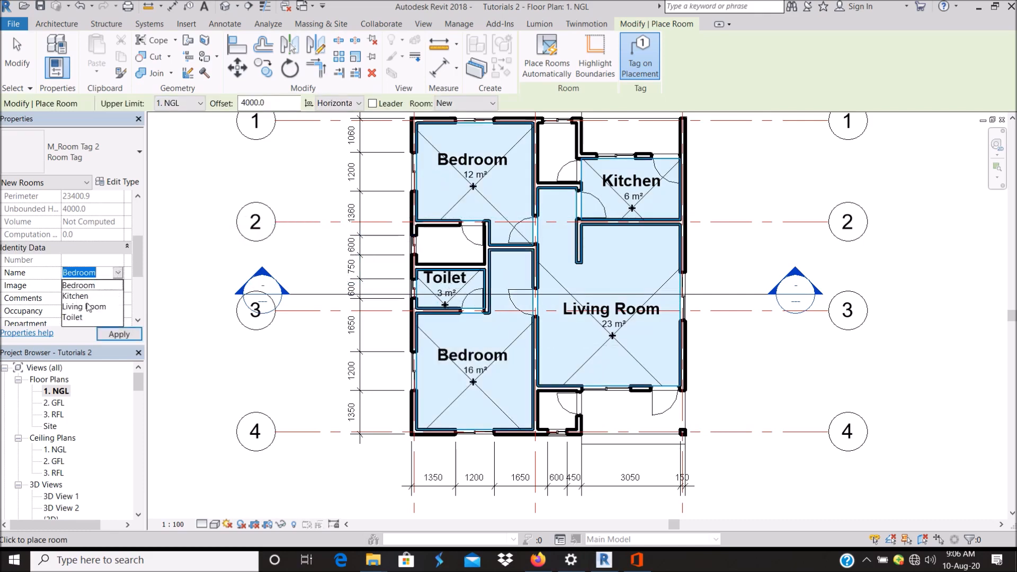
click(72, 317)
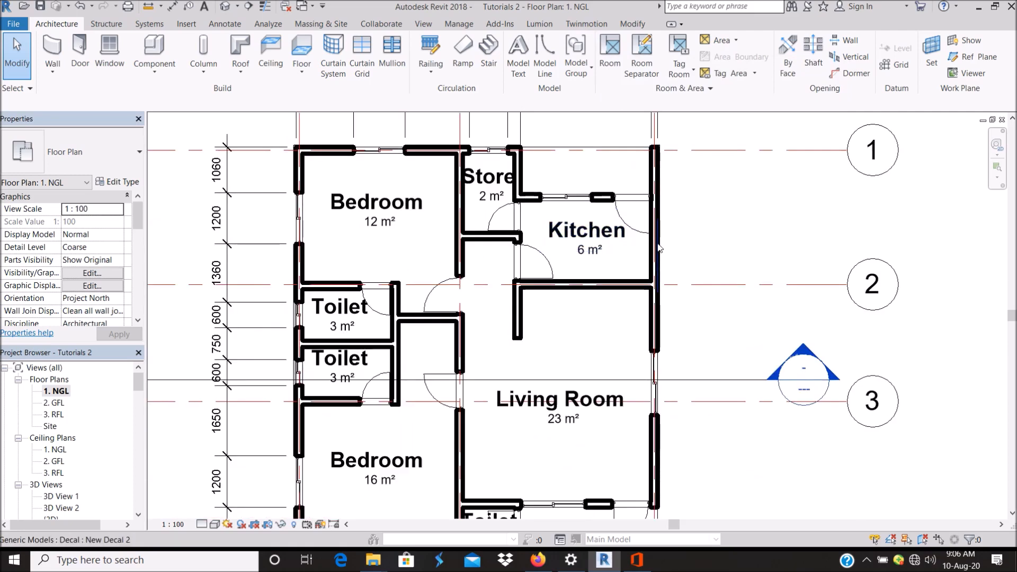
Select the Kitchen's 6 m² room tag.
click(623, 214)
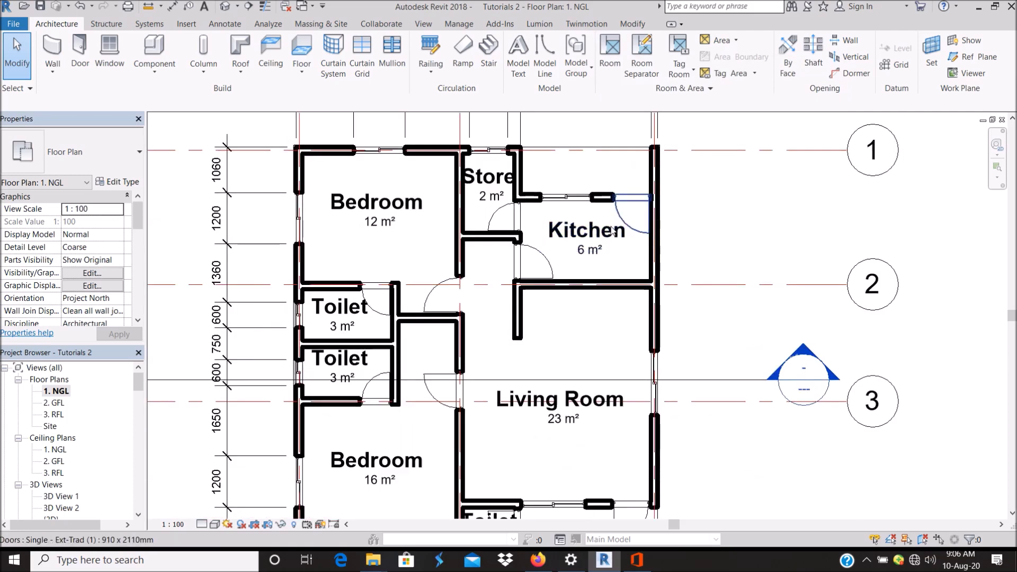
click(376, 202)
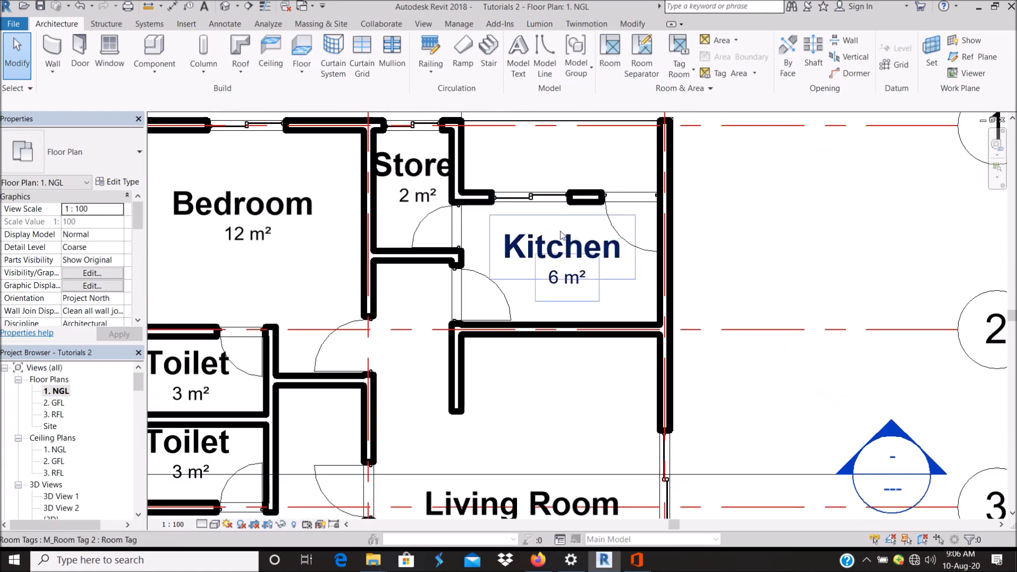
click(563, 246)
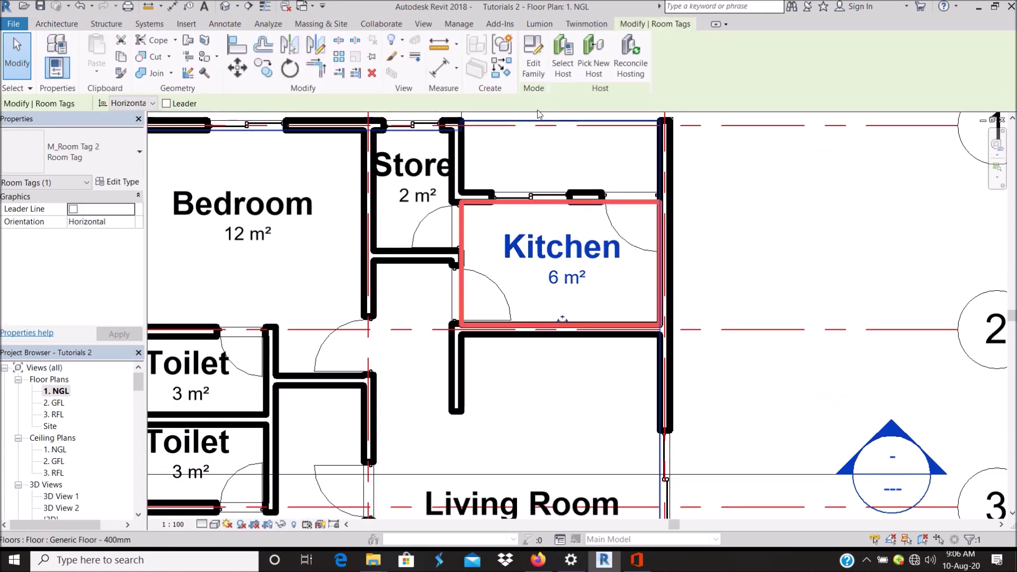
mouse_move(532, 57)
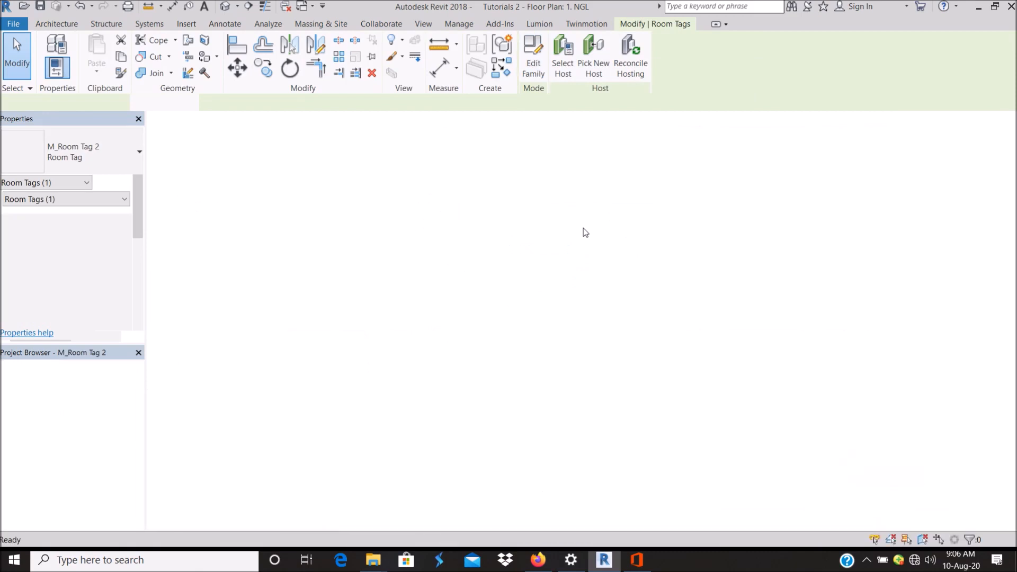
Change the room name label's font to Futura Bk BT.
click(532, 57)
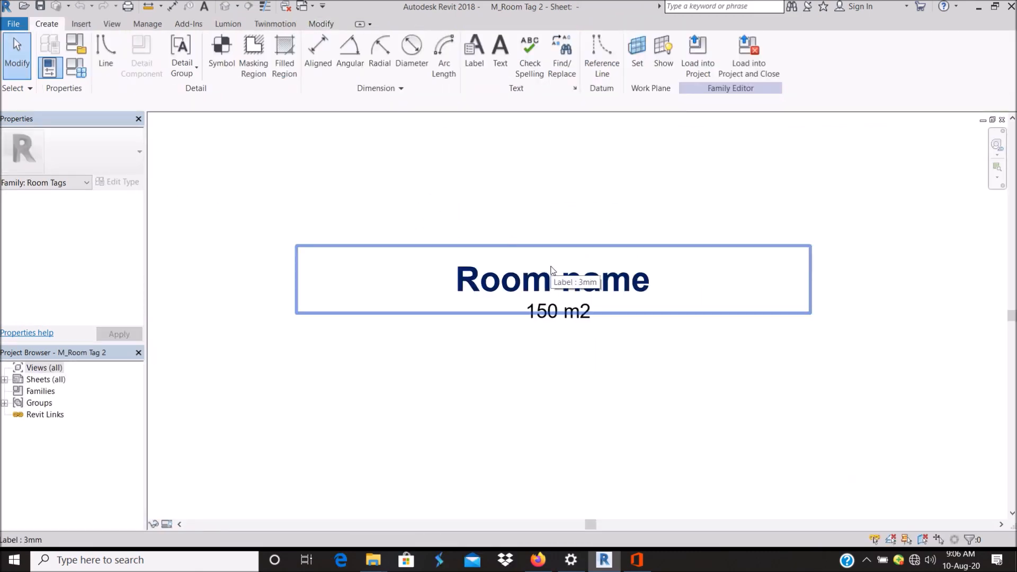
click(552, 280)
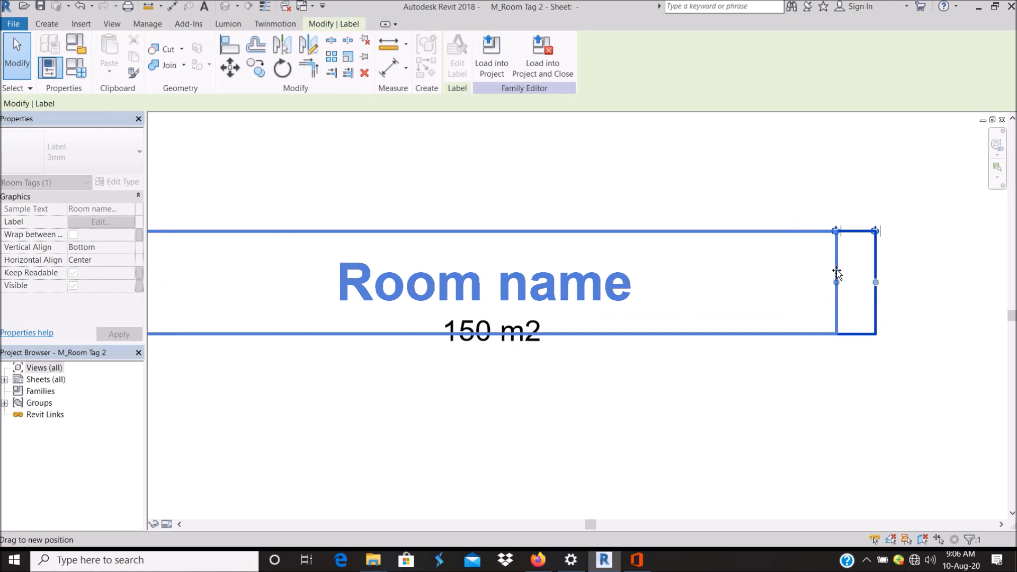
click(121, 182)
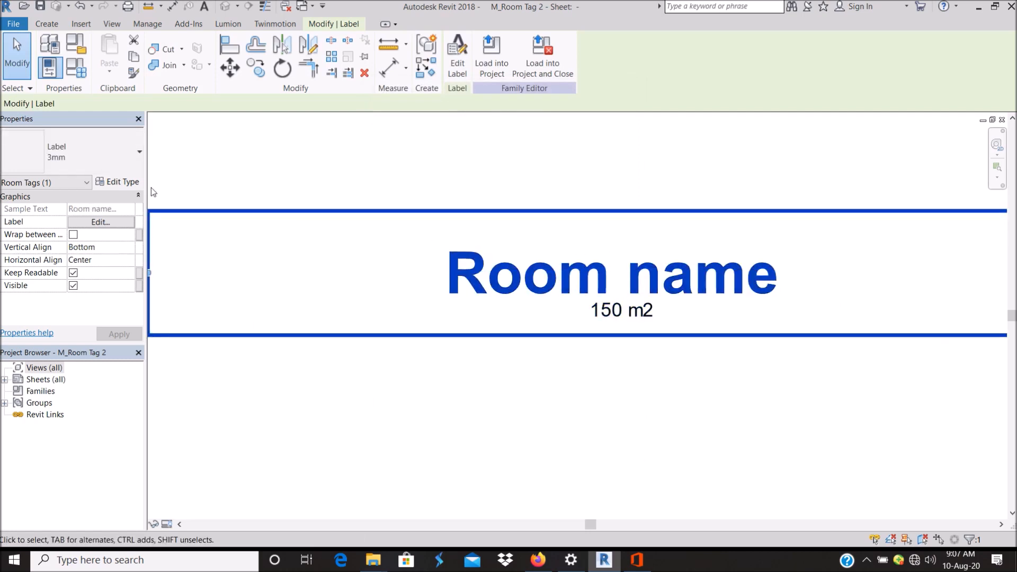
click(118, 182)
text(Fu)
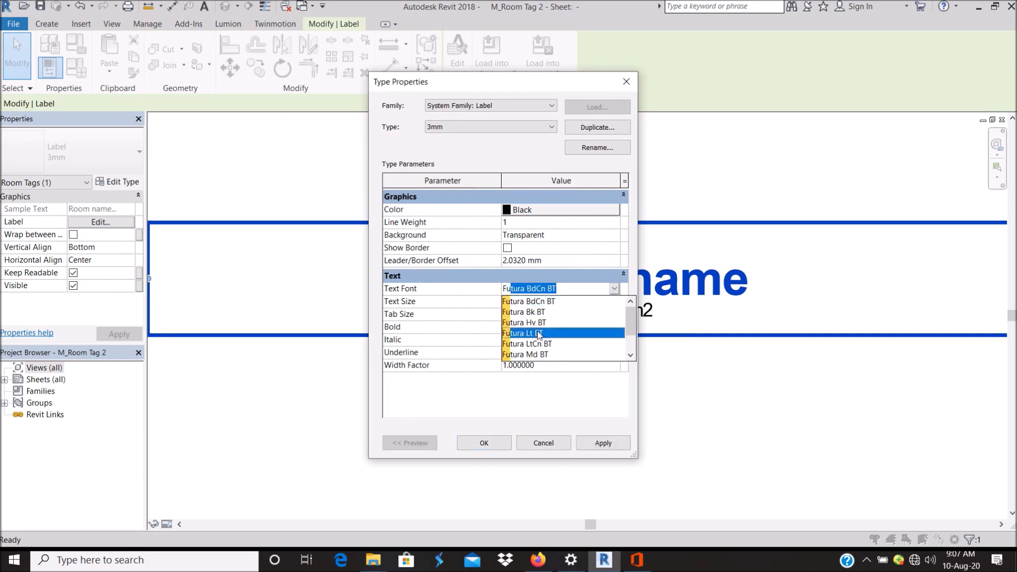
click(526, 333)
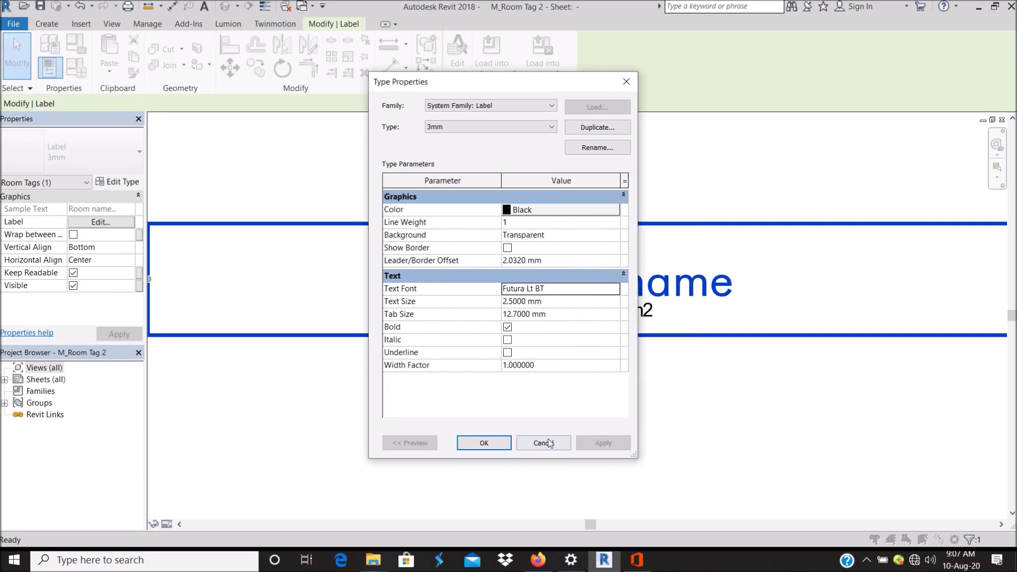
click(613, 288)
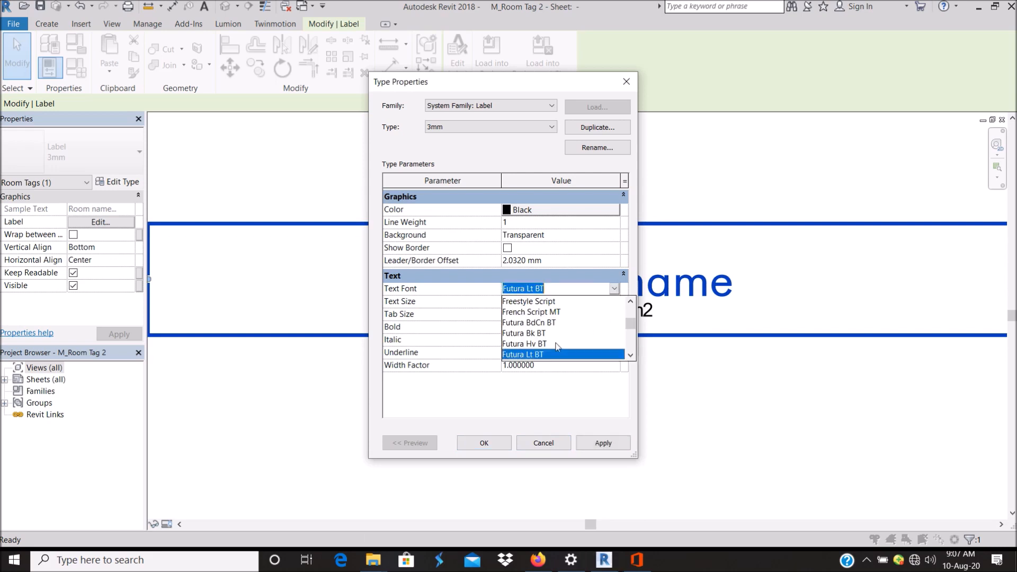
click(524, 333)
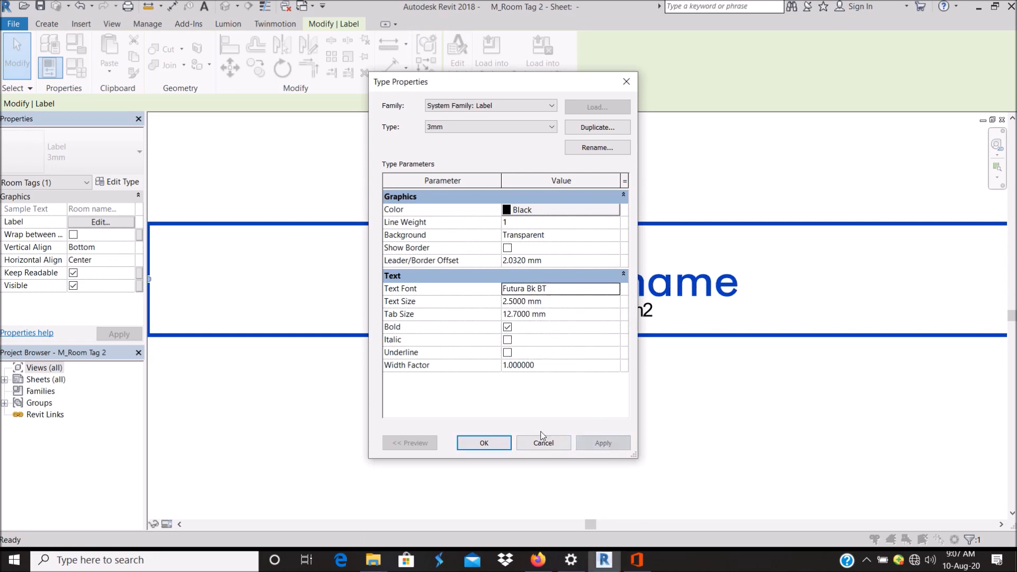
click(483, 443)
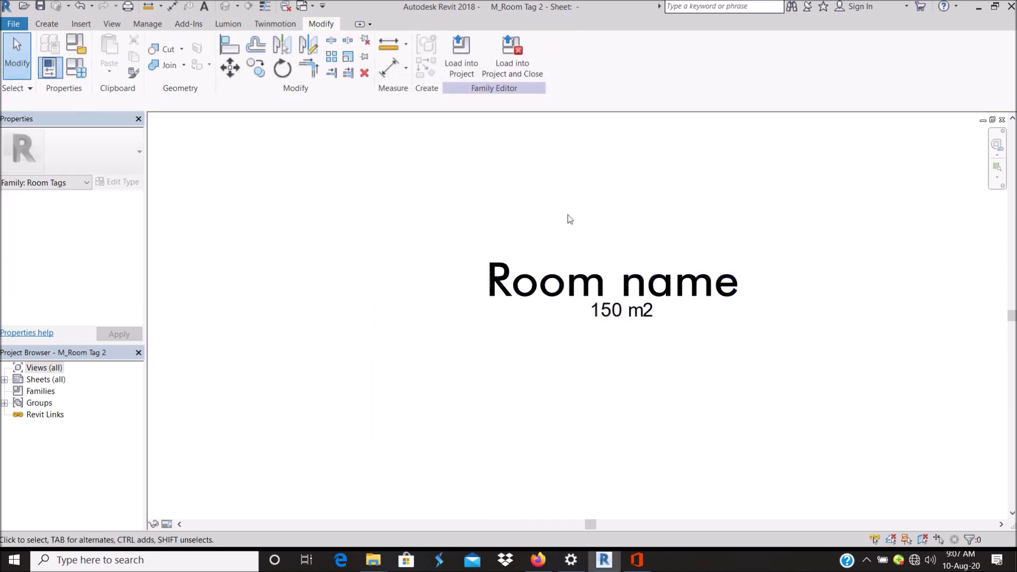
Load the edited tag family back into the Tutorials 2 project.
scroll(down, 3)
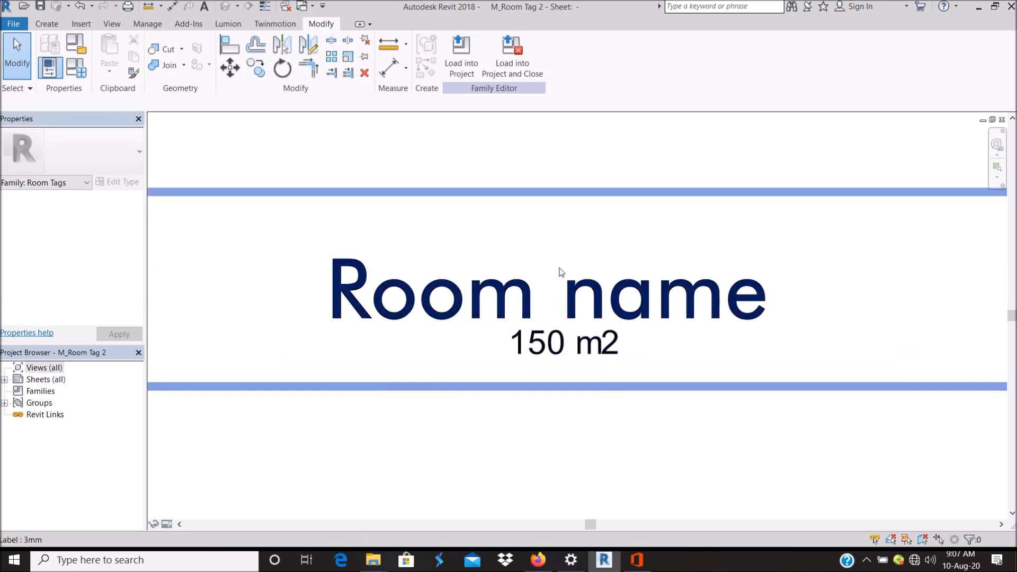
click(512, 52)
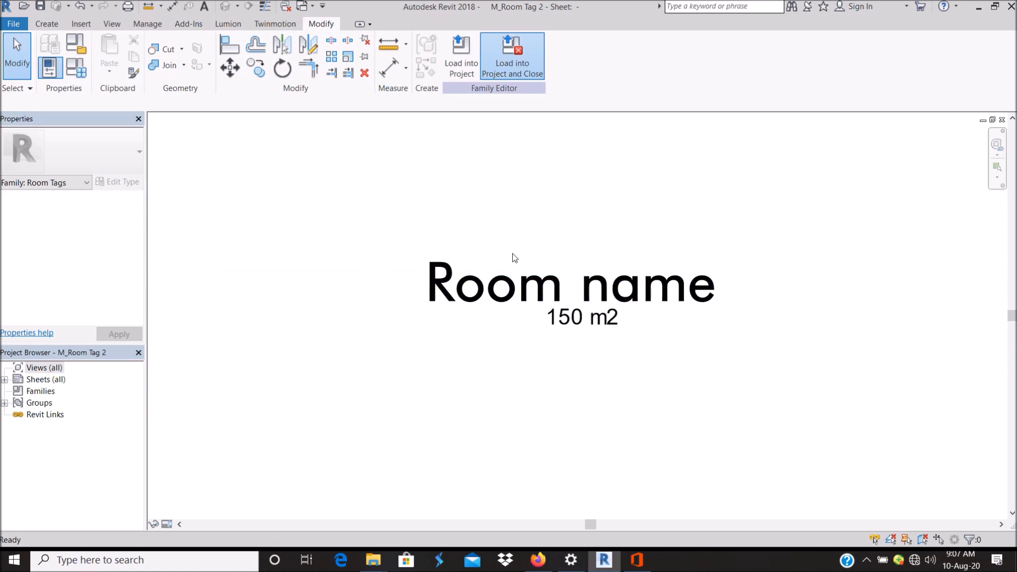
click(512, 56)
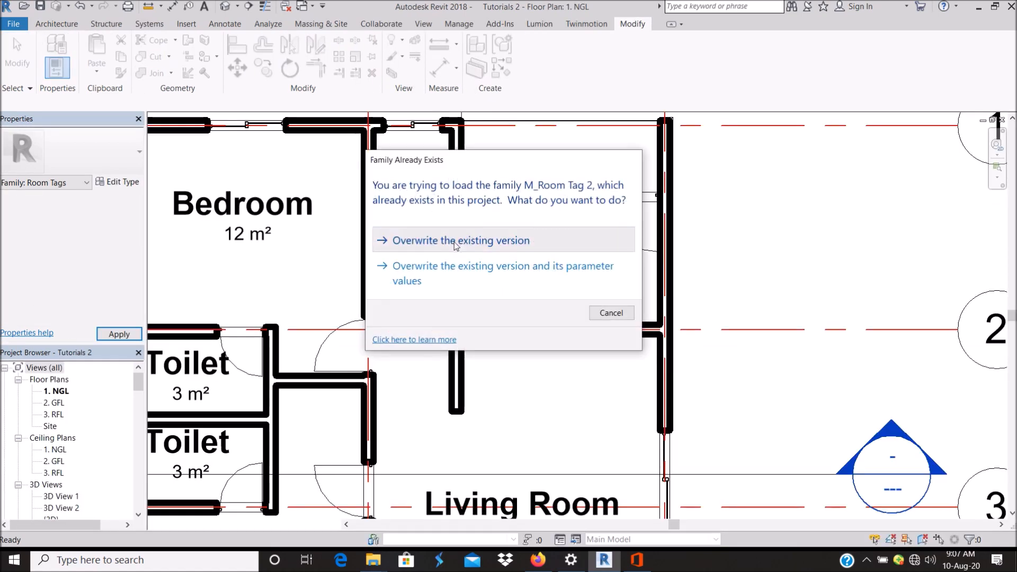
Overwrite the existing tag family and raise the room name label's text size to 3 mm.
click(460, 240)
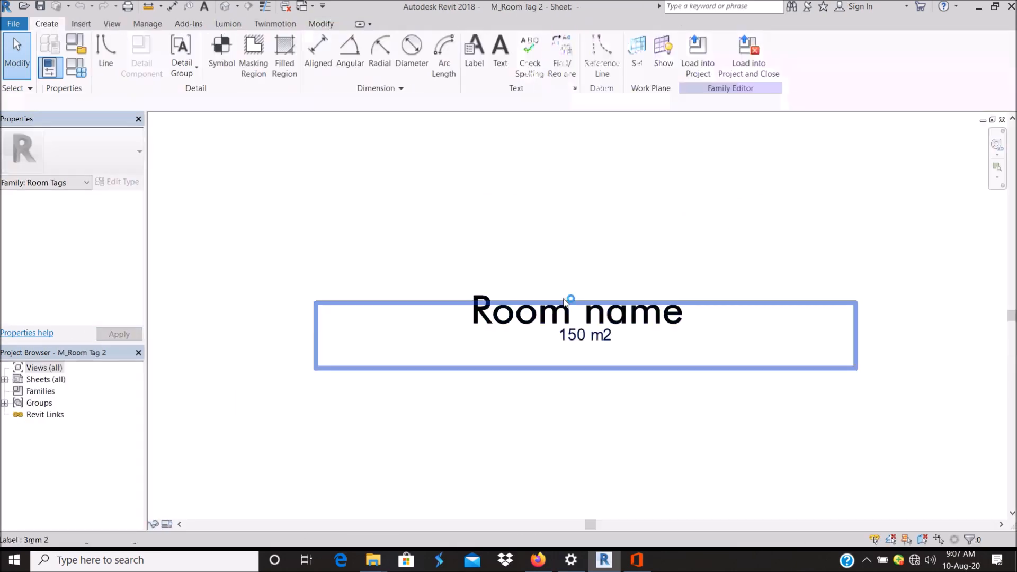
click(576, 312)
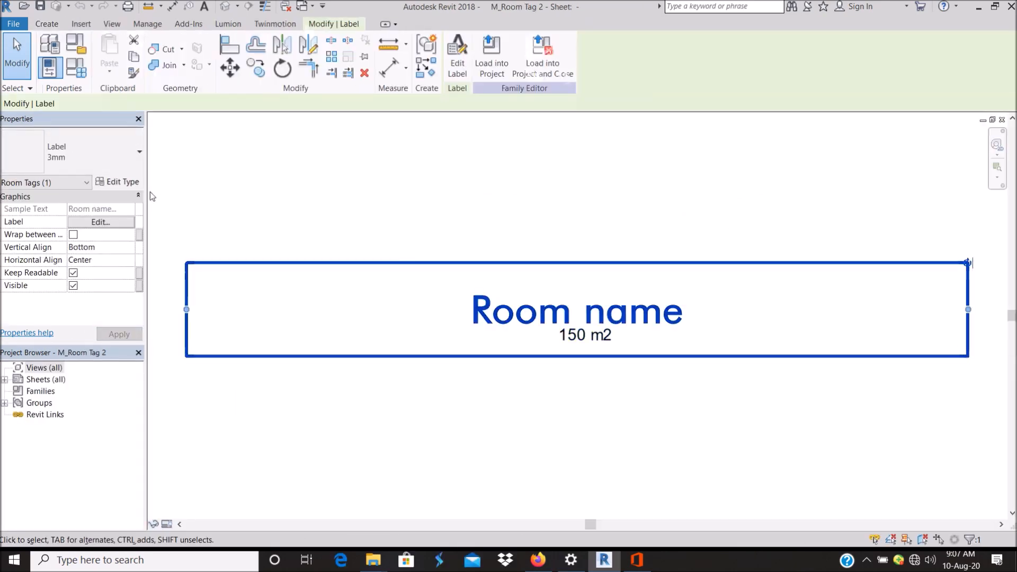
click(118, 182)
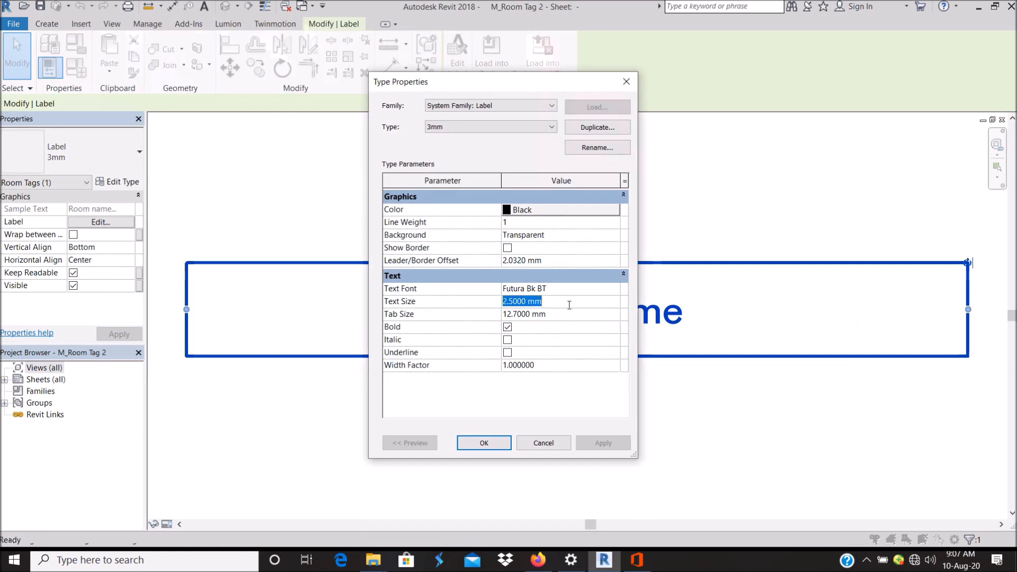
text(3)
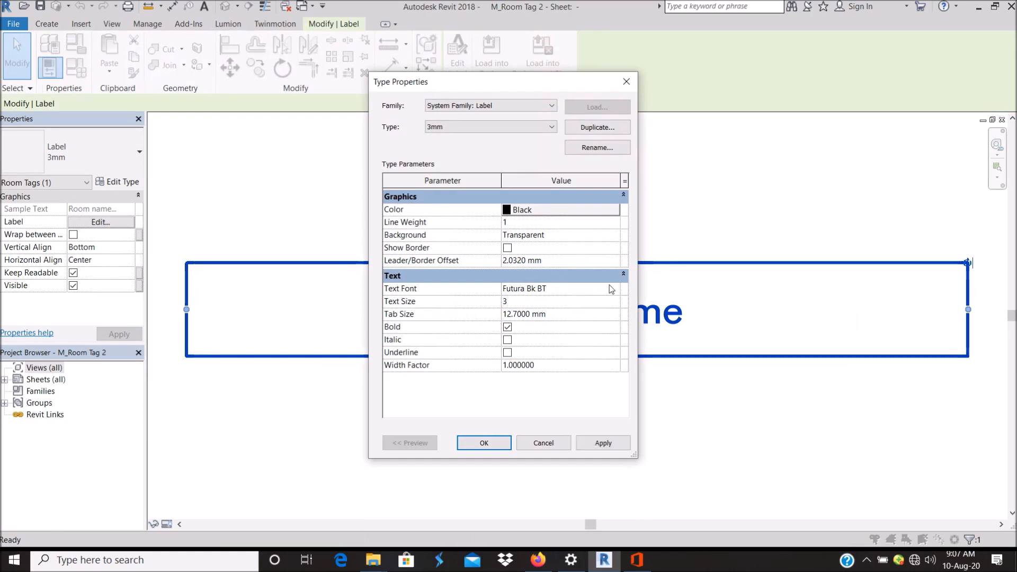
click(613, 289)
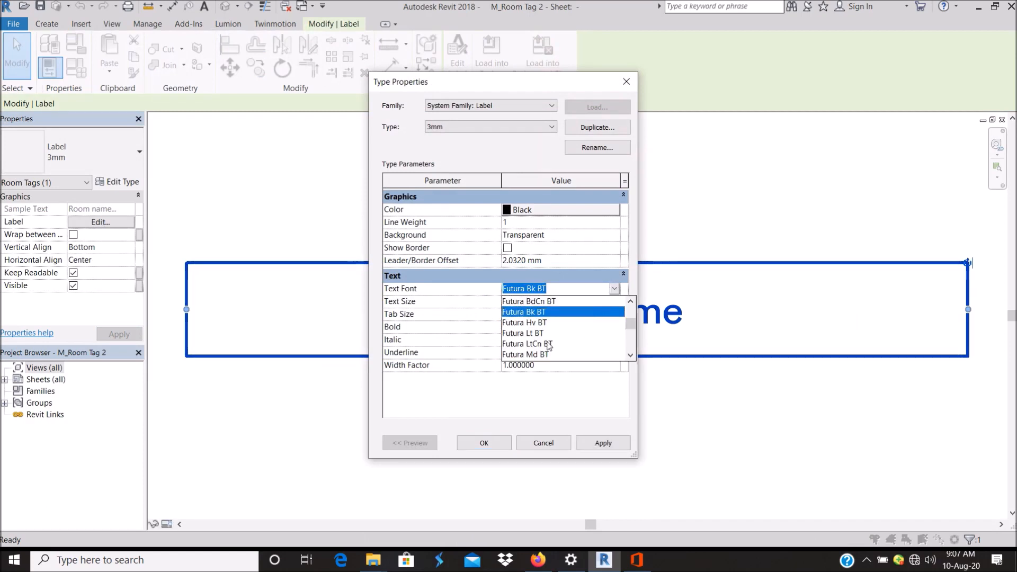
click(543, 354)
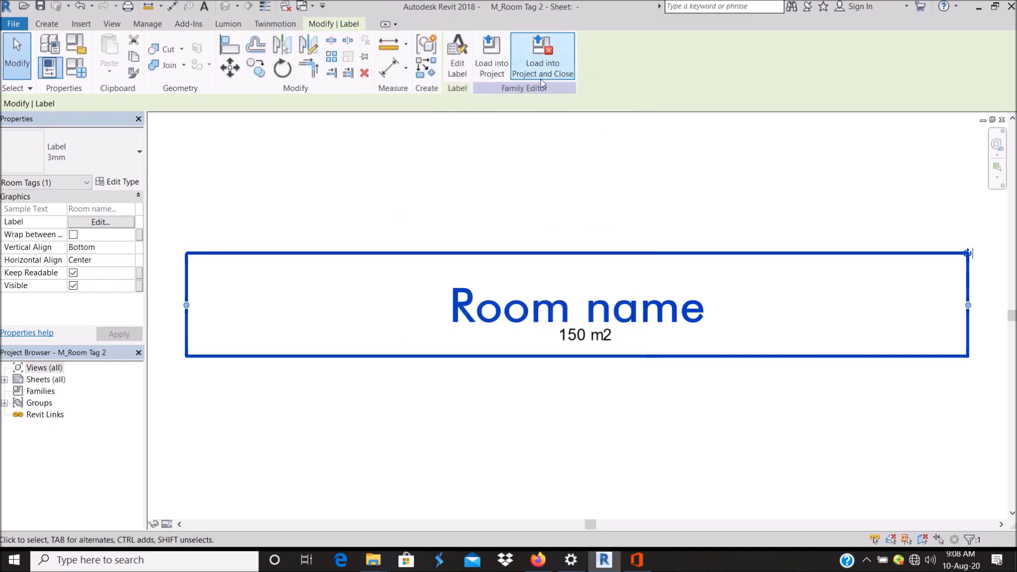
Load the revised tag so room names show larger Futura text, then start placing a room.
click(543, 55)
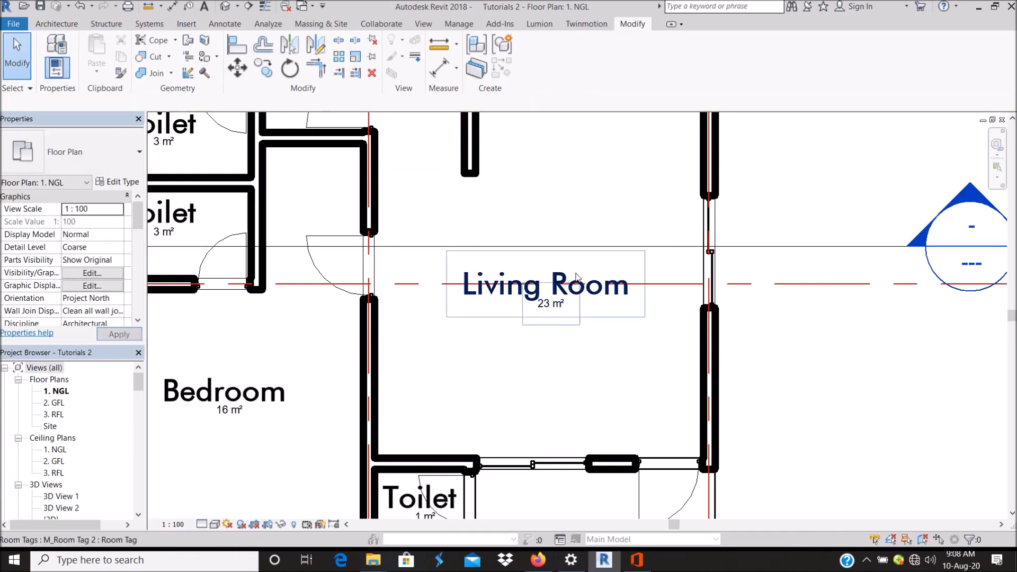
scroll(down, 3)
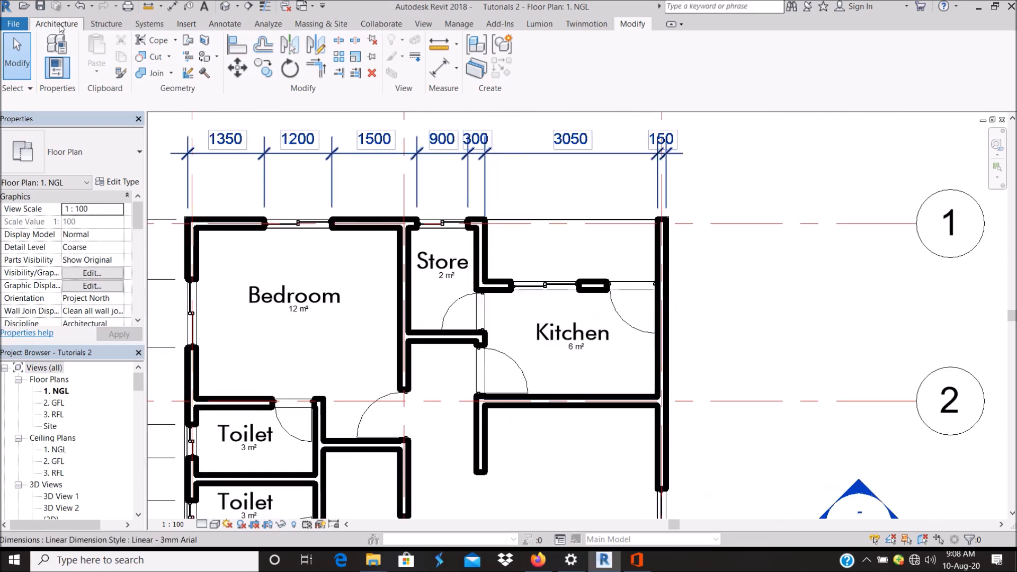
click(56, 24)
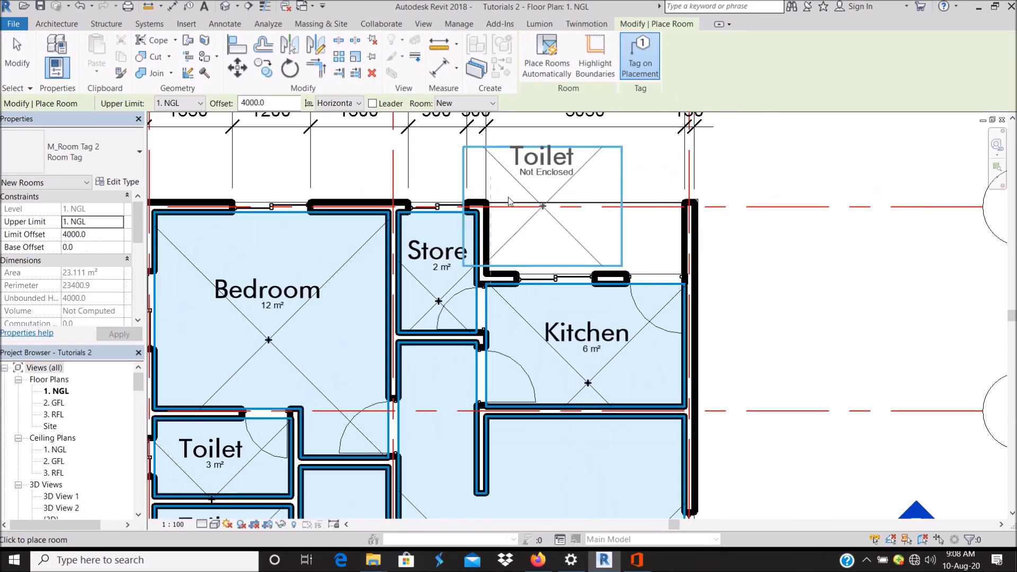
mouse_move(616, 275)
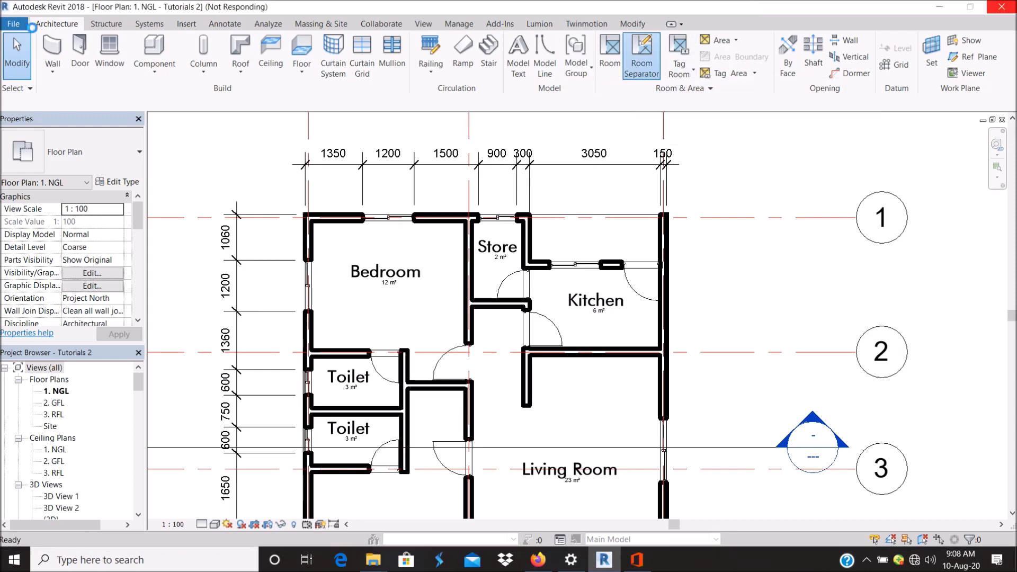
Draw a room separation line across the open edge above the kitchen.
click(641, 55)
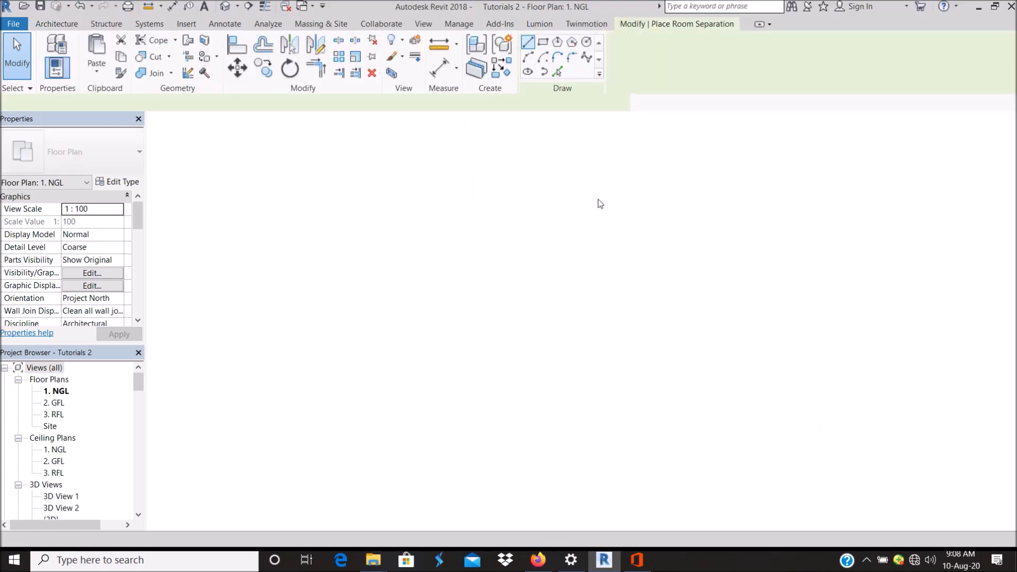
click(56, 24)
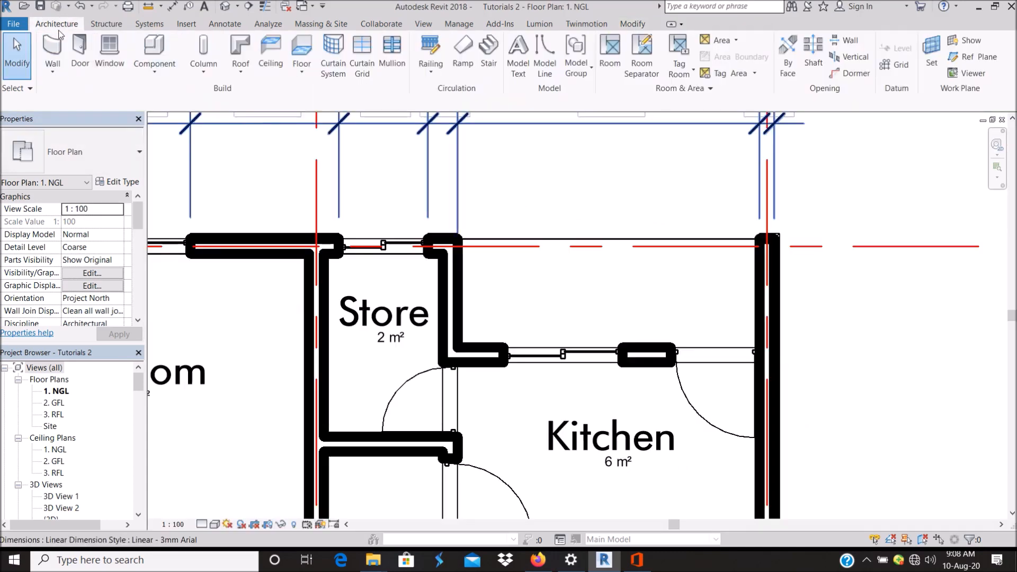
click(642, 55)
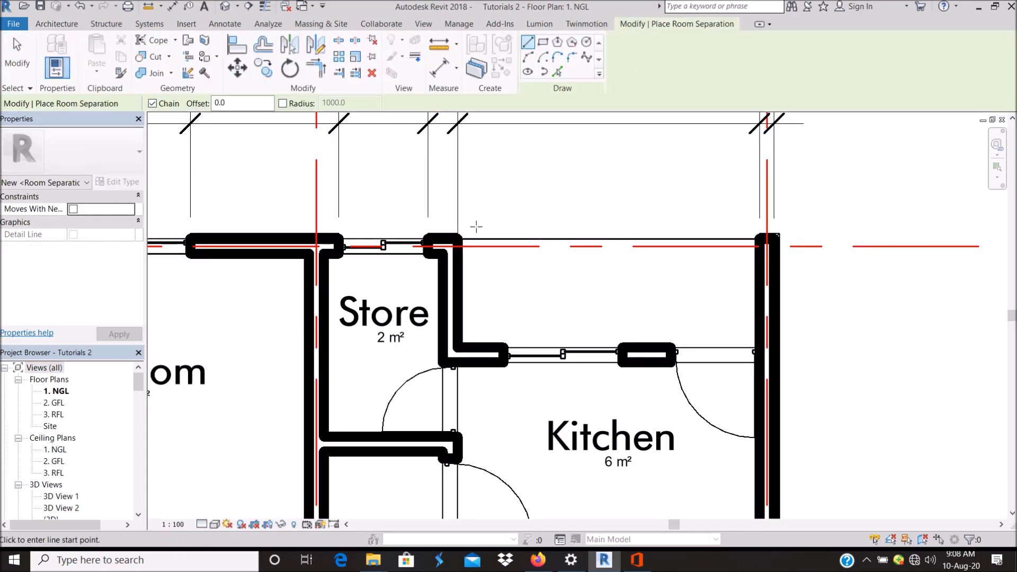
mouse_move(775, 234)
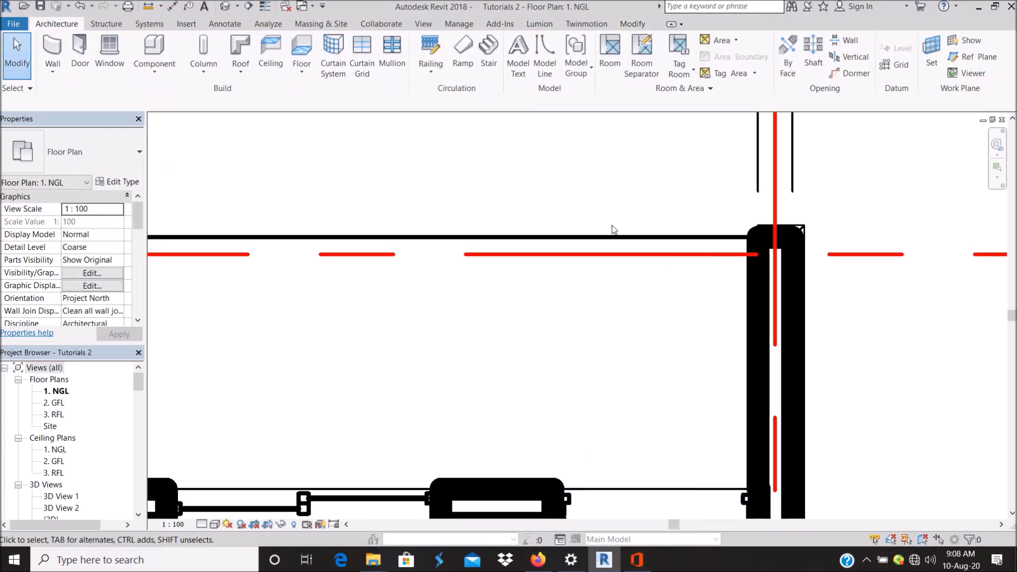
Place a room in the enclosed area and name it Verandah.
click(610, 56)
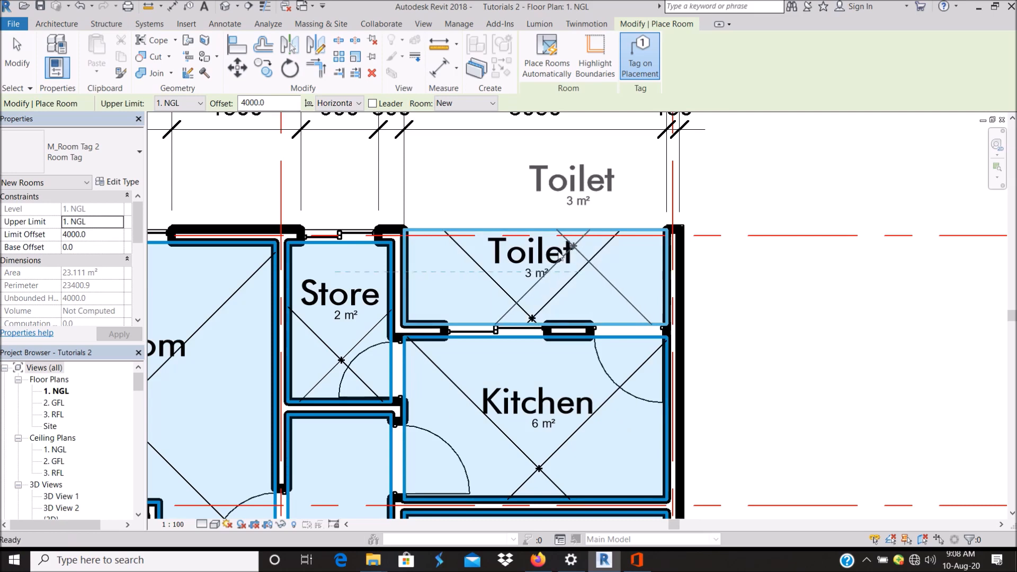
double_click(530, 251)
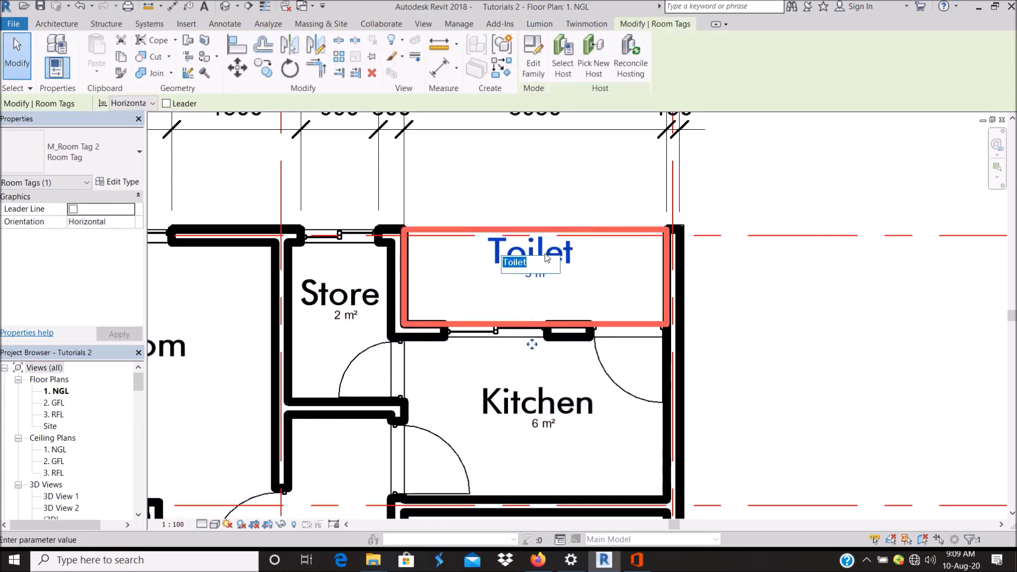
text(Ve)
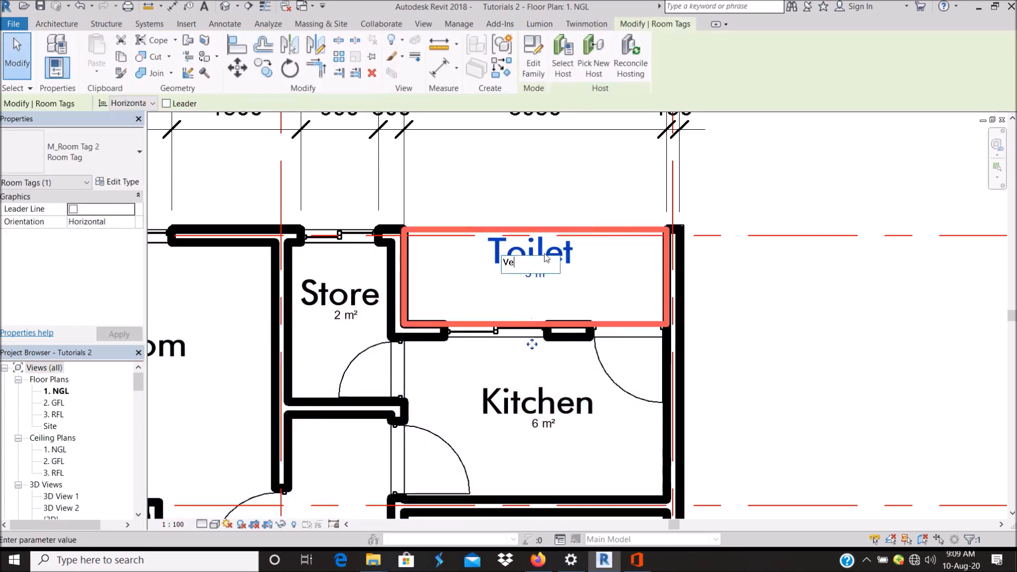
text(randa)
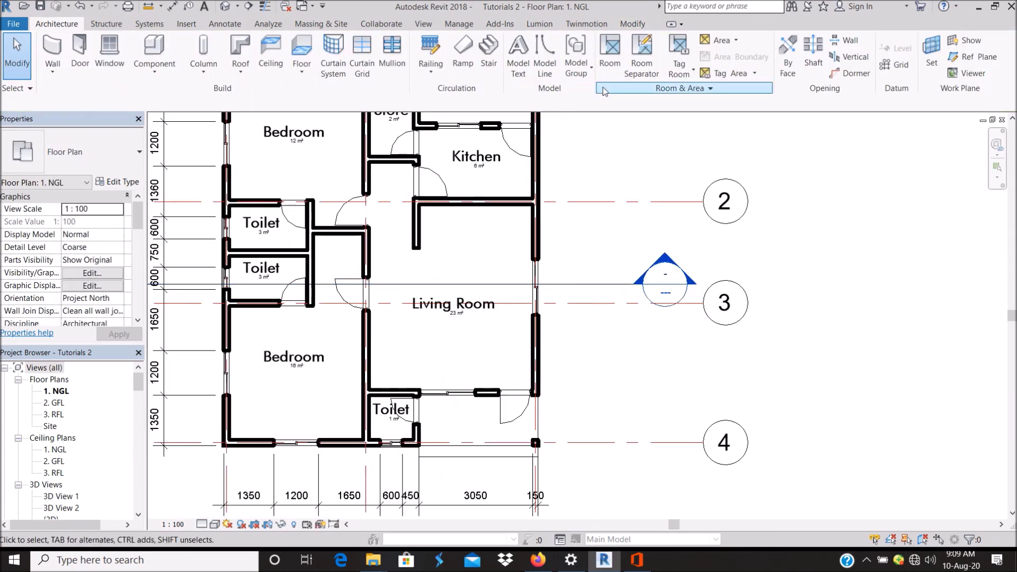
Start a room separation line across the open area below the Living Room.
click(609, 54)
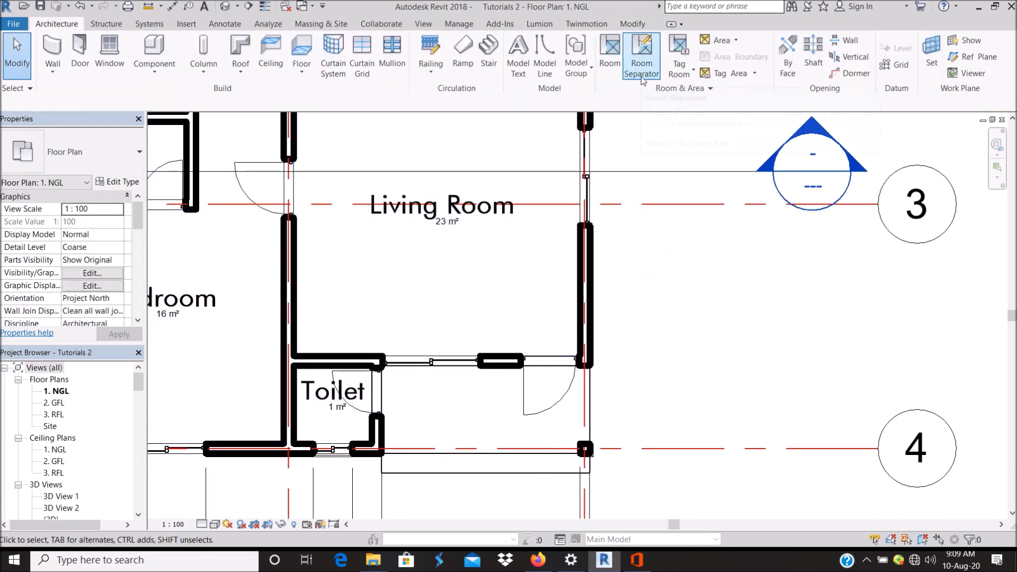
click(641, 55)
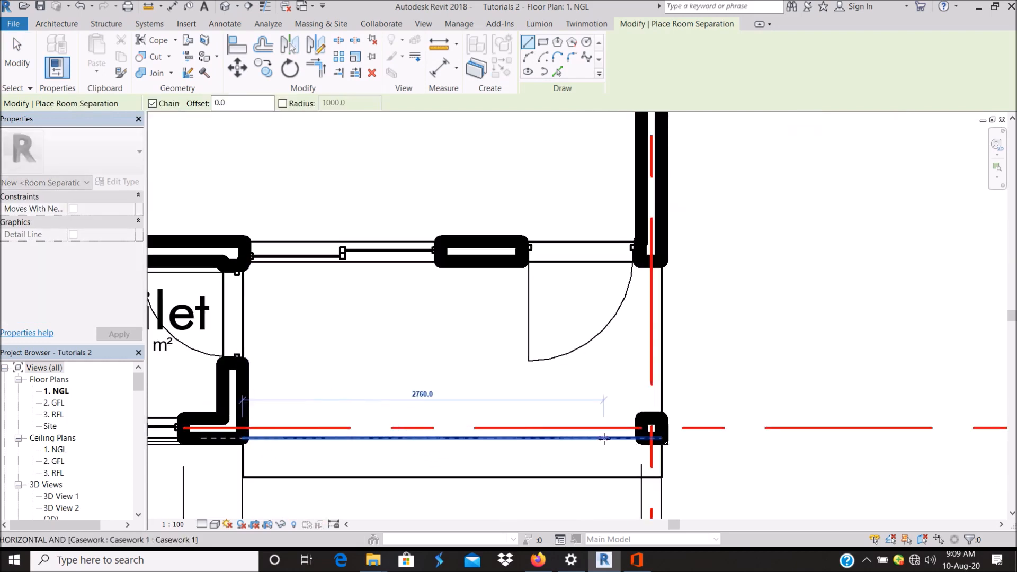
mouse_move(640, 438)
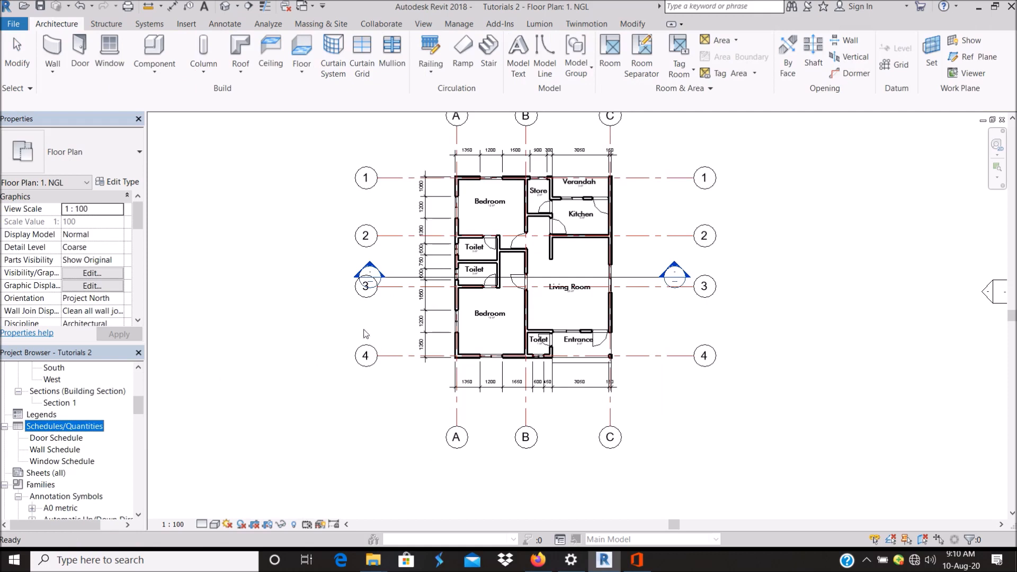
Create a new schedule for the Rooms category.
scroll(down, 3)
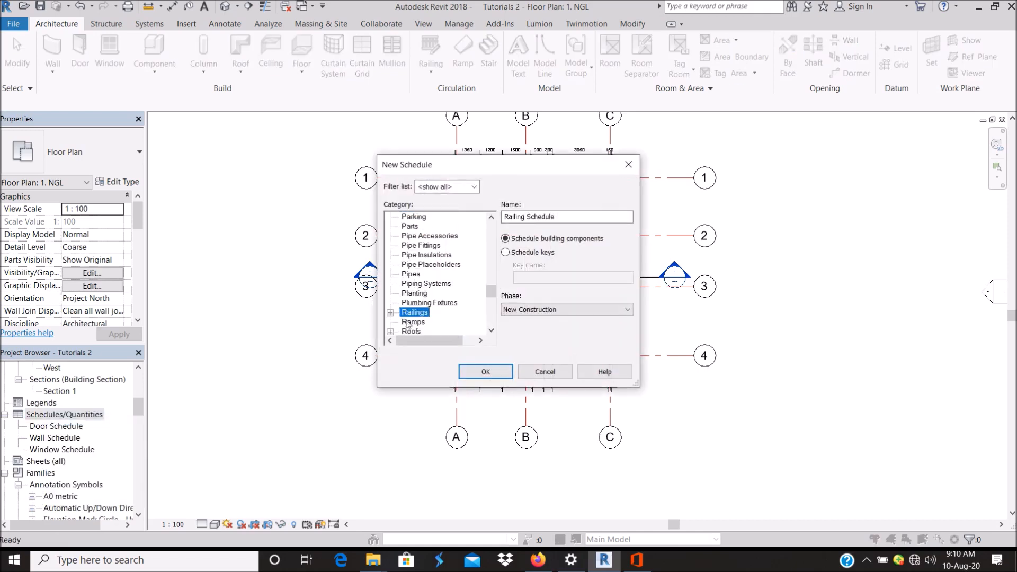
click(414, 312)
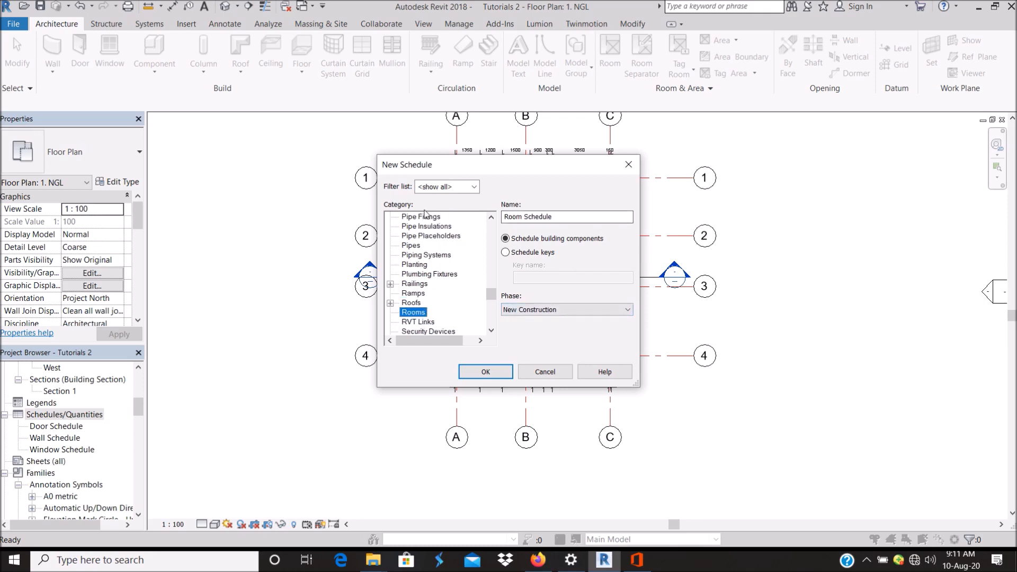
click(485, 372)
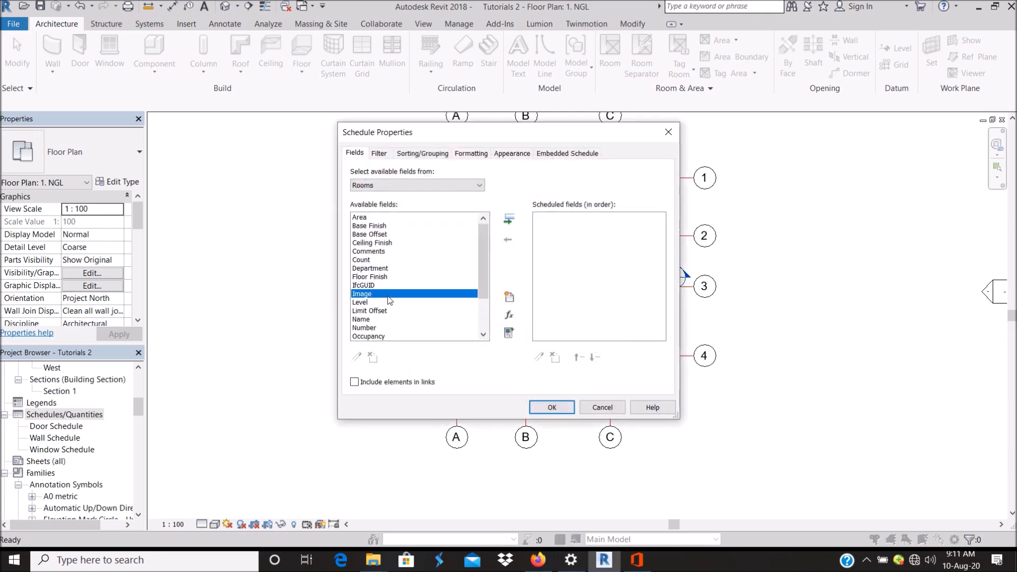
Add Name and Area to the schedule fields.
click(370, 277)
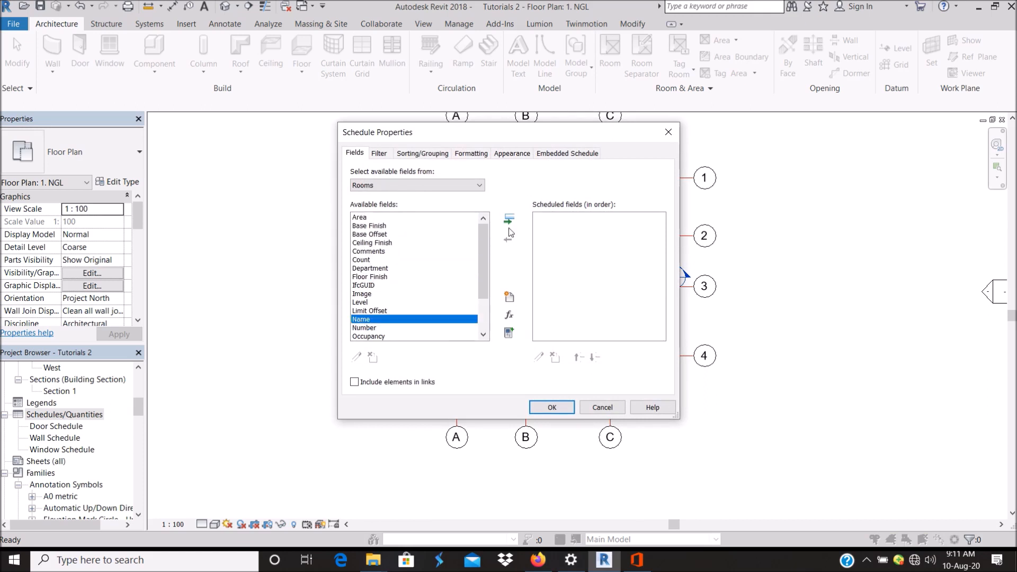
click(509, 217)
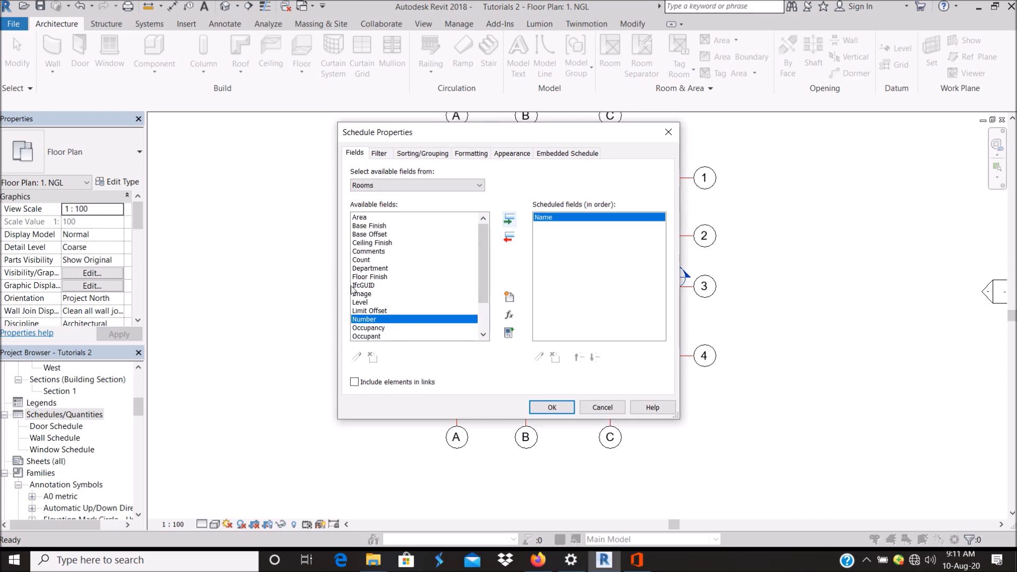
scroll(down, 3)
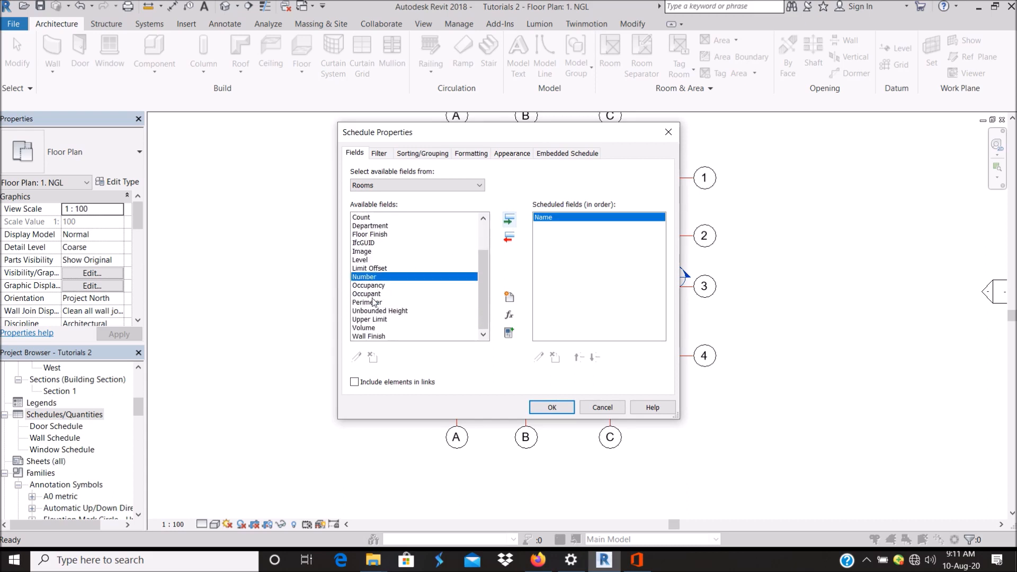
scroll(up, 3)
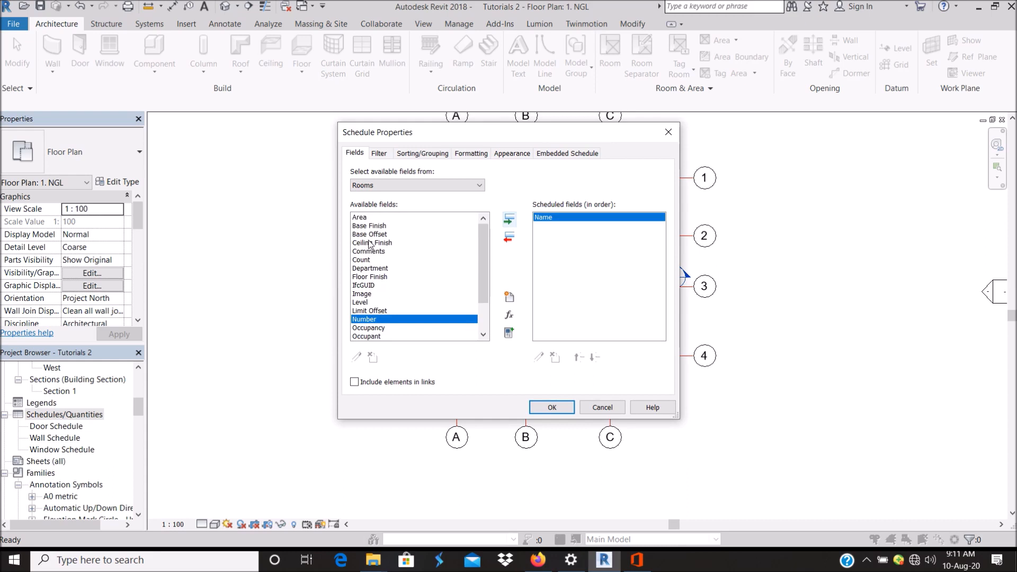
click(509, 219)
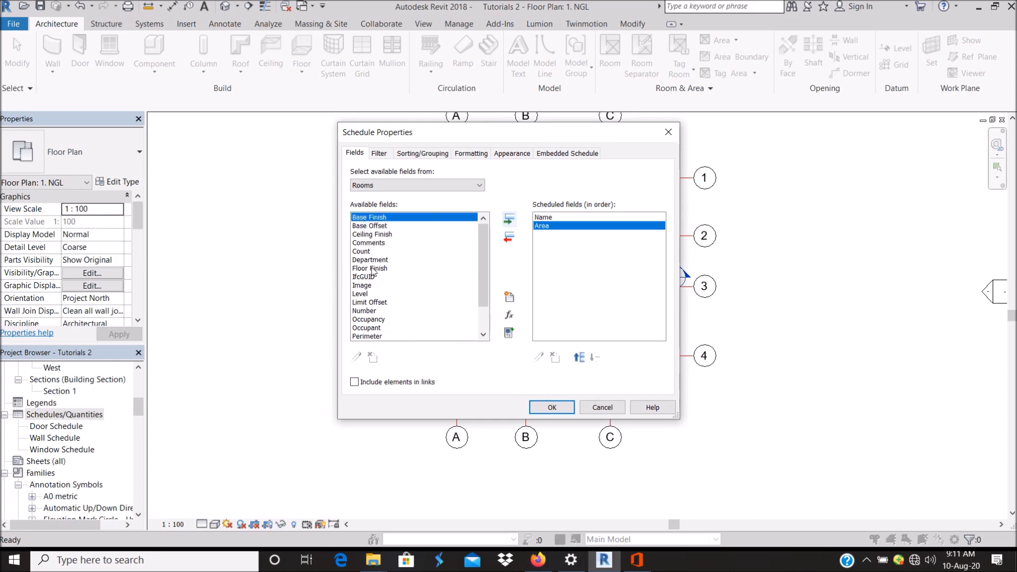
Add Floor Finish, Wall Finish and Ceiling Finish to the schedule fields.
click(369, 268)
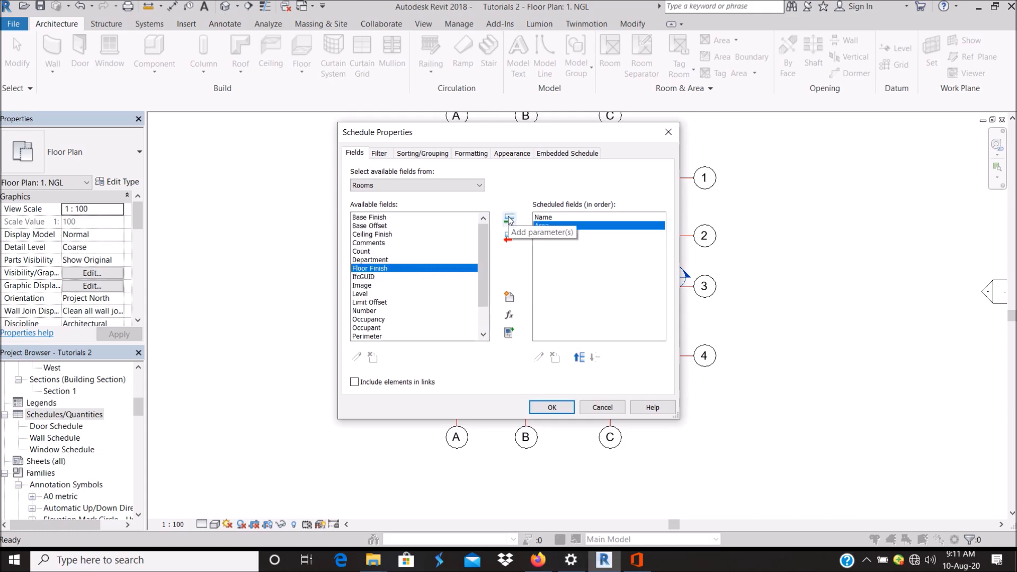
click(509, 219)
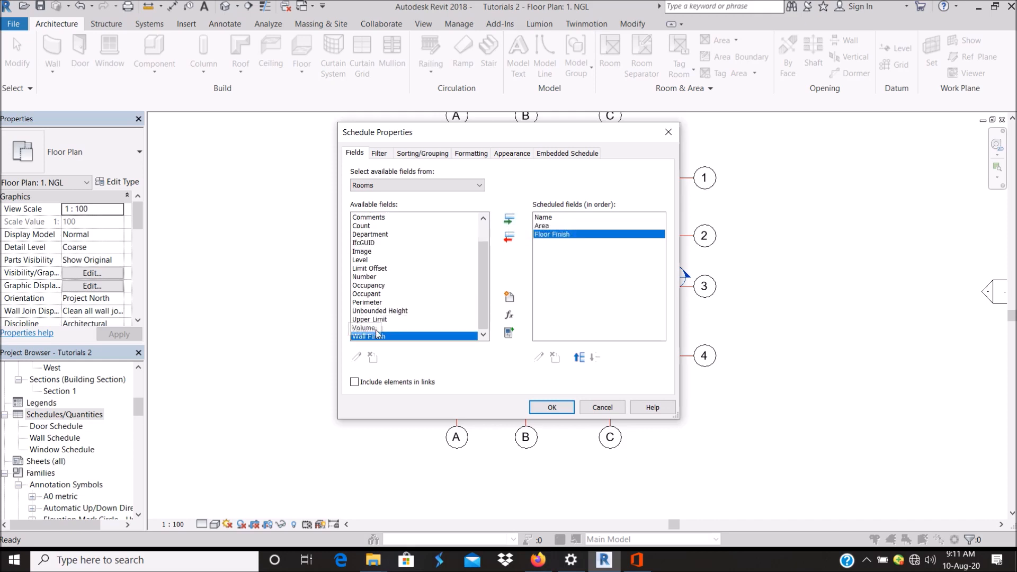
click(509, 219)
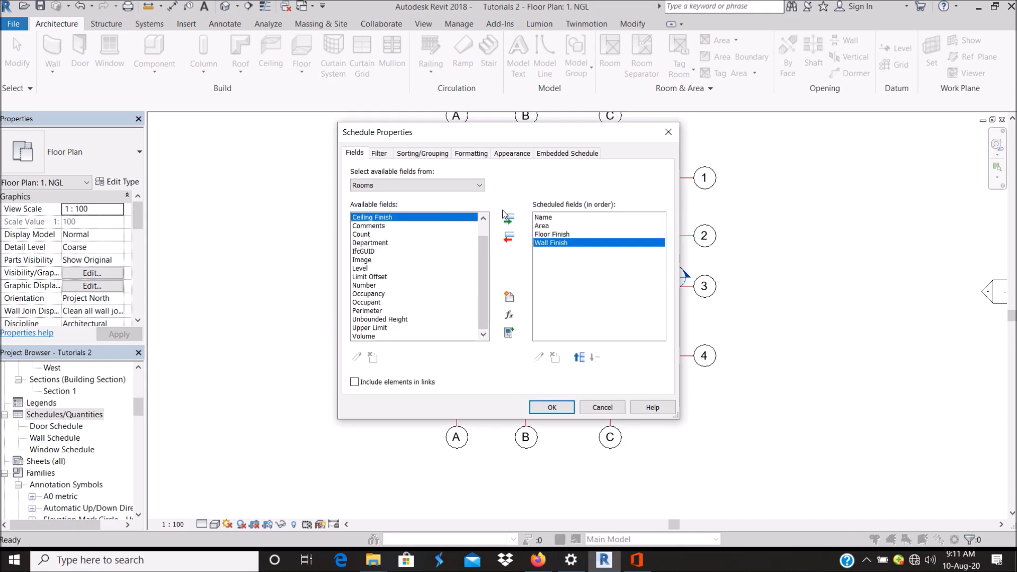
click(370, 242)
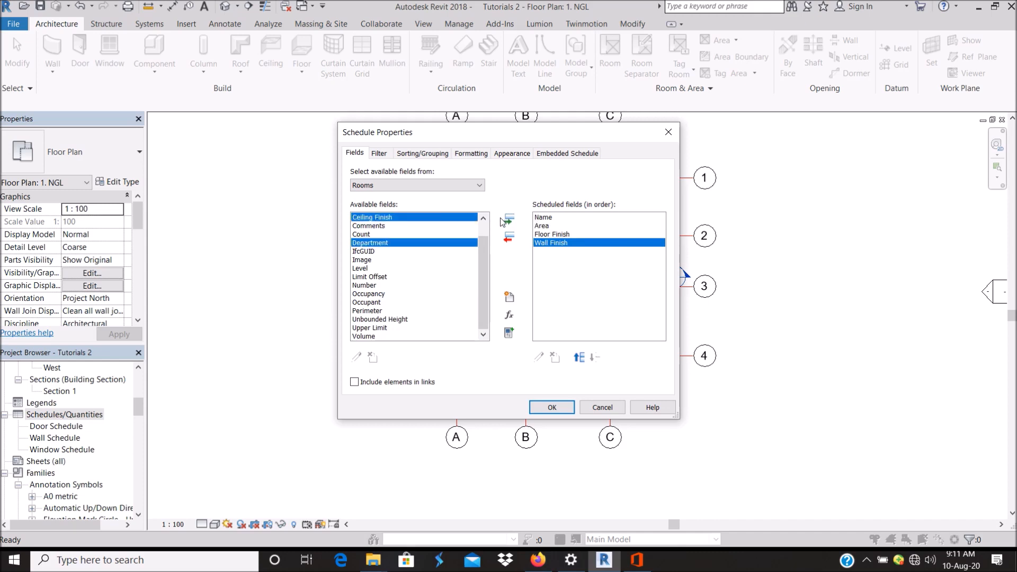
click(508, 218)
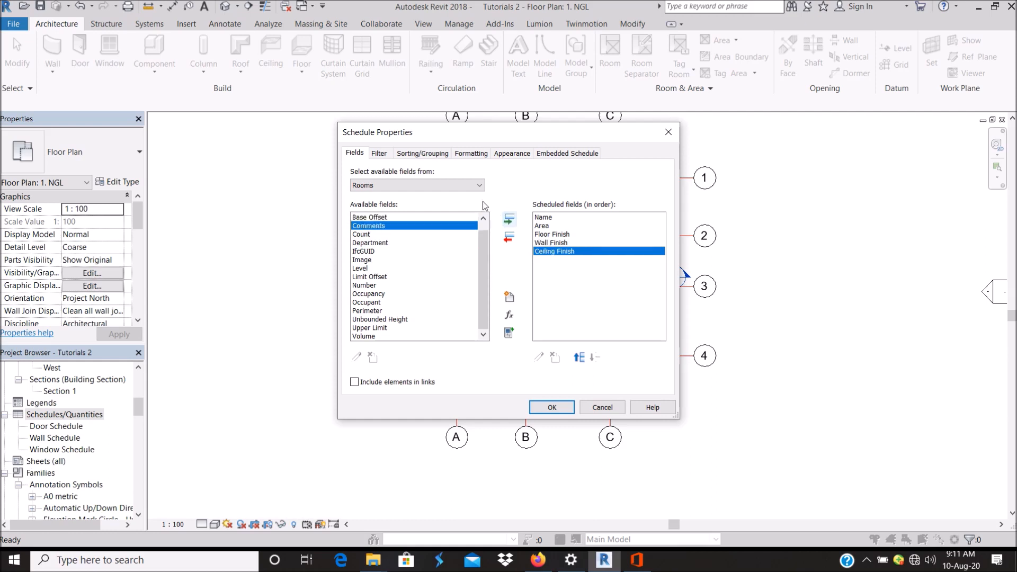
click(422, 153)
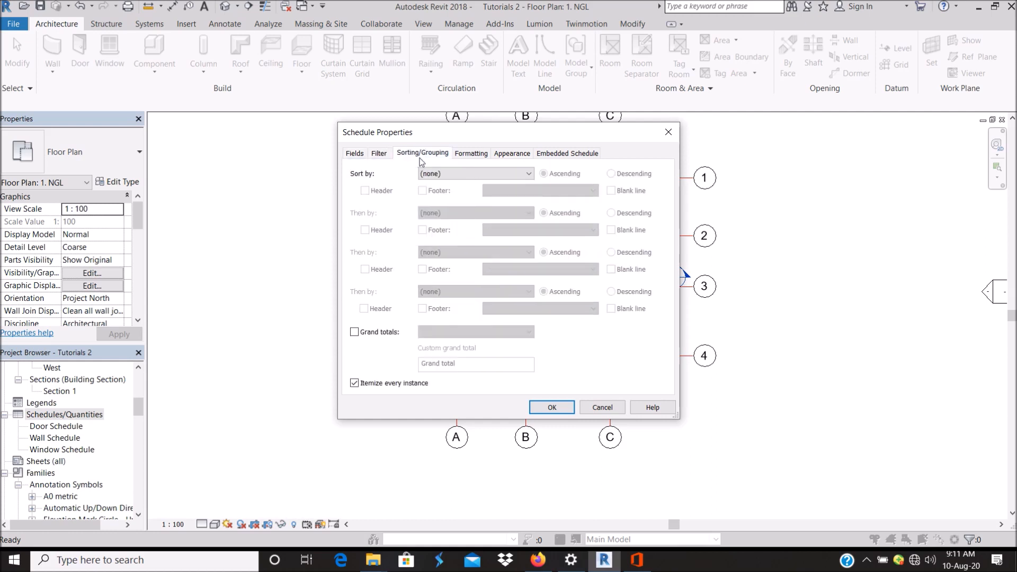
Sort by Name, uncheck Itemize every instance, and enable grand totals.
click(474, 173)
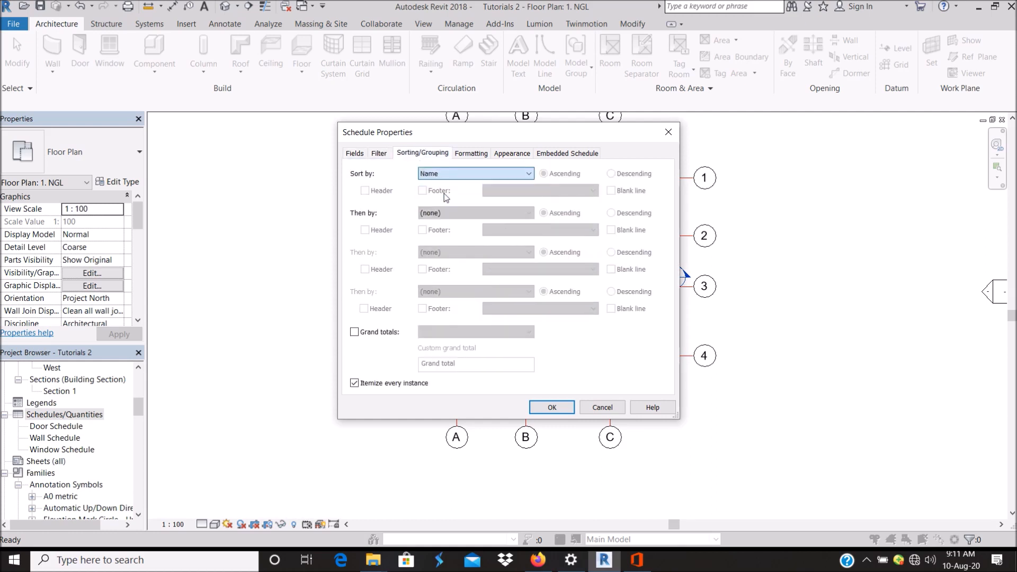
click(354, 383)
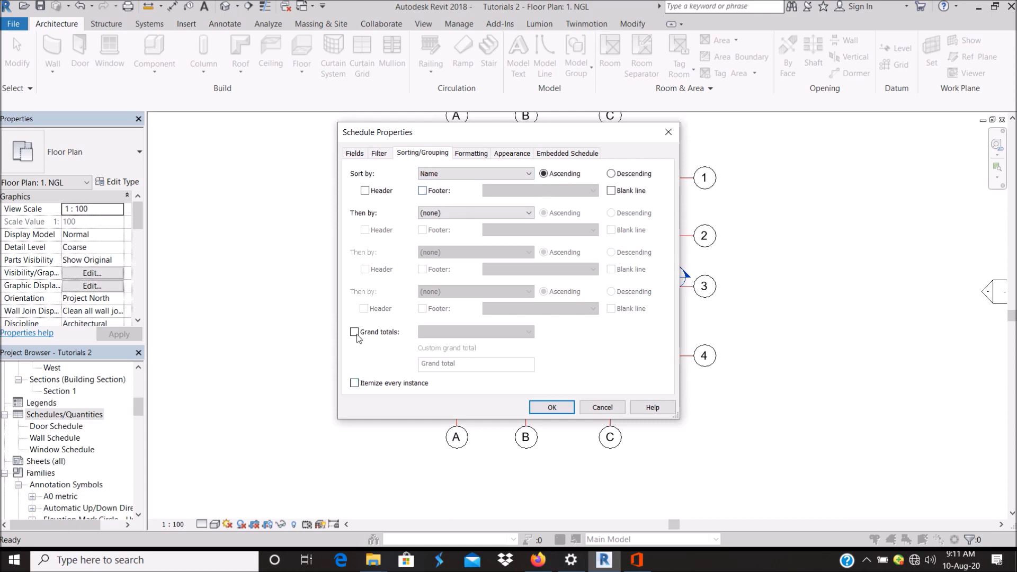
click(355, 332)
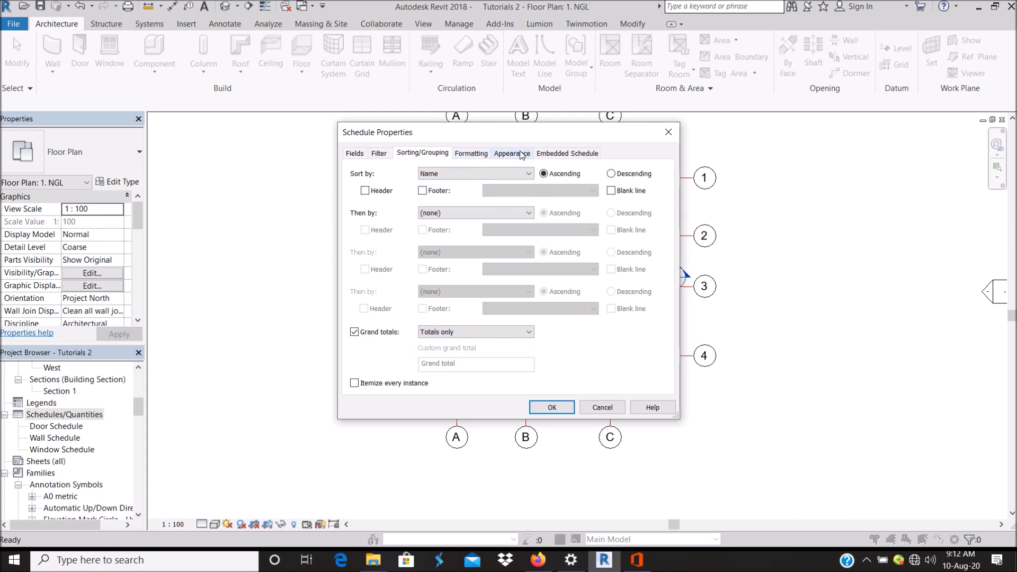
click(512, 153)
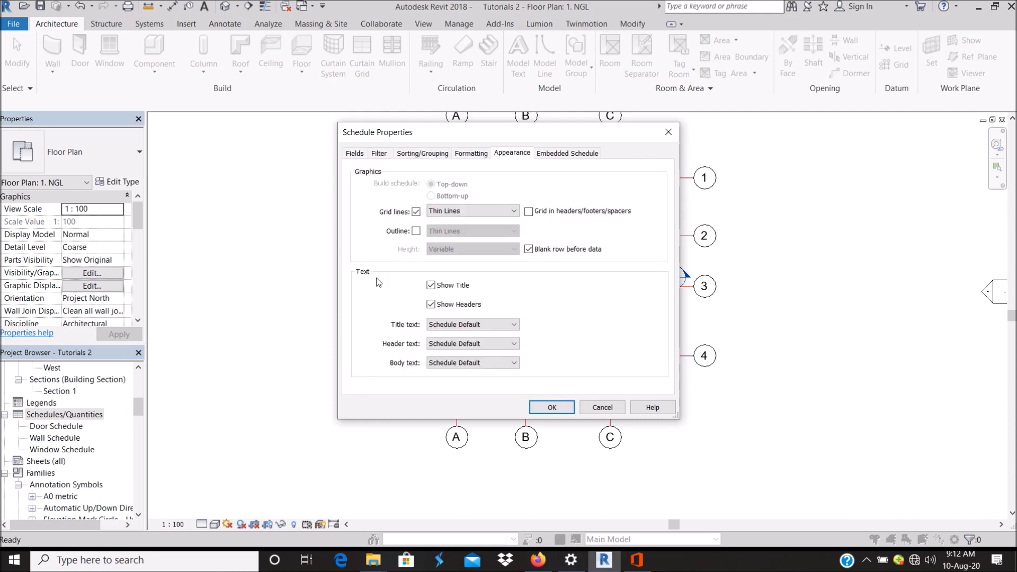
click(471, 153)
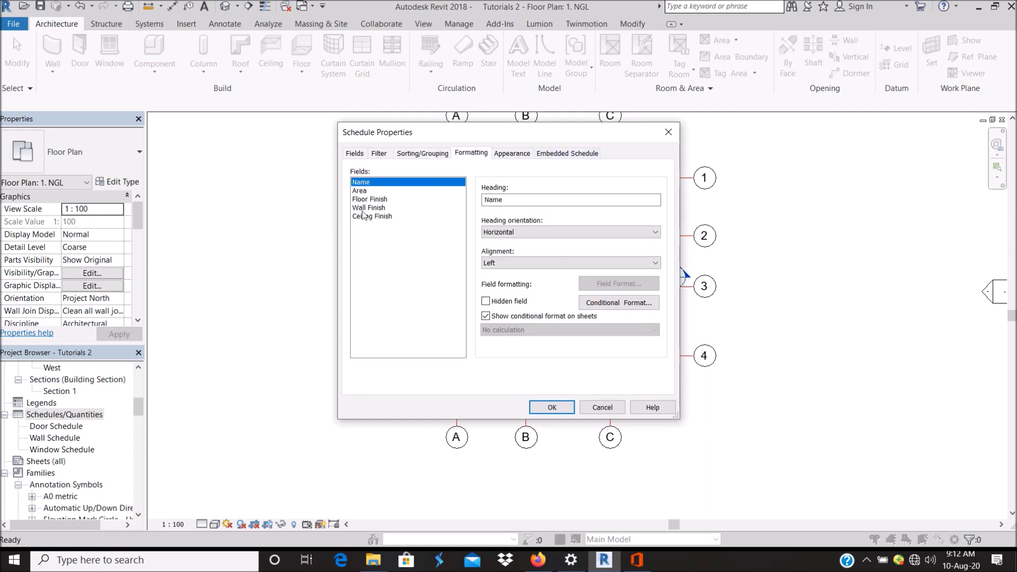
Set the Area field to Calculate totals and confirm the schedule properties.
click(359, 191)
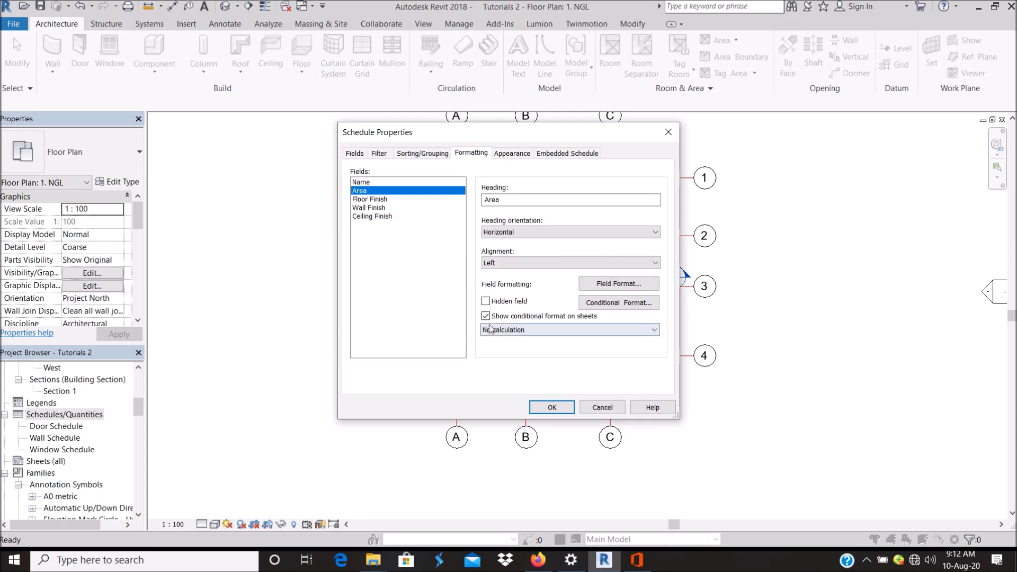
click(570, 329)
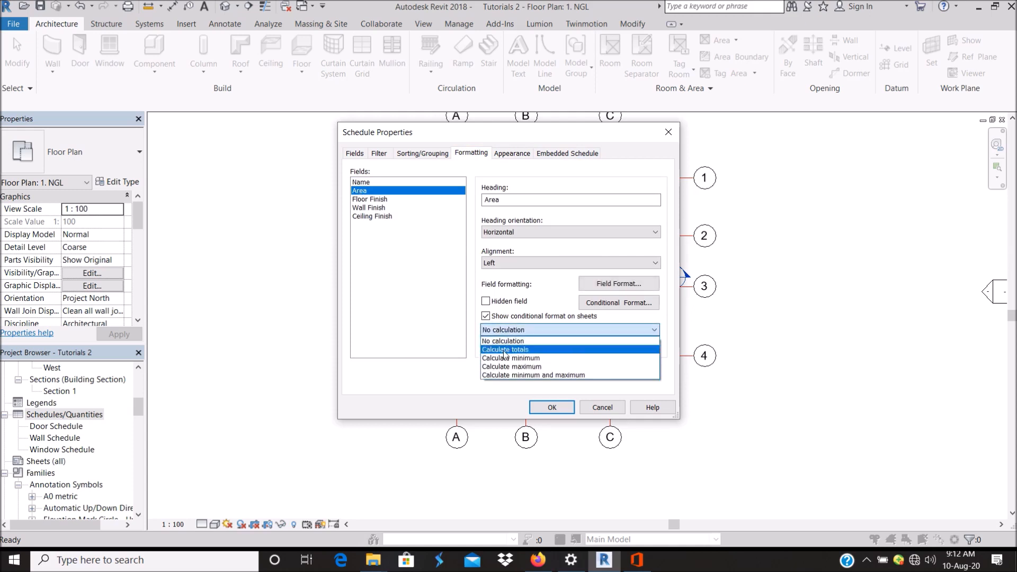
click(506, 349)
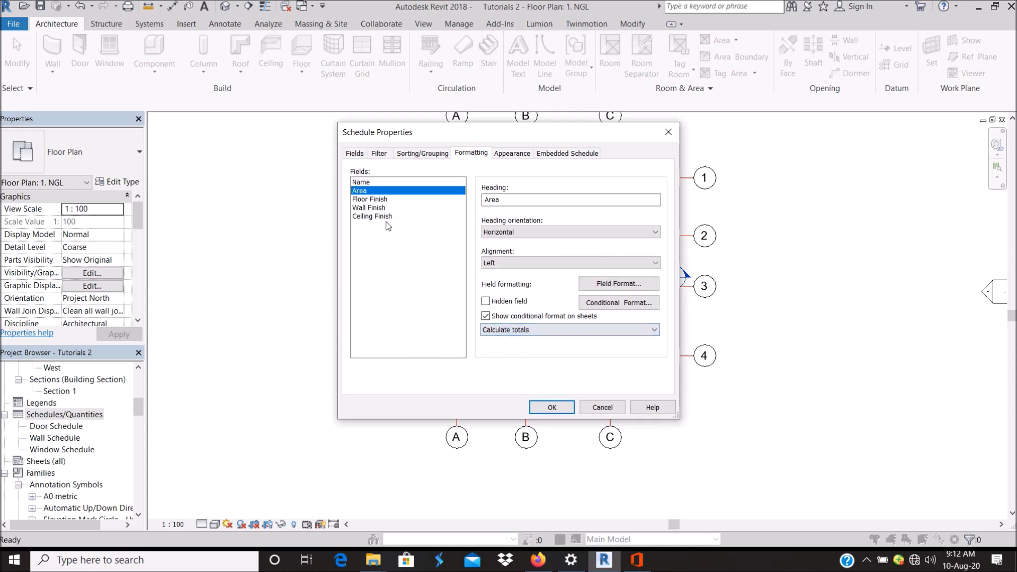
click(360, 182)
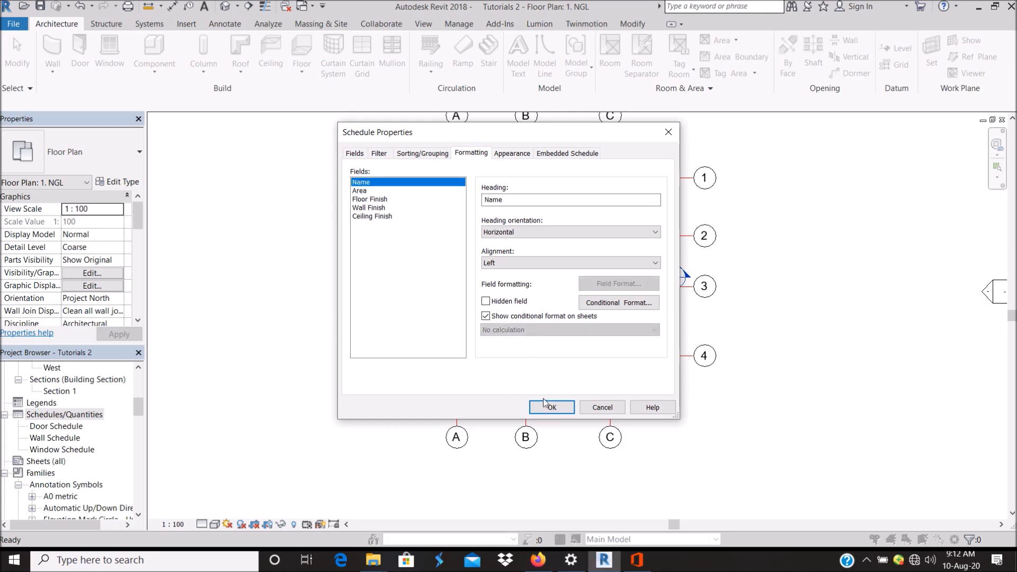
click(551, 407)
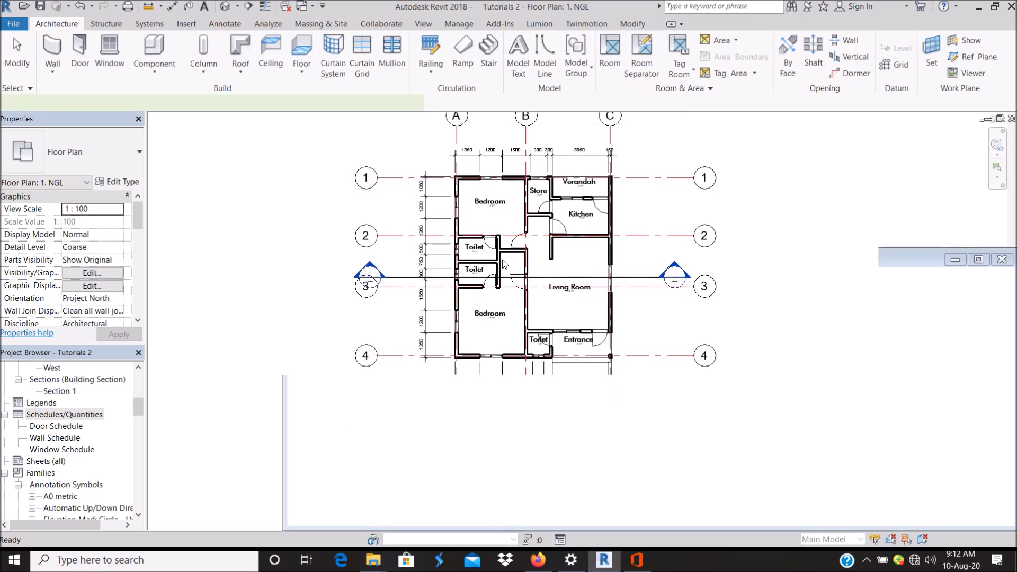
Open the 2. GFL floor plan from the Project Browser.
double_click(57, 438)
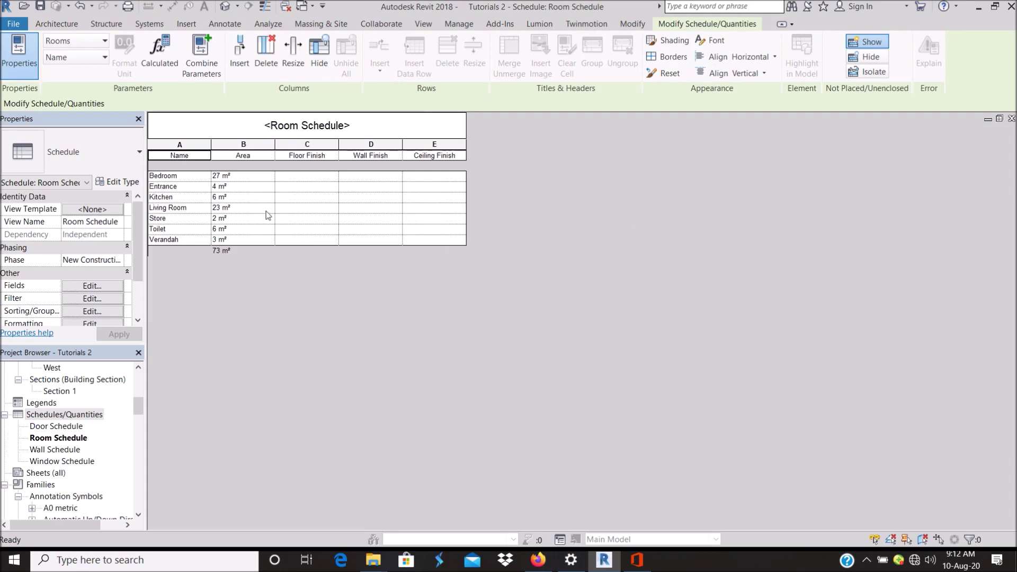
mouse_move(223, 180)
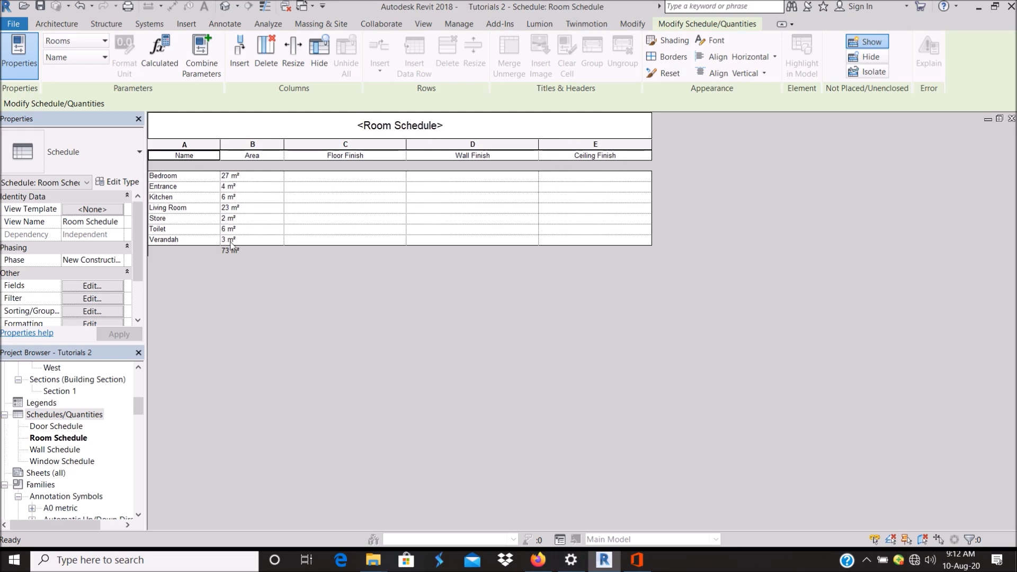
mouse_move(231, 258)
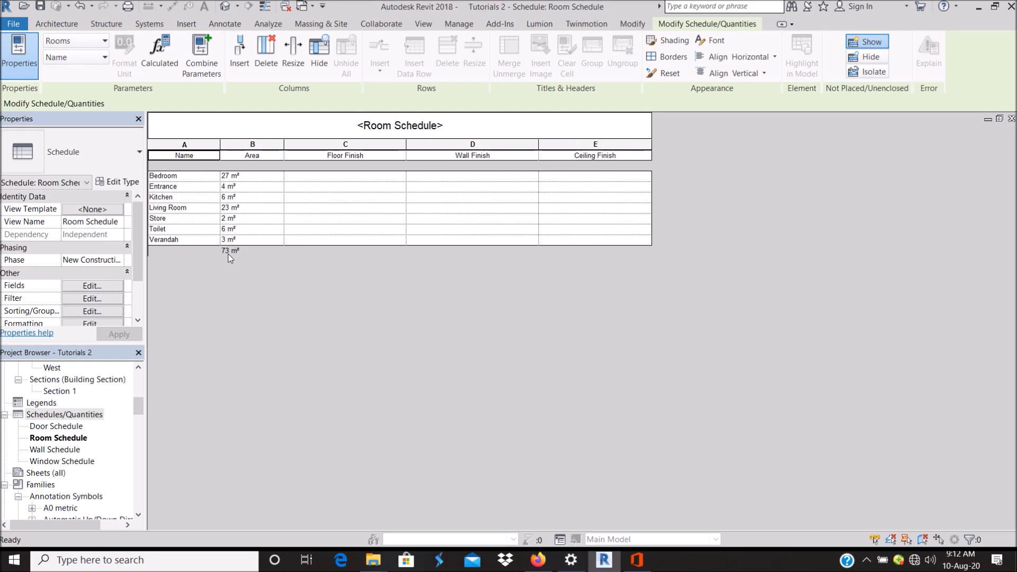
mouse_move(170, 188)
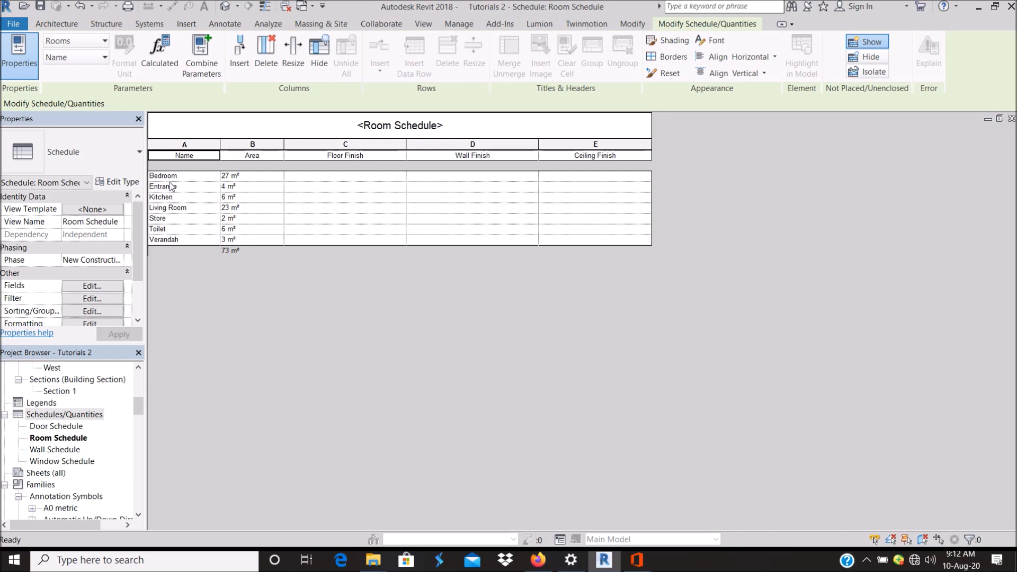
mouse_move(156, 193)
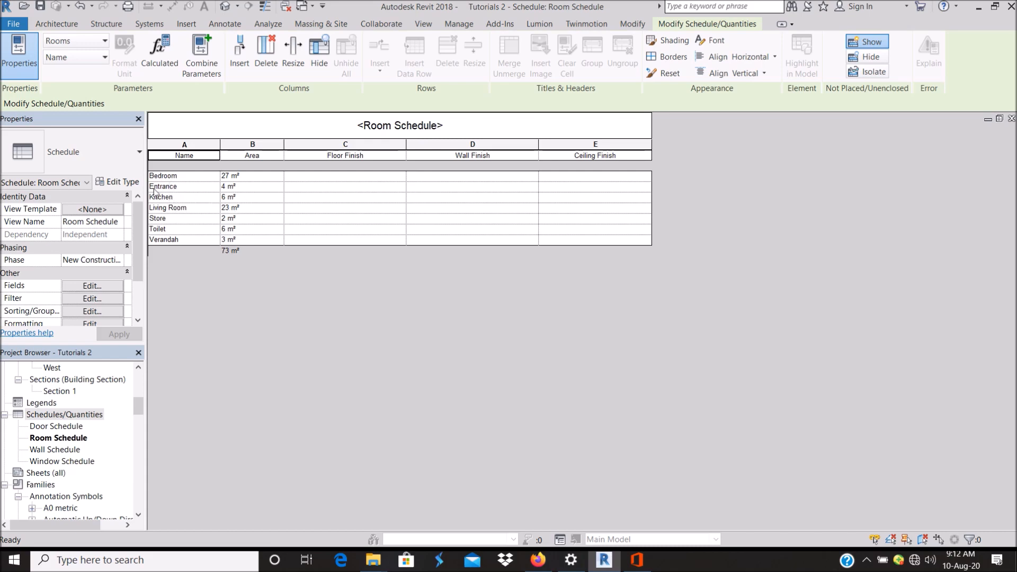
mouse_move(265, 209)
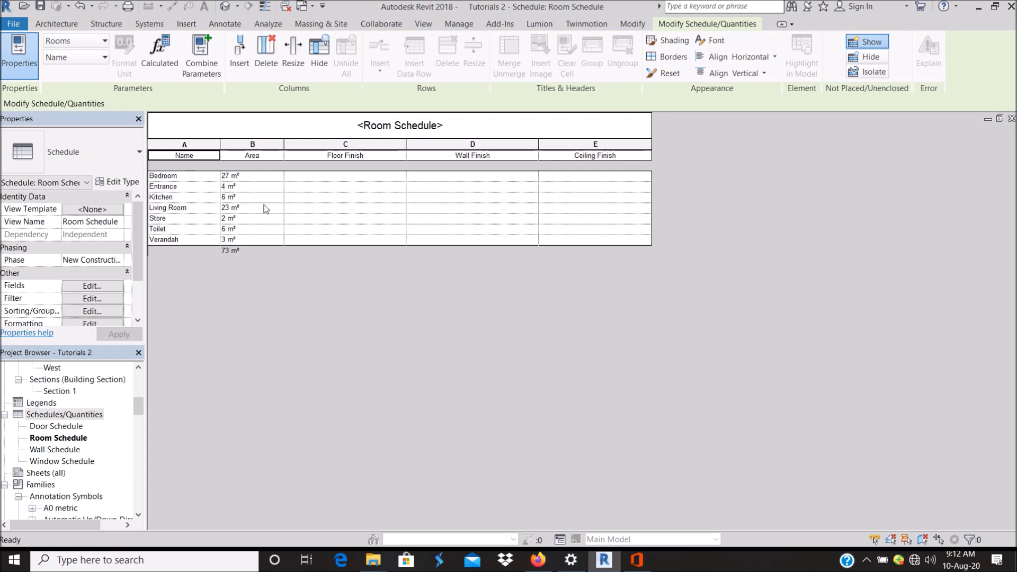
scroll(up, 3)
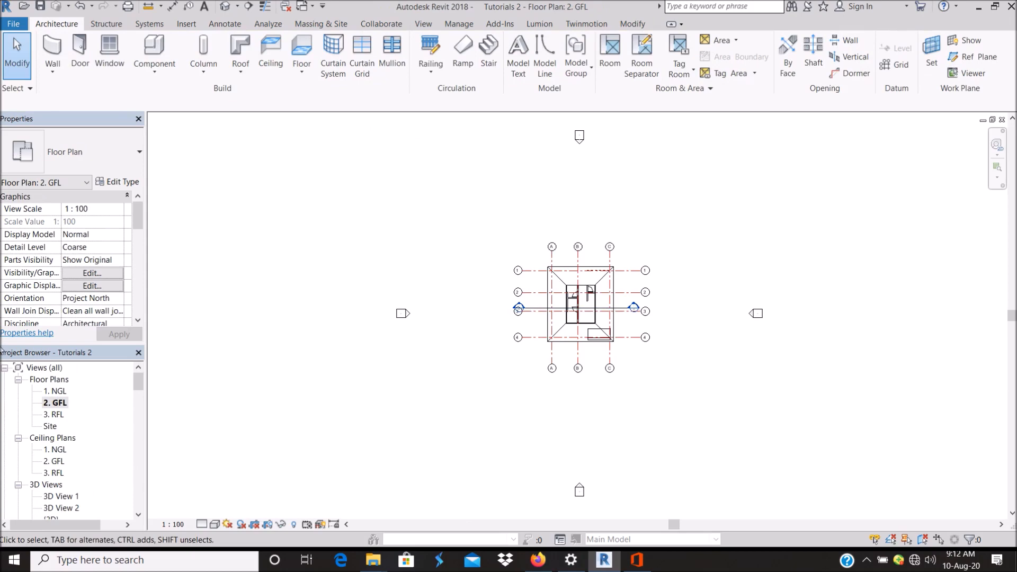
Open the floor plan and edit the Toilet tag name beside Entrance.
double_click(57, 391)
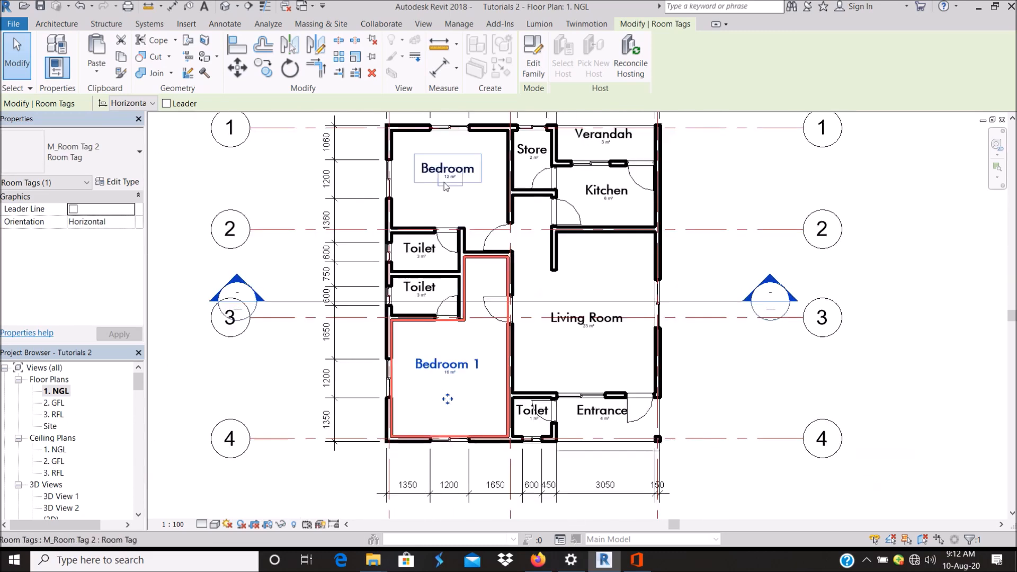
double_click(448, 168)
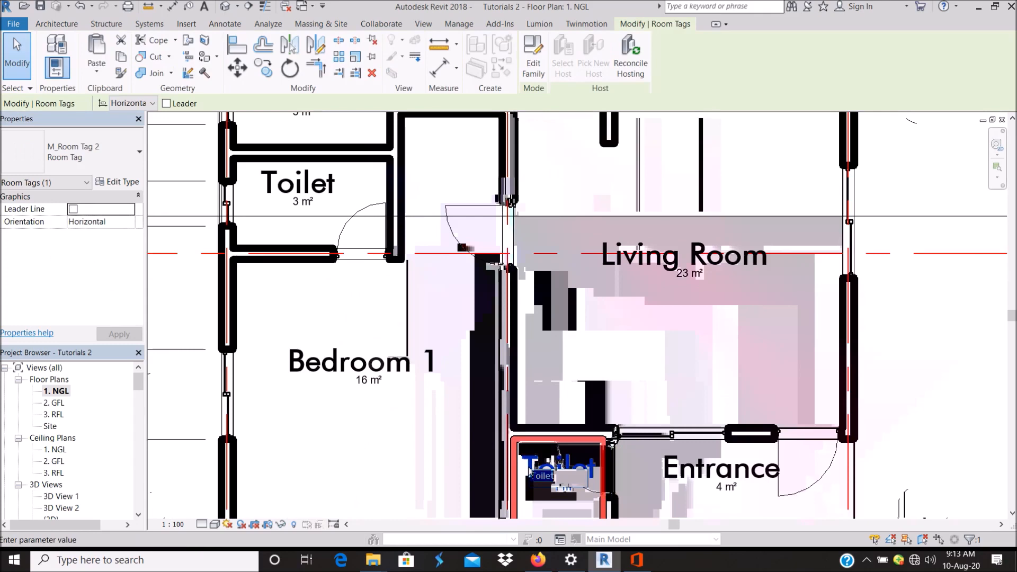
mouse_move(531, 477)
text(V.T.)
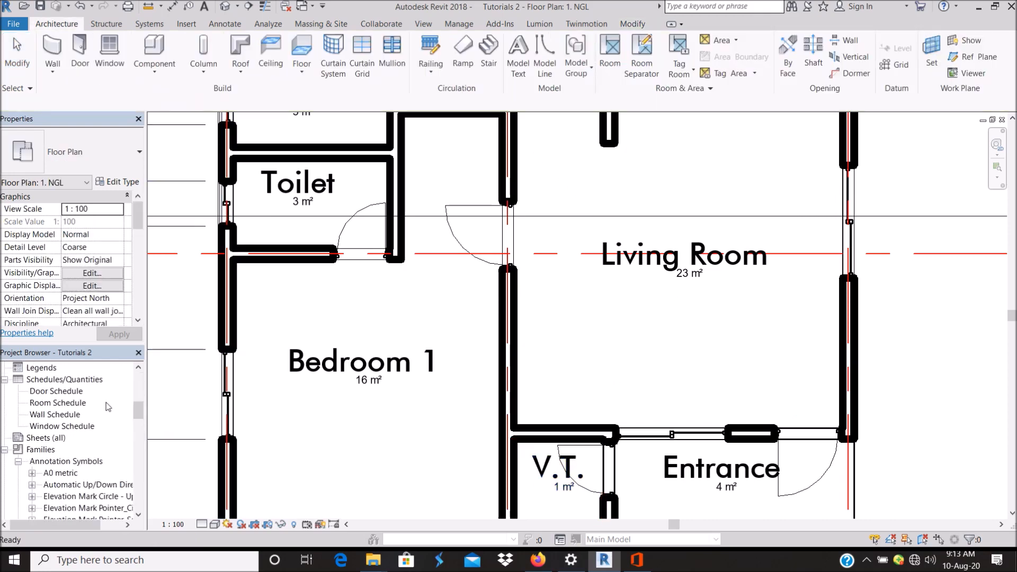
Open the Room Schedule and select the Bedroom rows' area entries.
double_click(57, 402)
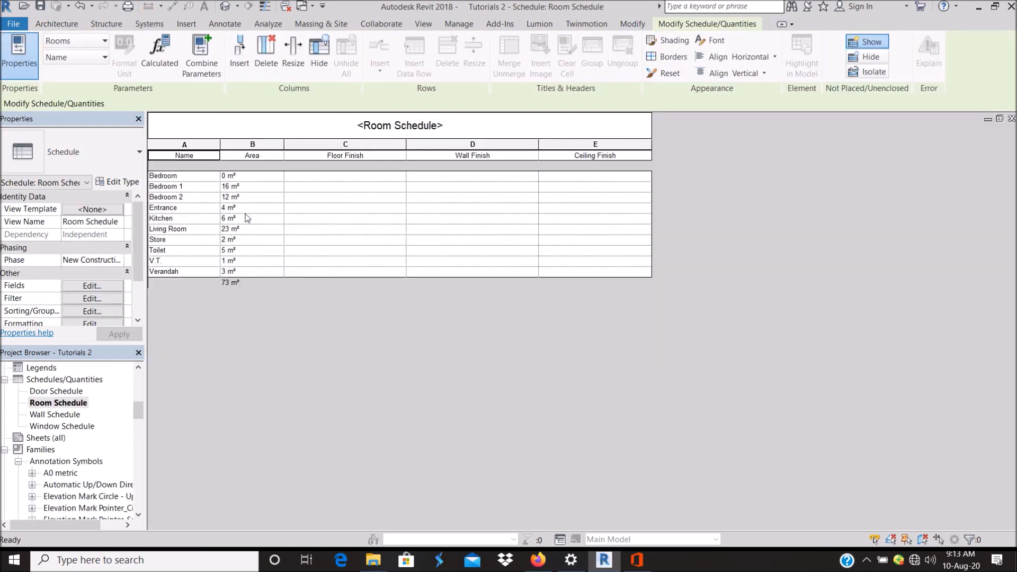
mouse_move(188, 213)
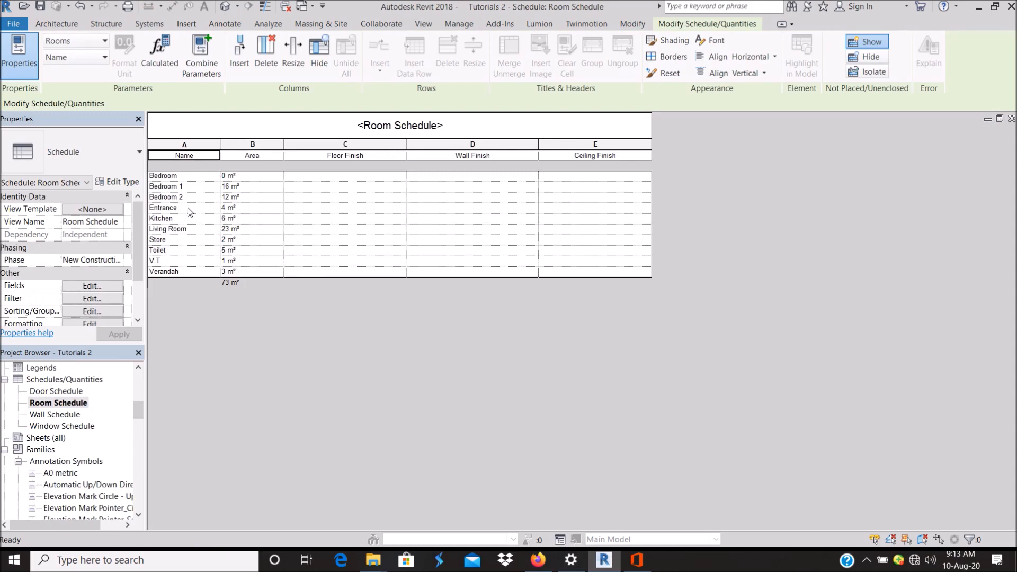
mouse_move(202, 186)
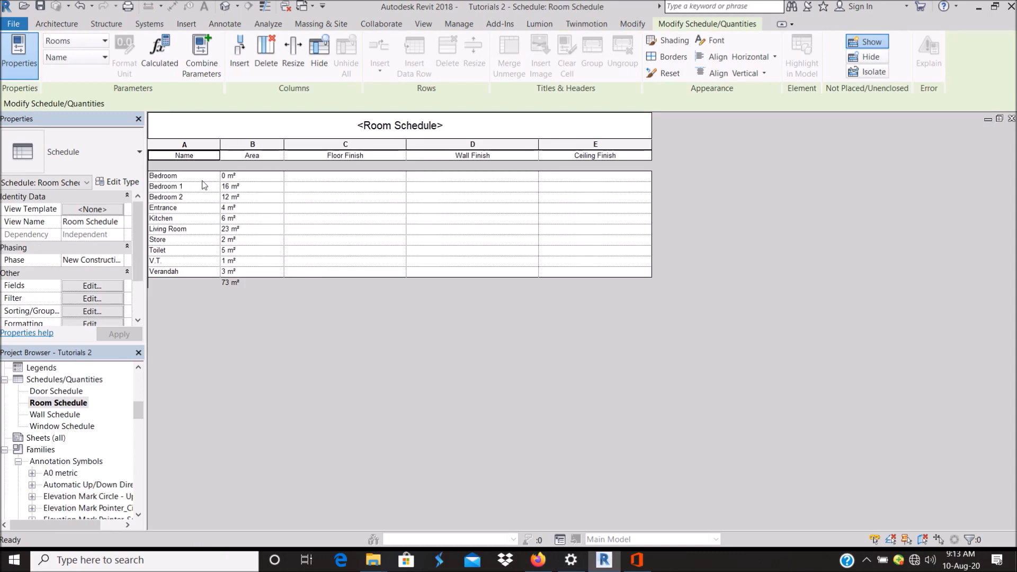
click(251, 175)
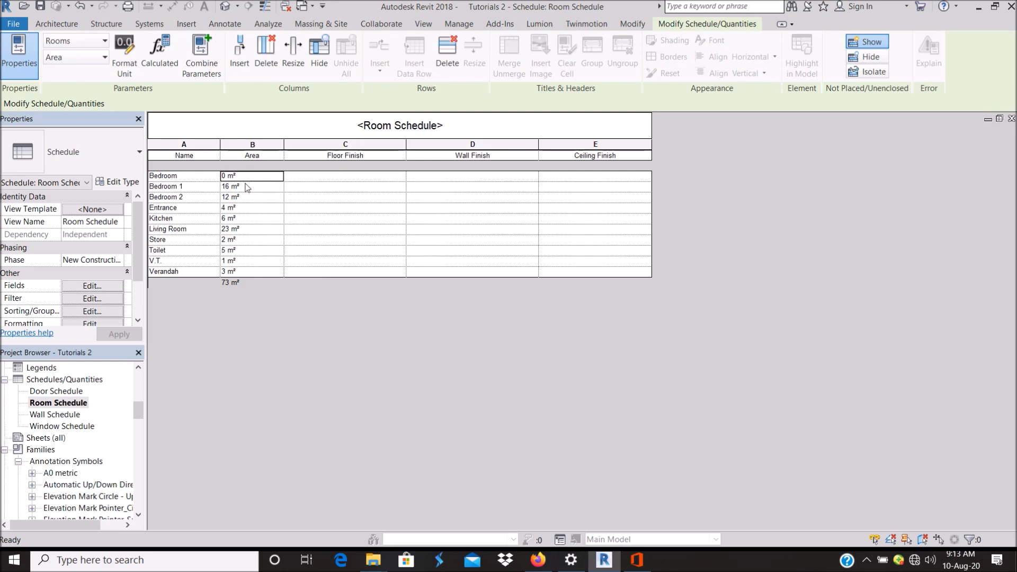
mouse_move(226, 187)
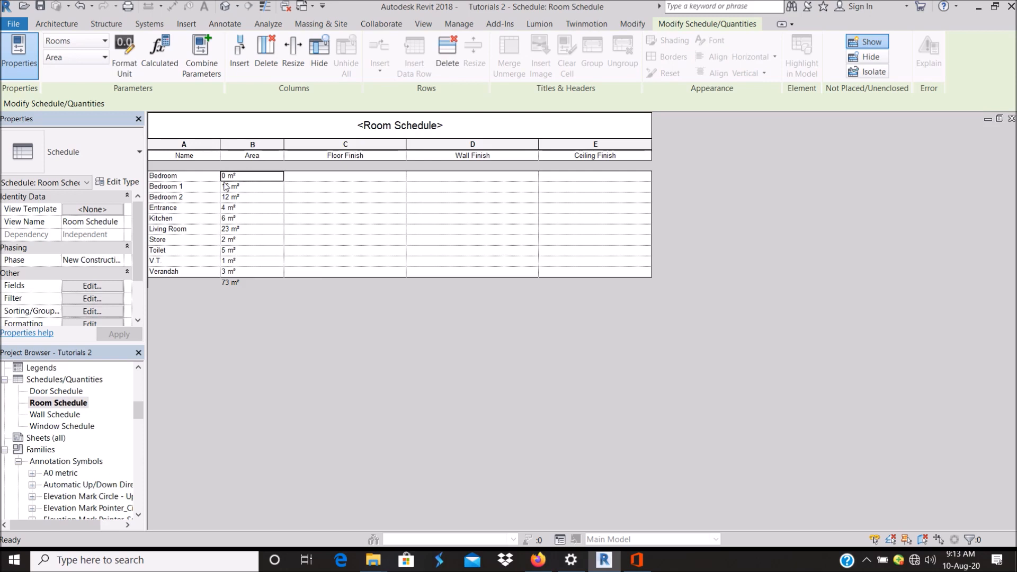
right_click(252, 186)
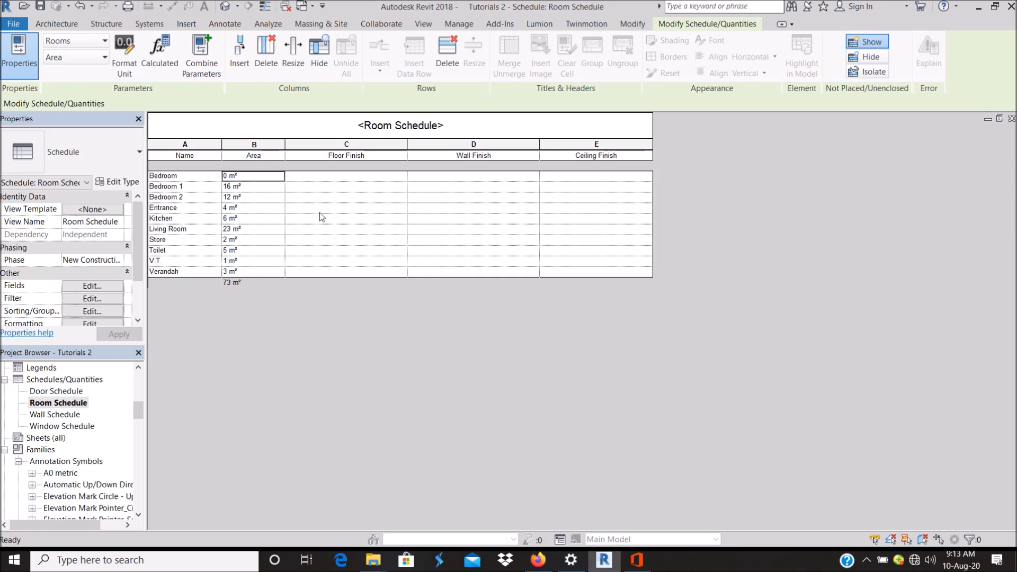
mouse_move(193, 197)
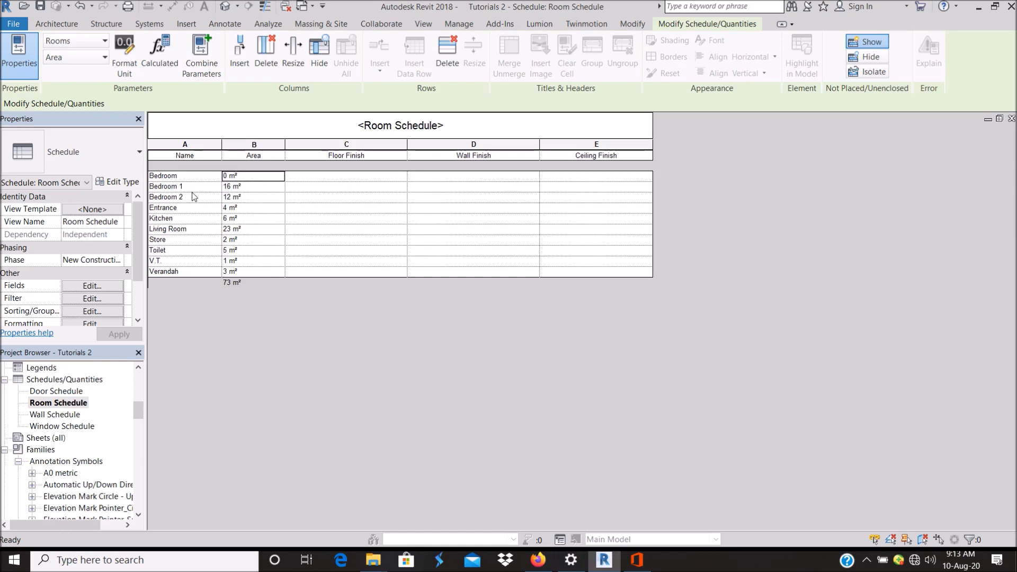
Enter Ceramic Floor Finish as Bedroom 1's Floor Finish.
click(345, 186)
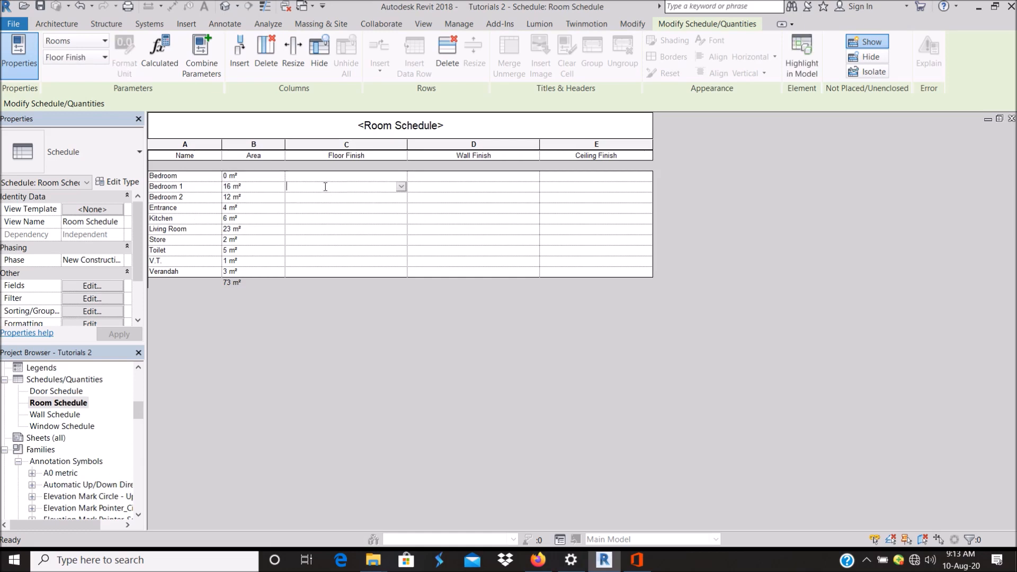
mouse_move(384, 185)
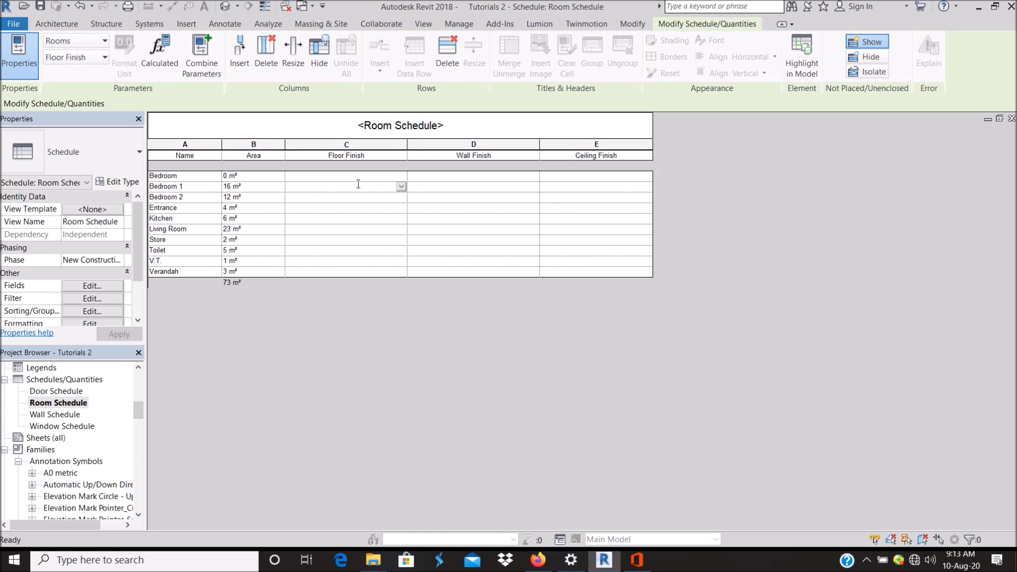
text(C)
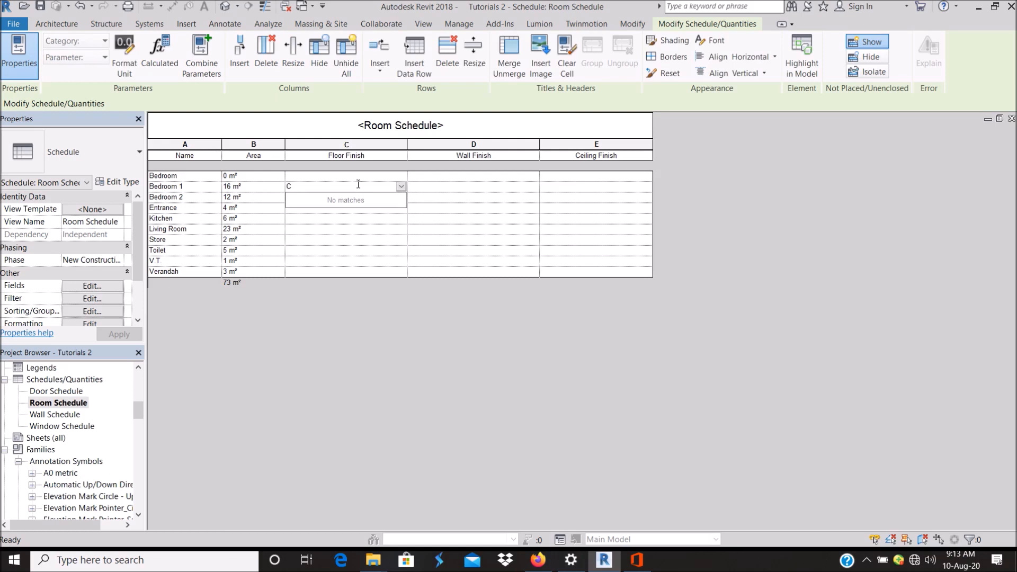
text(Ceramic)
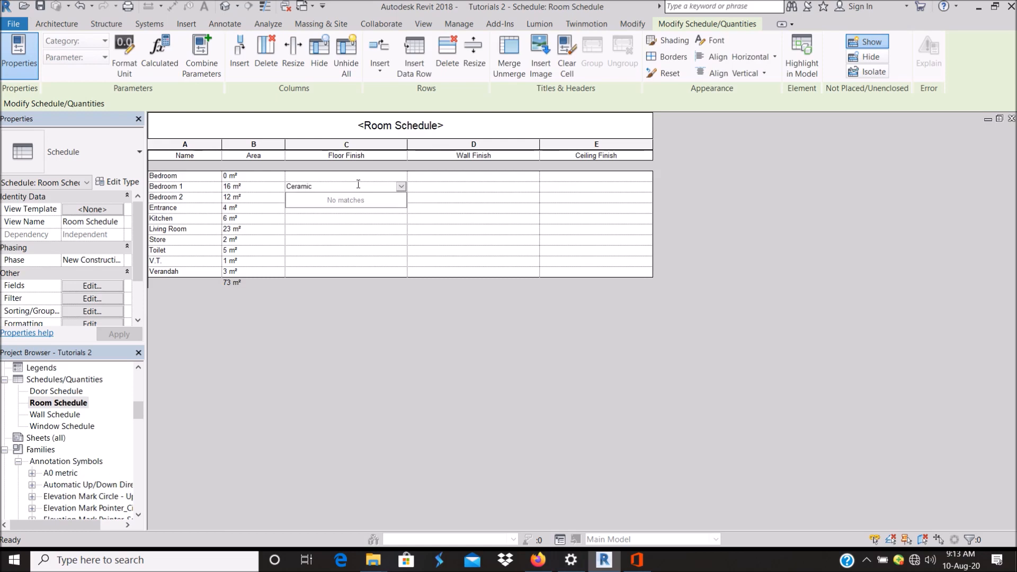
text(F)
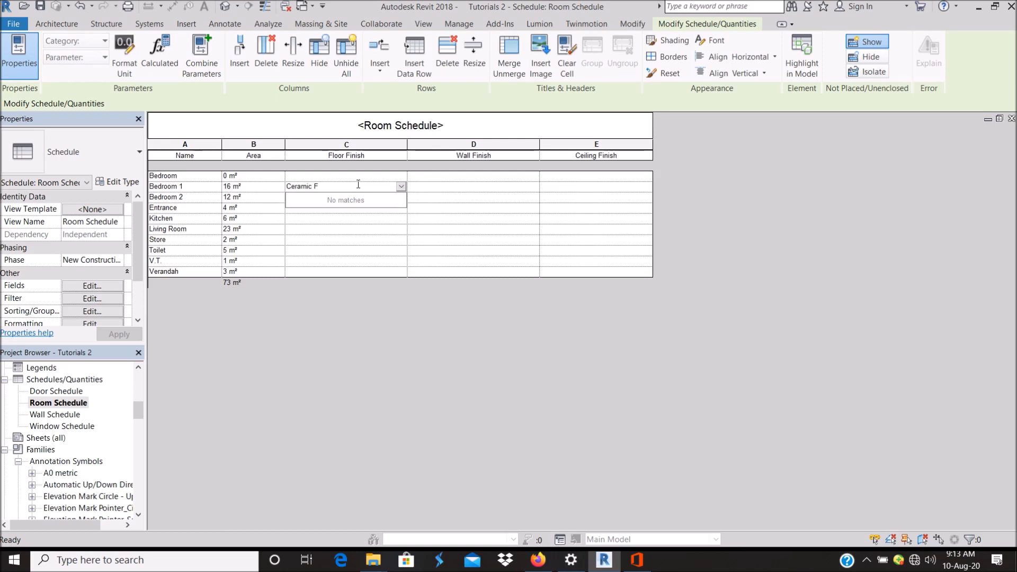
text(loor Finish)
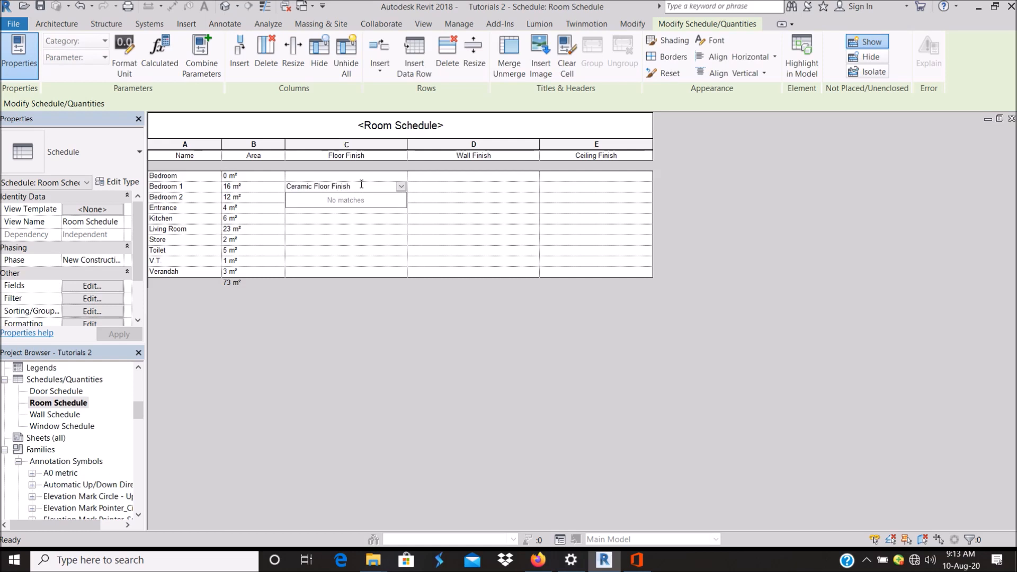
Set Bedroom 1's Wall Finish to White Satin Paint.
click(472, 187)
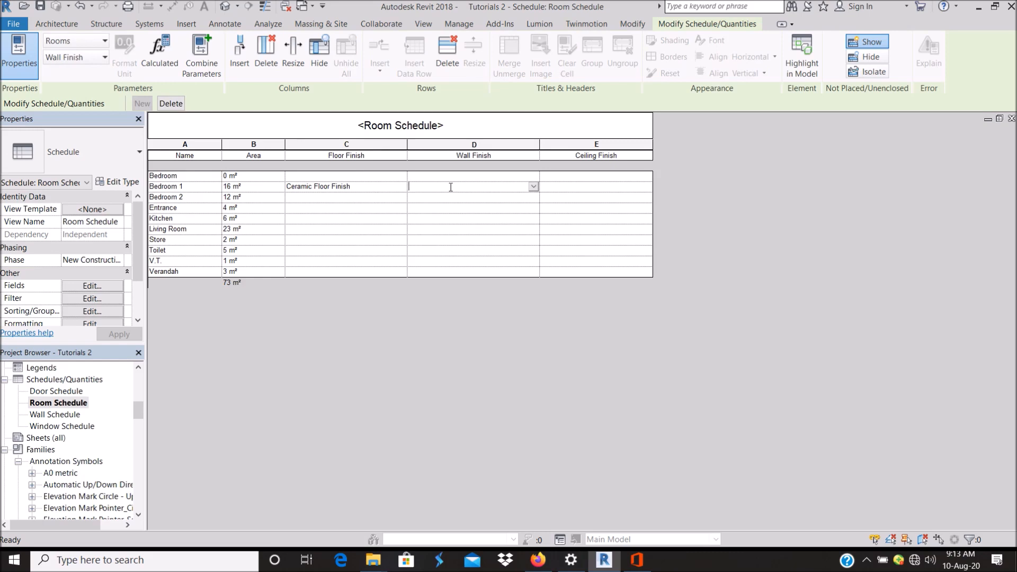
text(Satin)
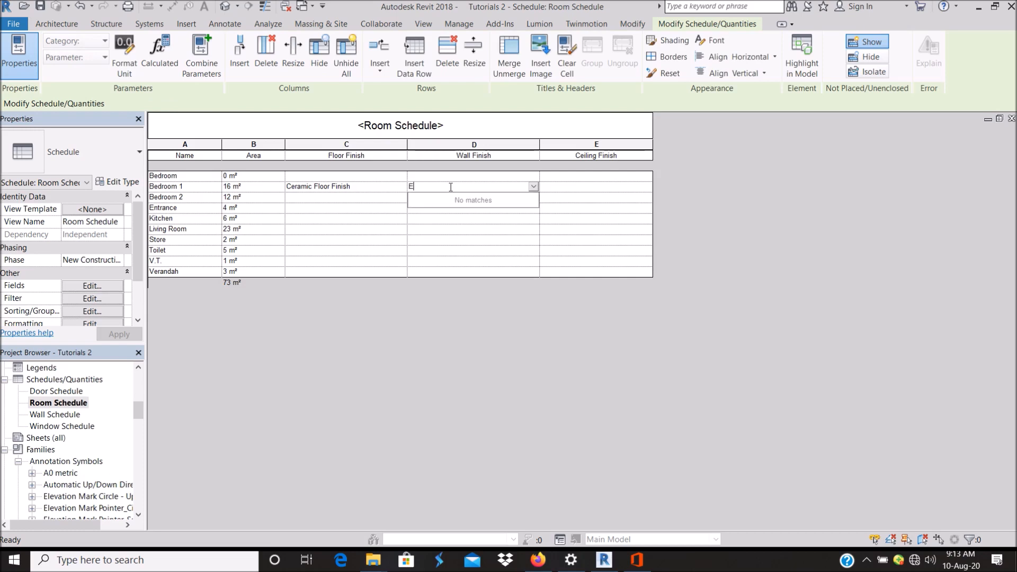
text(White)
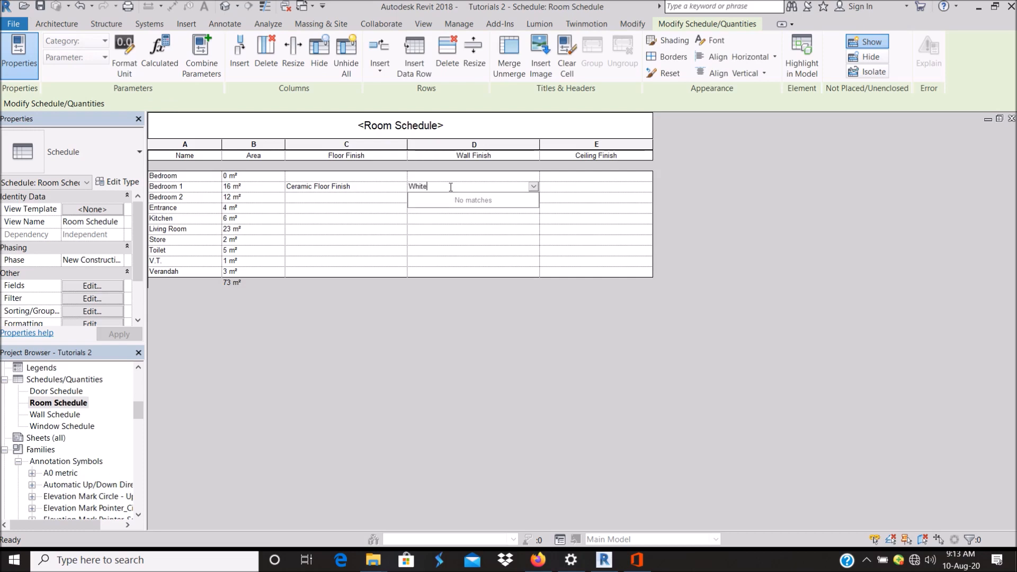
text(Satin)
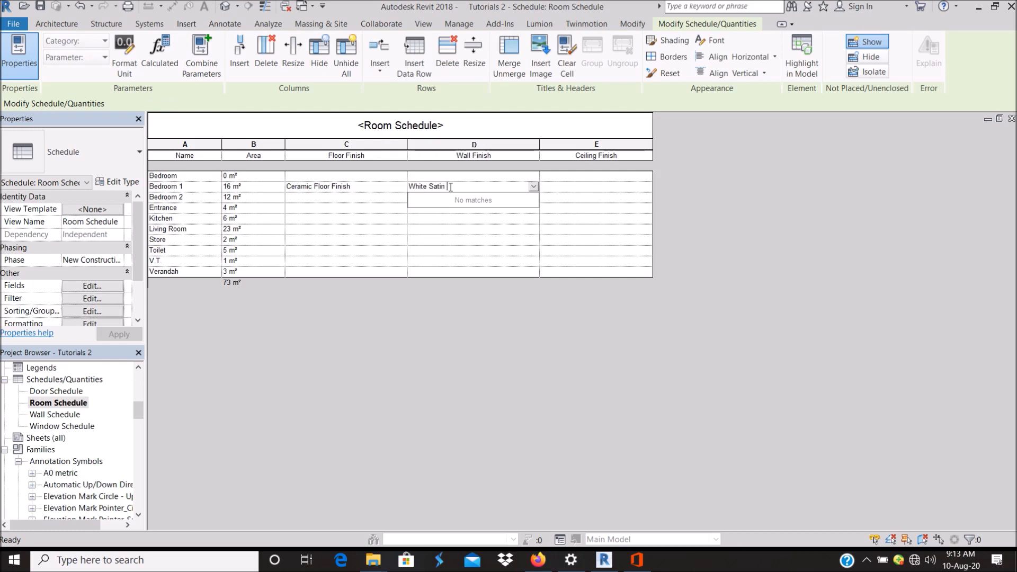
text(Paint)
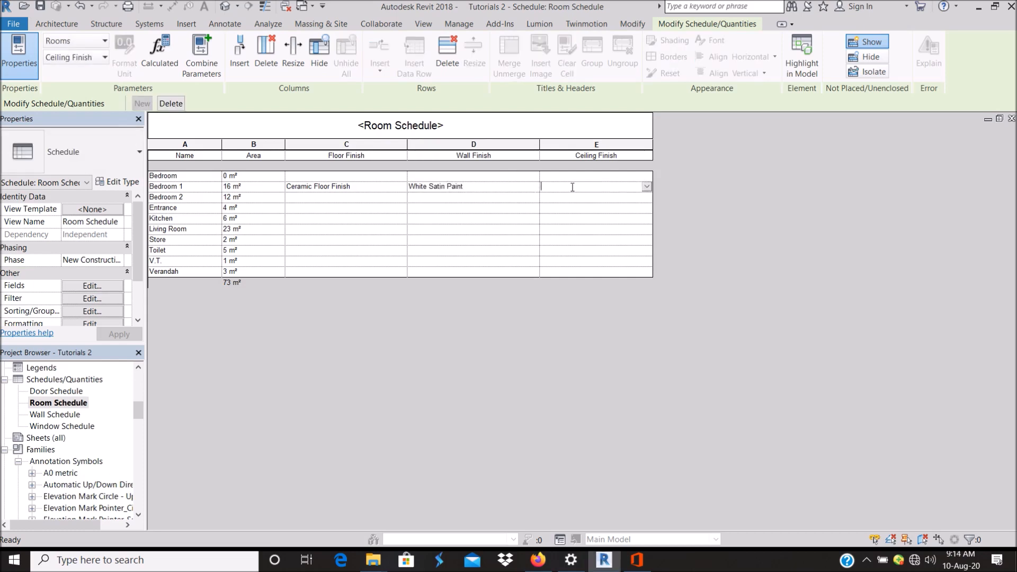
Set Bedroom 1's Ceiling Finish to White P.O.P. Finish.
text(Wh)
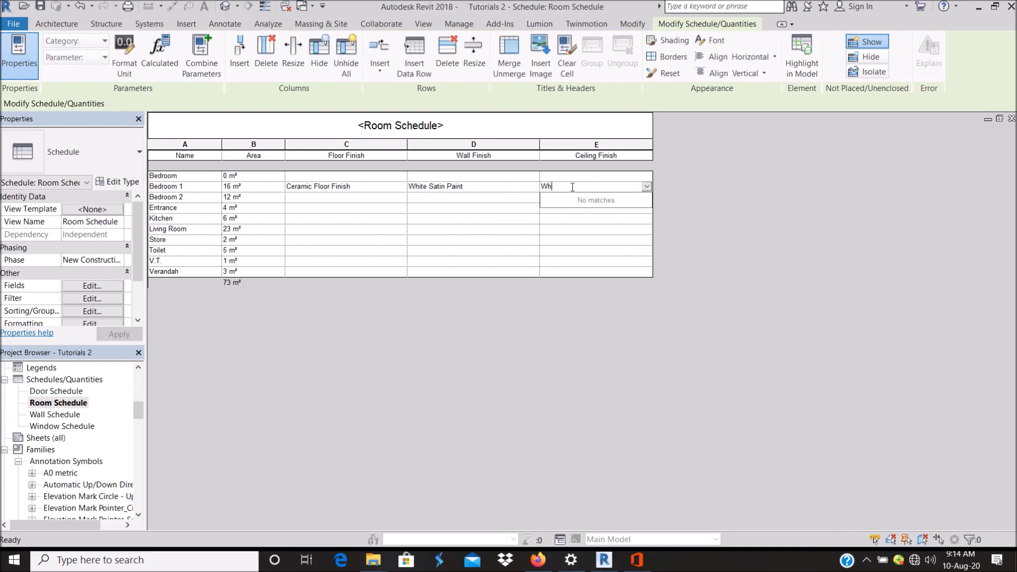
text(ite)
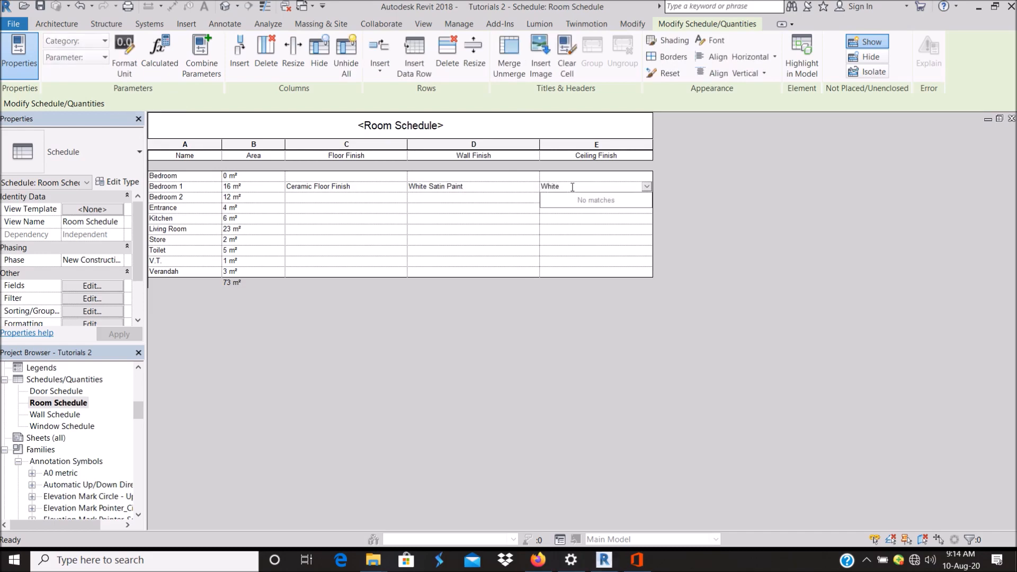
text(P.O)
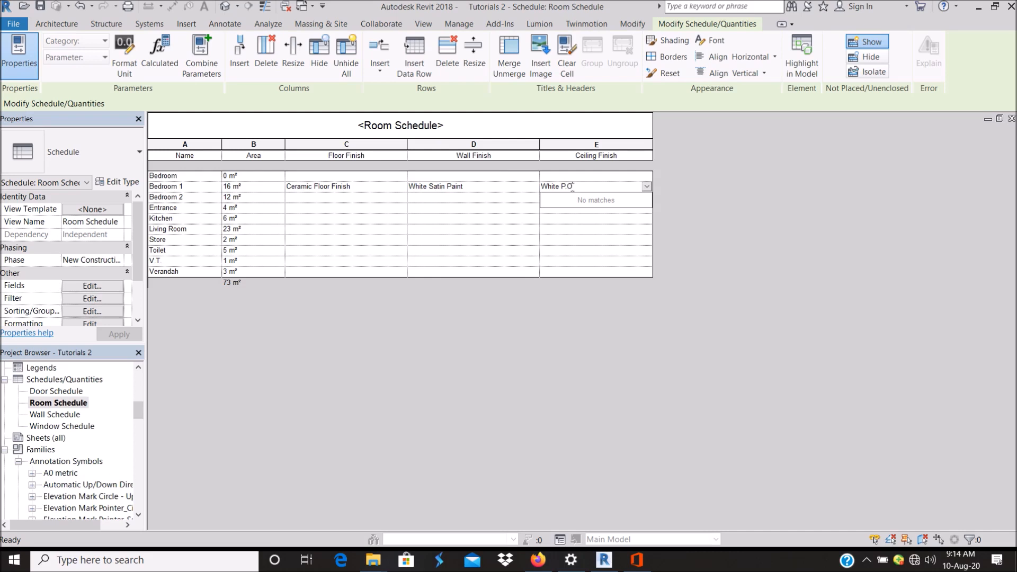
text(P)
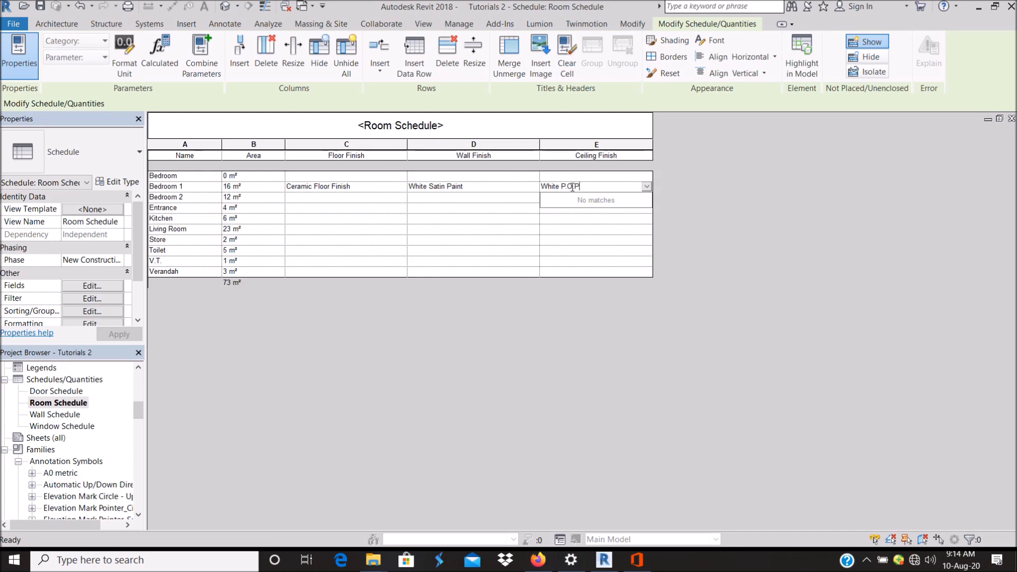
text(F)
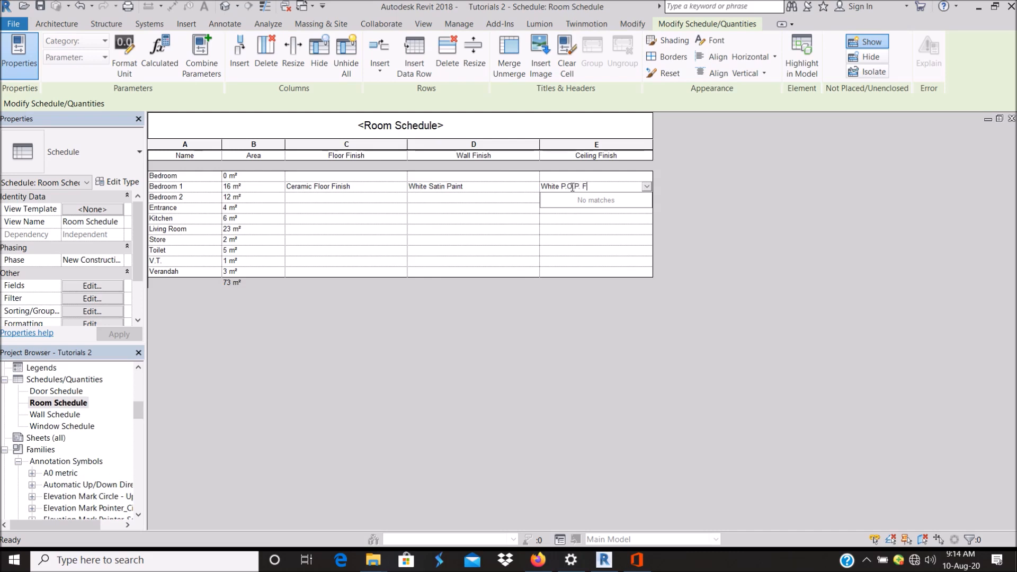
text(inish)
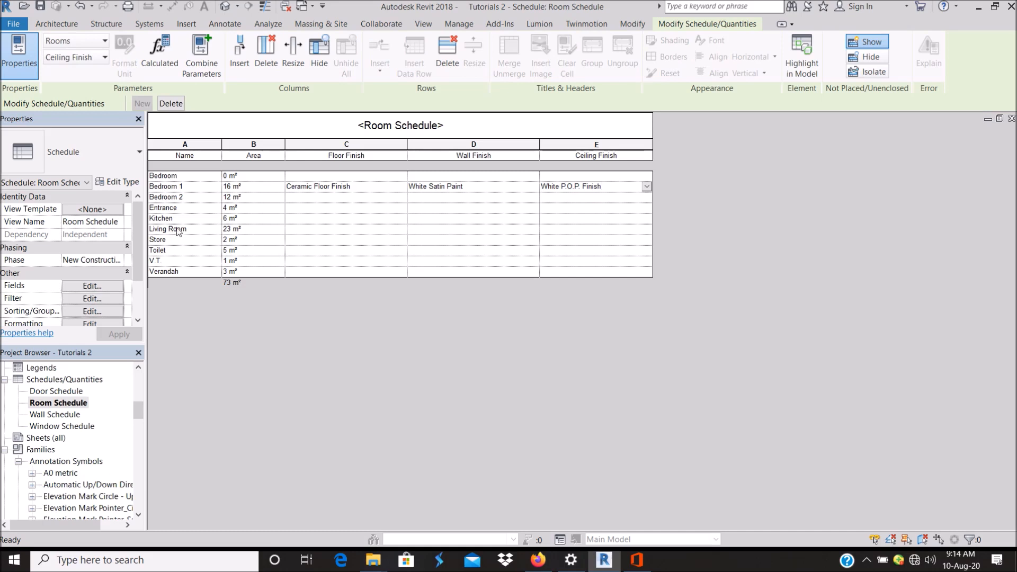
mouse_move(306, 202)
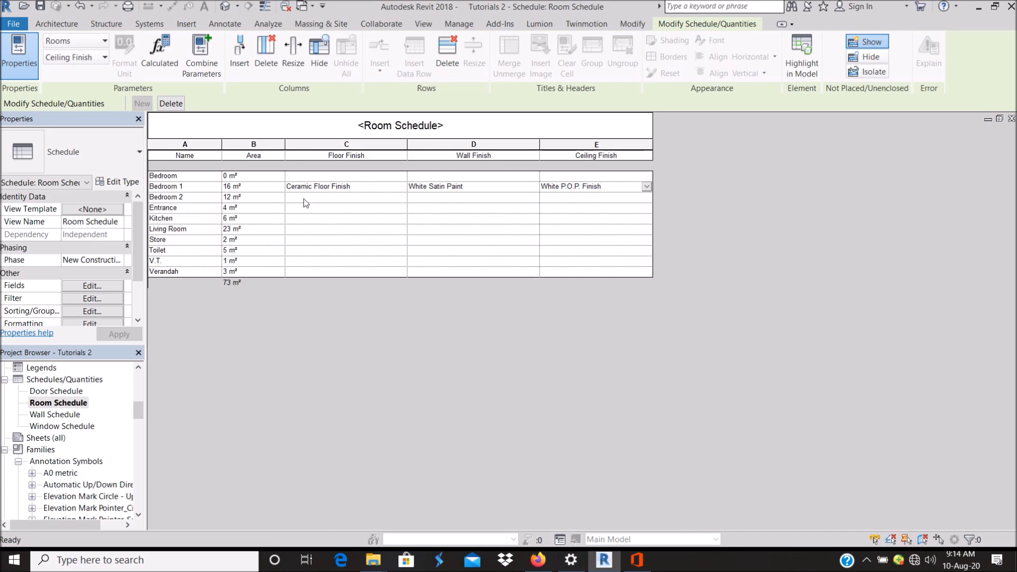
Pick Bedroom 2's finishes and Living Room's White P.O.P. Finish ceiling from dropdowns.
click(346, 208)
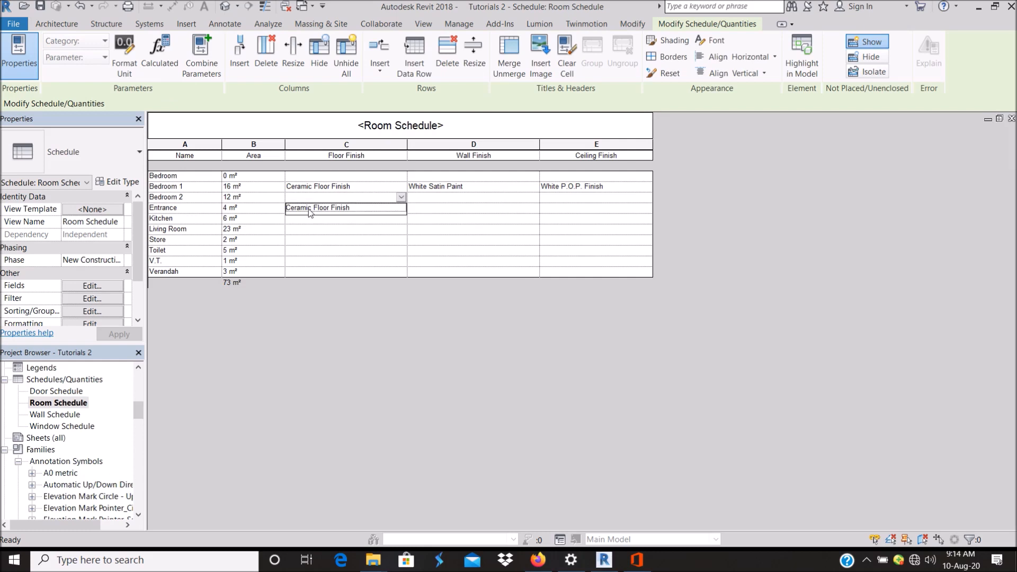
click(473, 196)
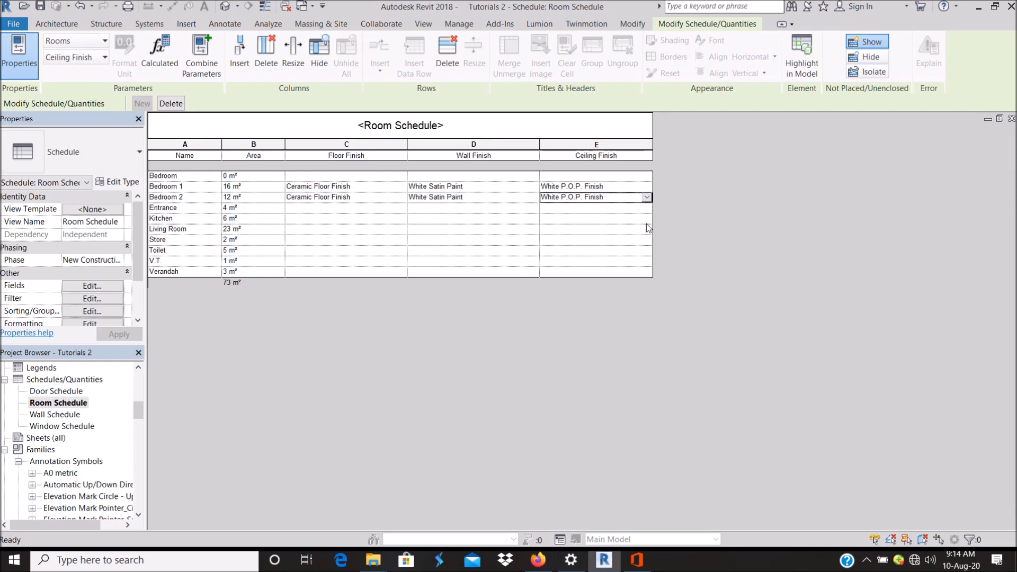
click(594, 218)
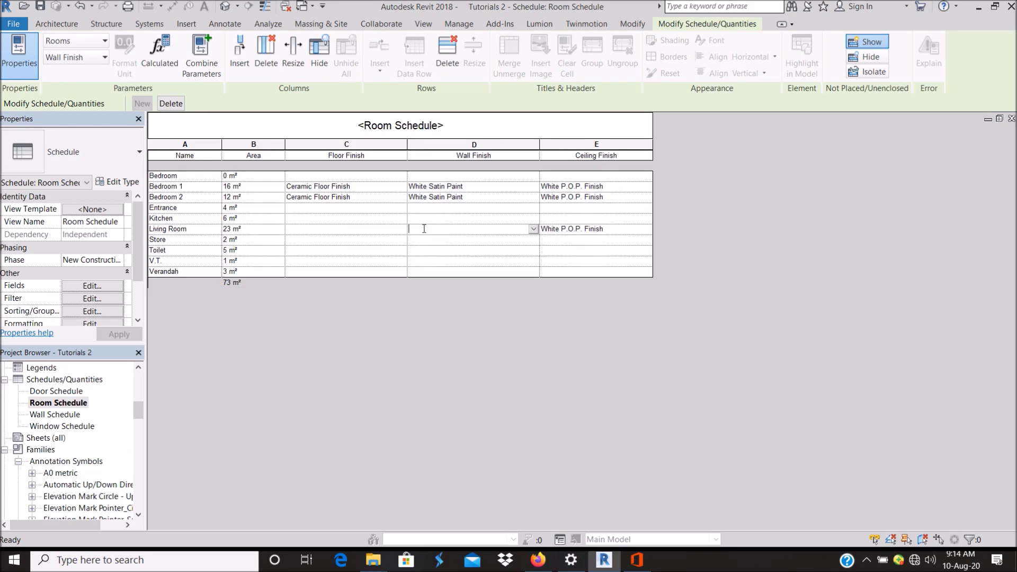
Enter 'Beige Emulsion Paint' as the Living Room's wall finish.
text(Em)
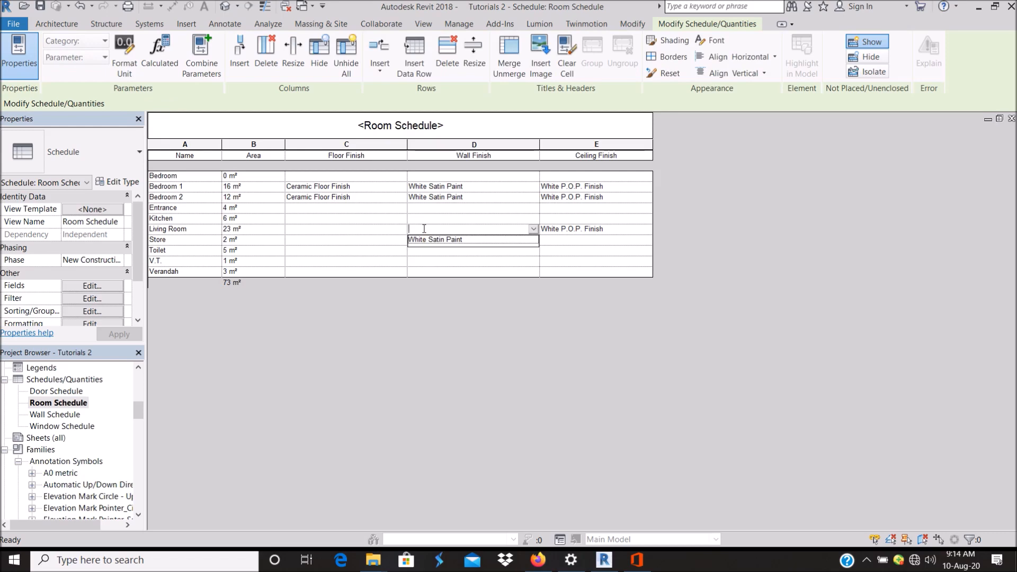
text(Be)
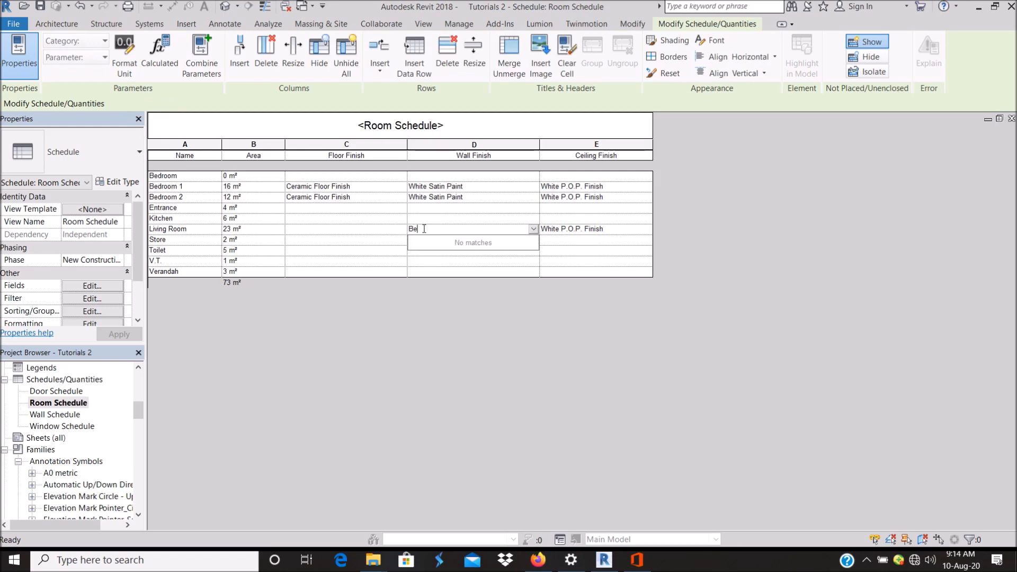
text(ige)
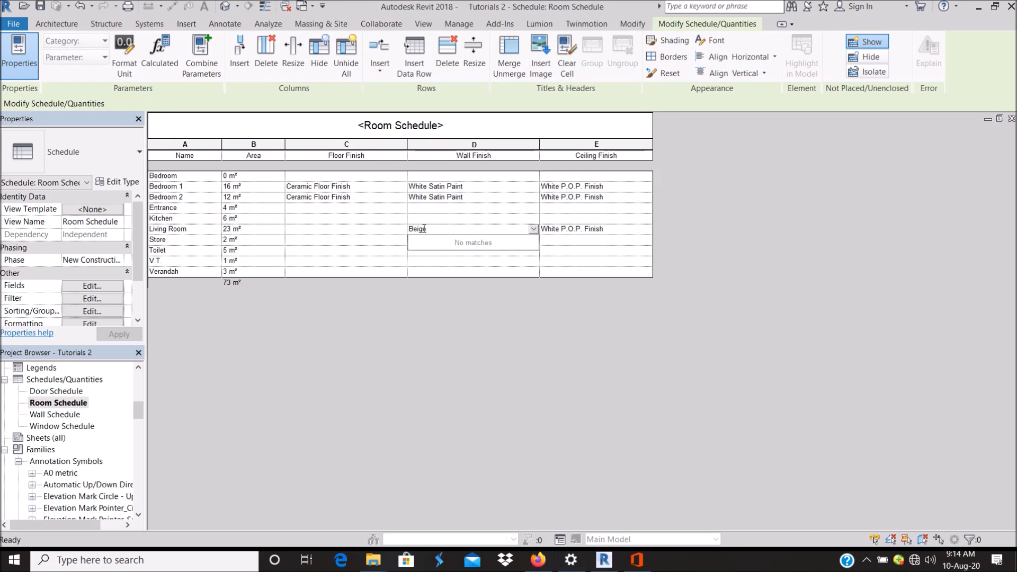
text(Emulsion)
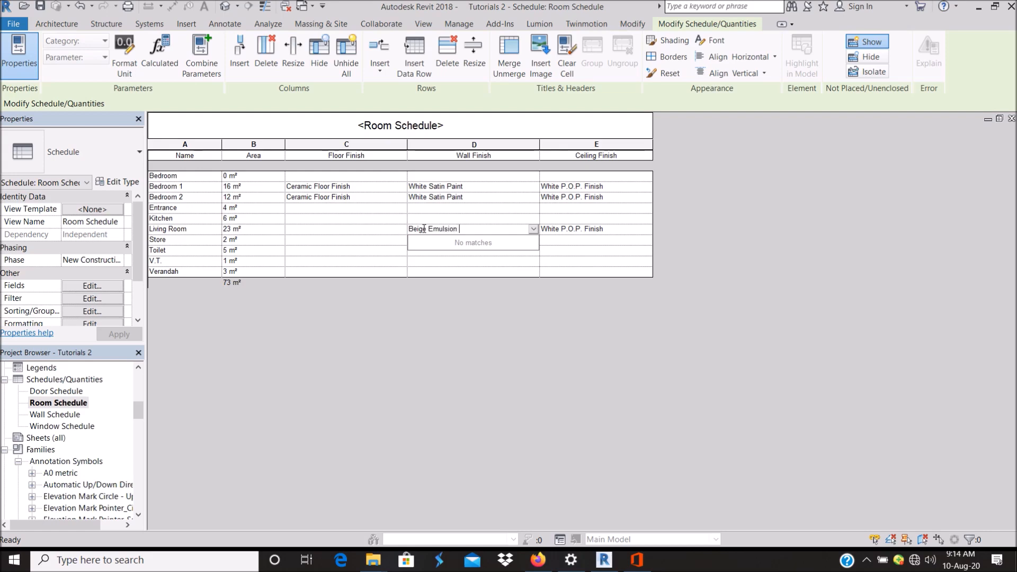
text(PAint)
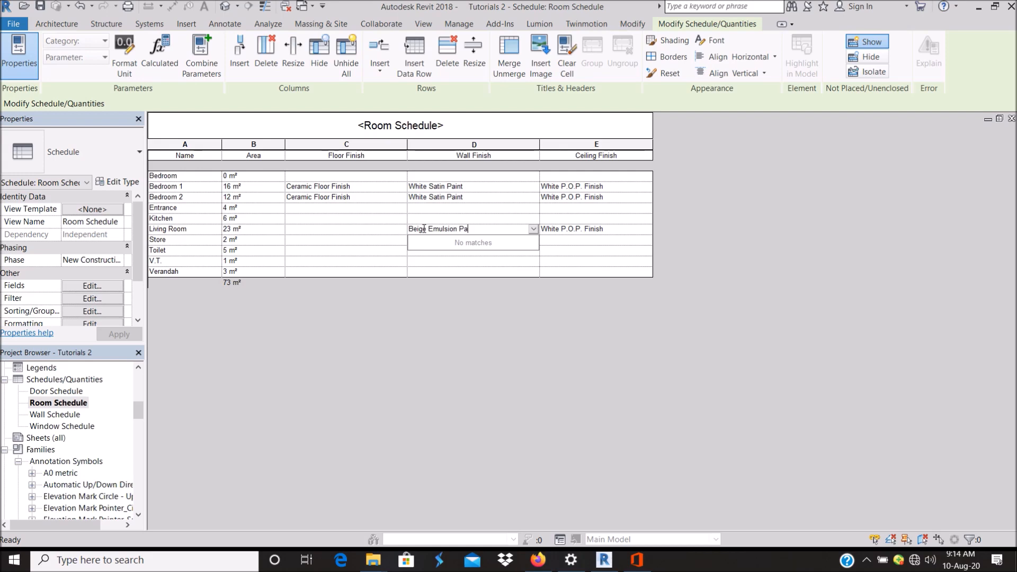
text(int)
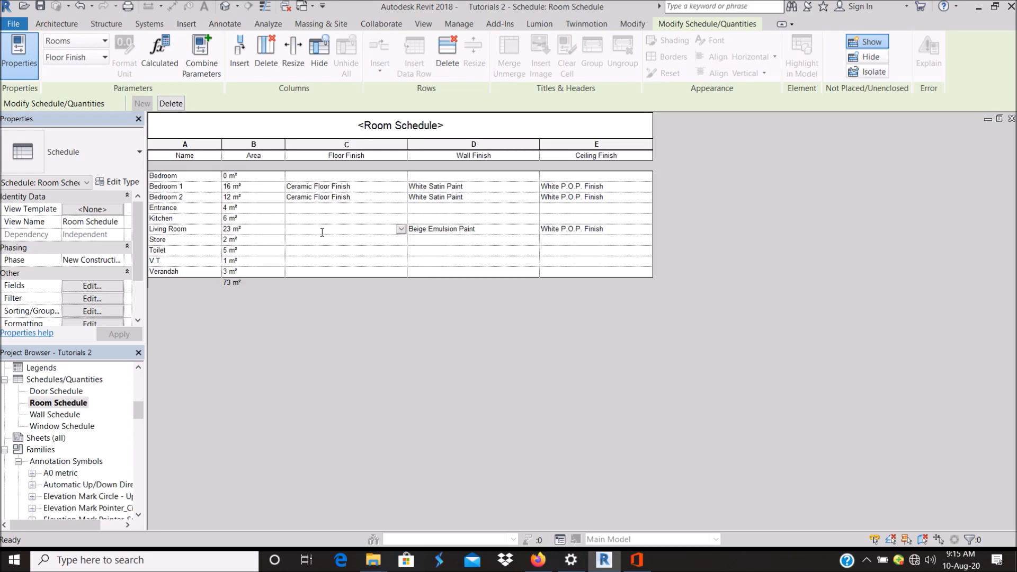
Enter 'Vitrified Brown Ceramic Floor Tiles' as the Living Room's floor finish.
text(V)
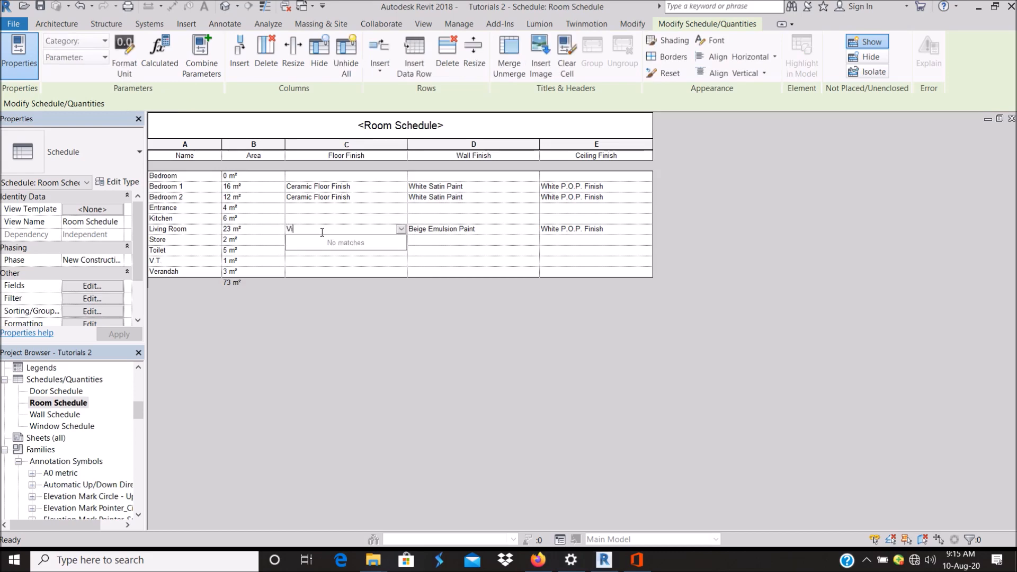
text(tr)
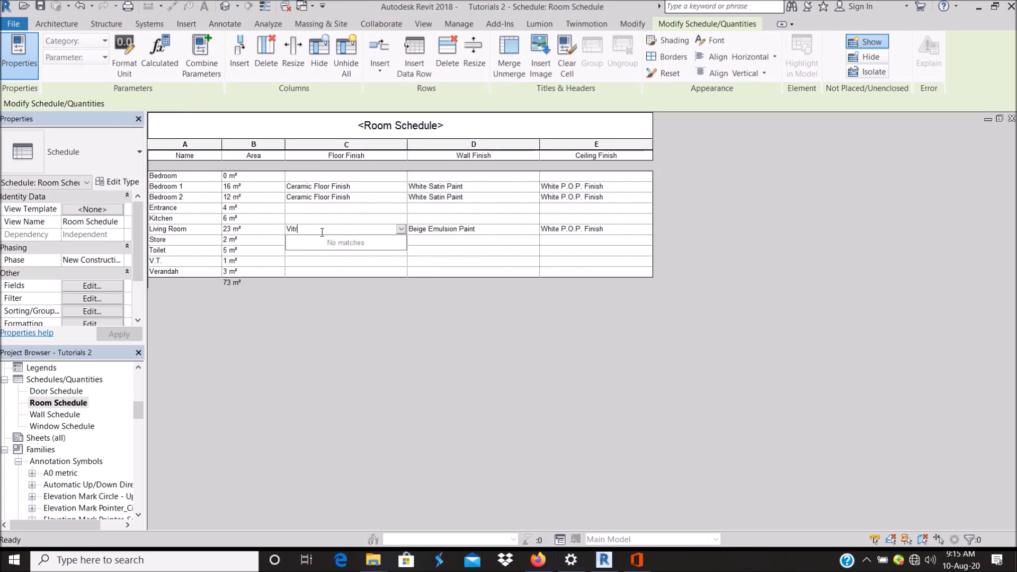
text(ified)
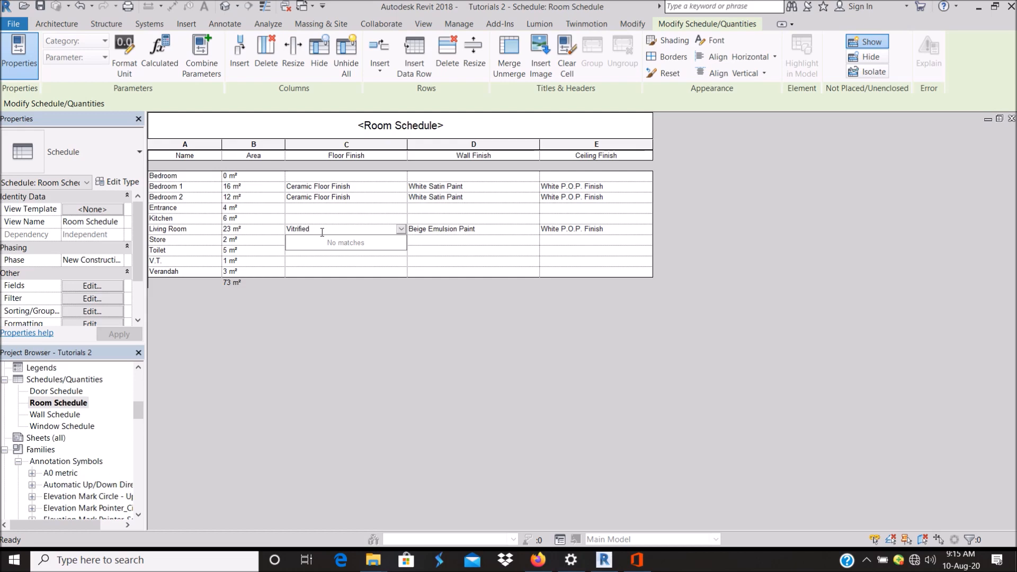
text(Br)
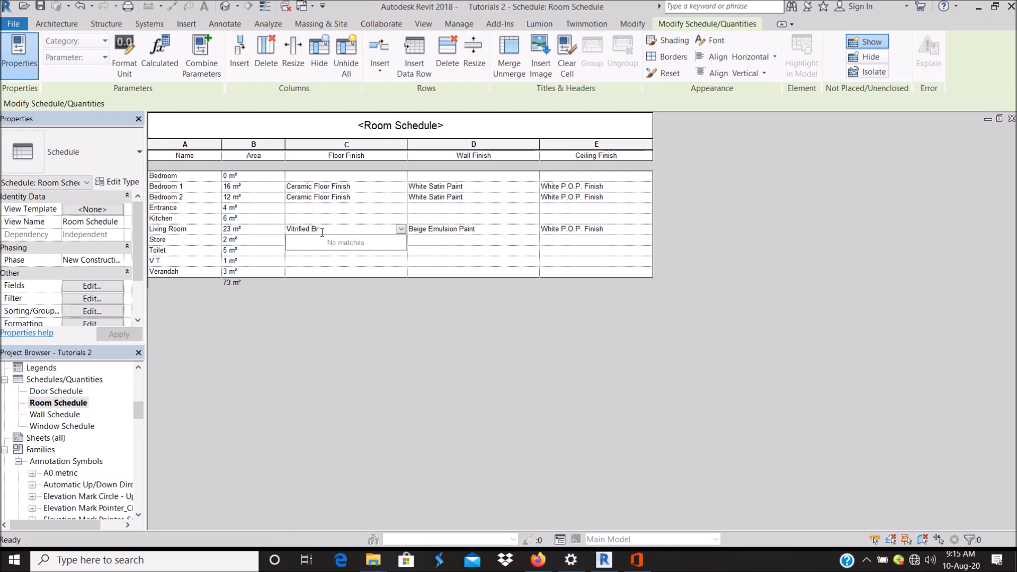
text(own)
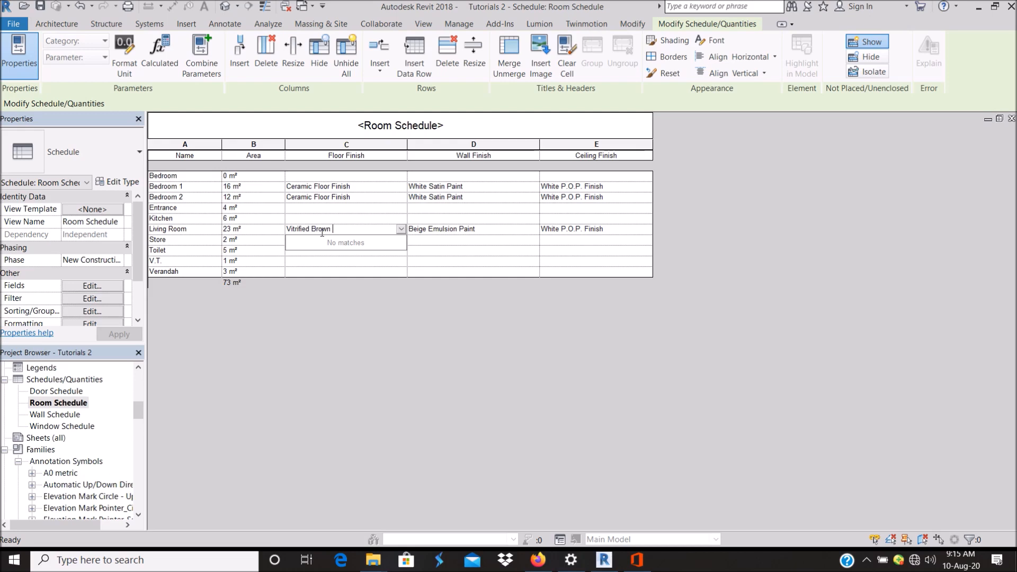
text(Ceramic)
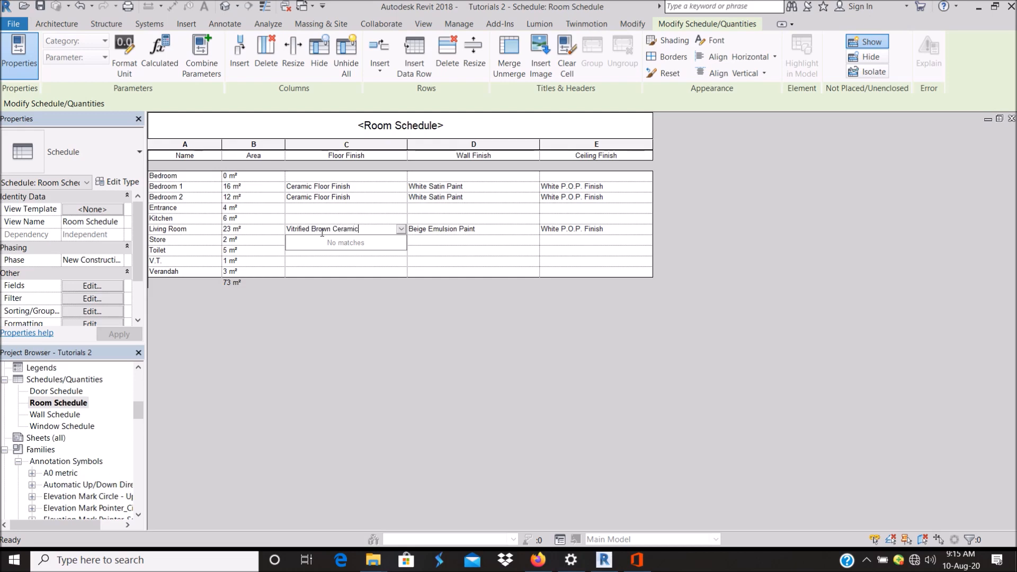
text(Floor Tiles)
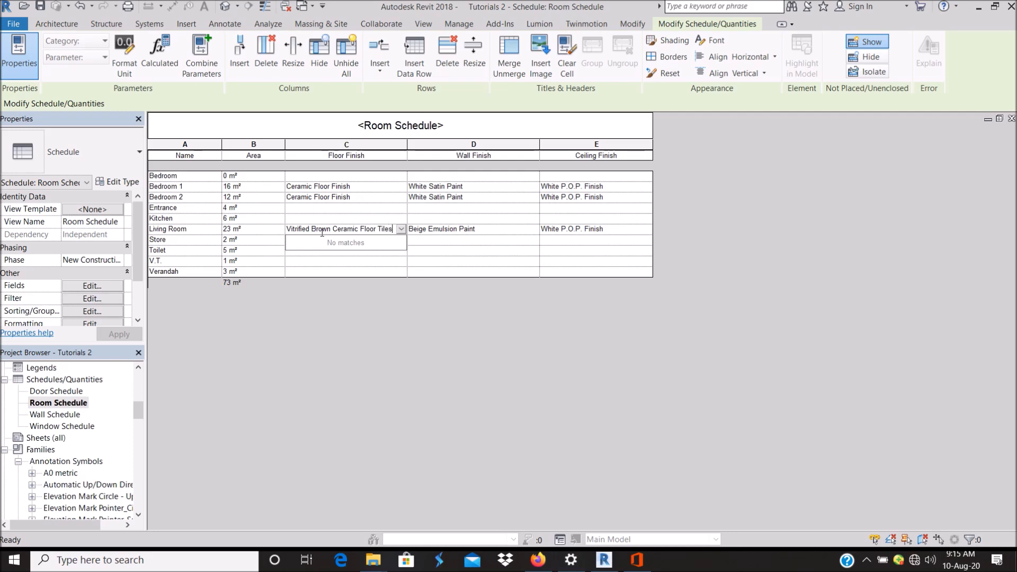
mouse_move(396, 260)
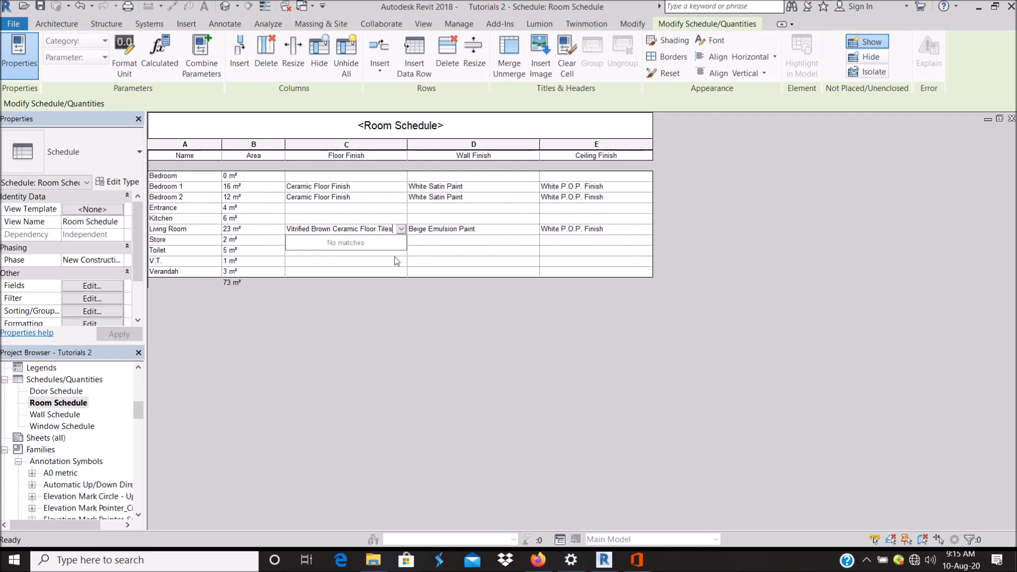
mouse_move(390, 271)
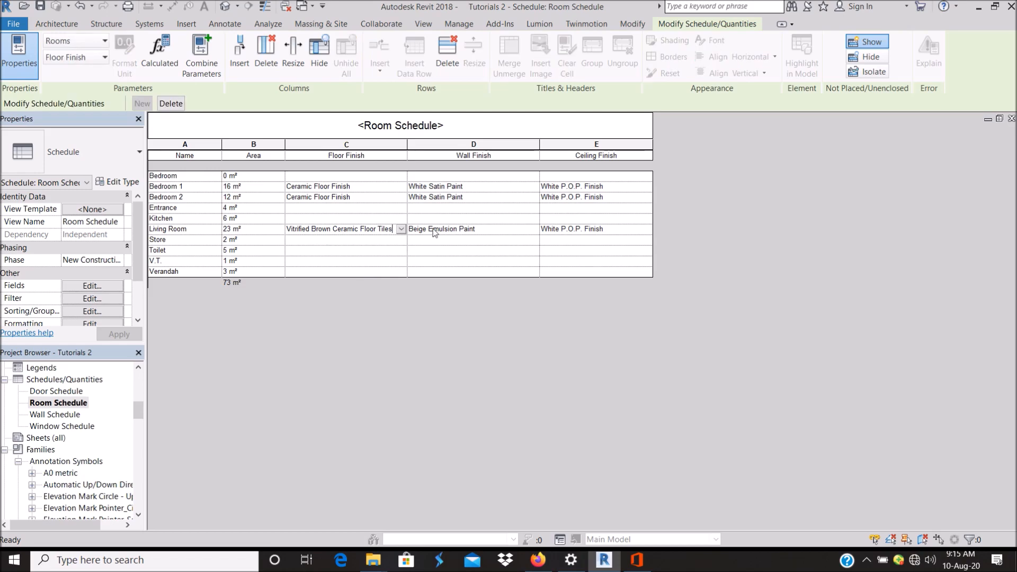
mouse_move(367, 217)
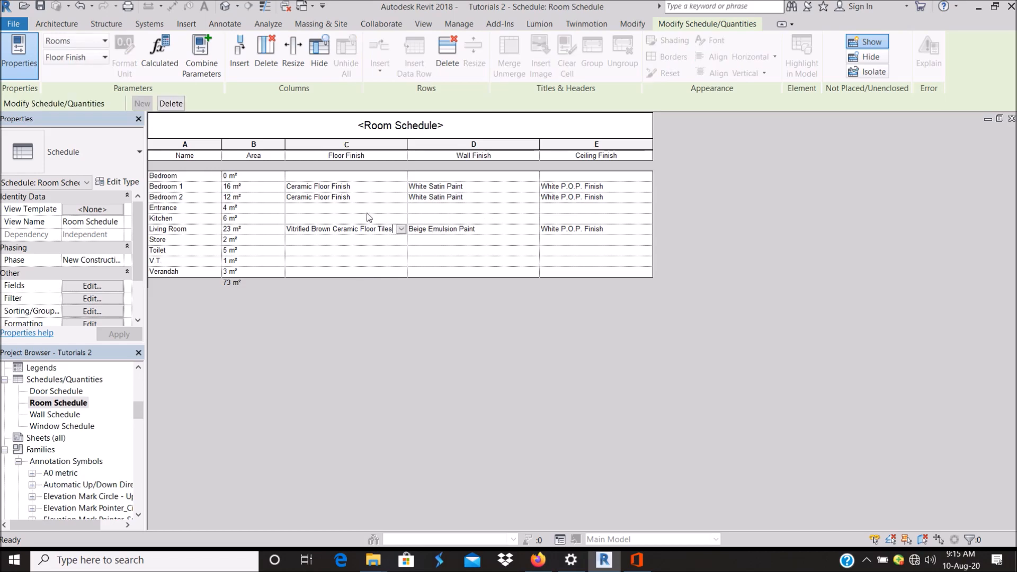
click(346, 207)
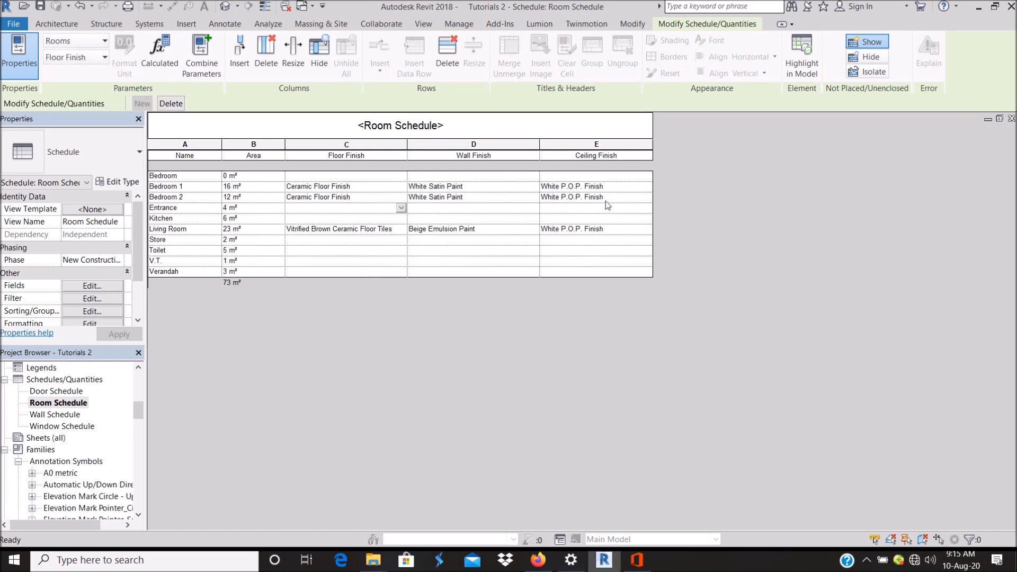
mouse_move(616, 230)
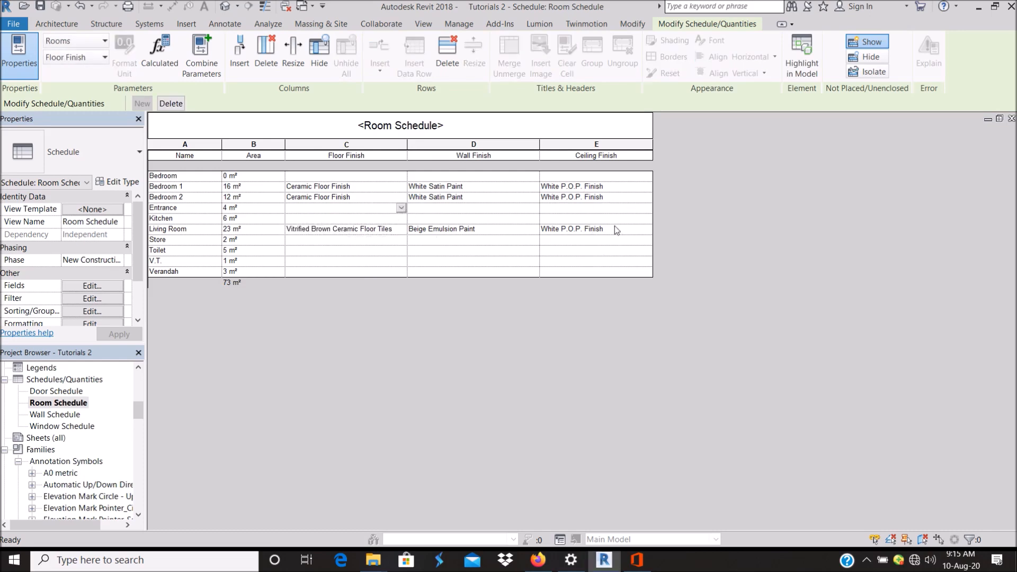
mouse_move(416, 207)
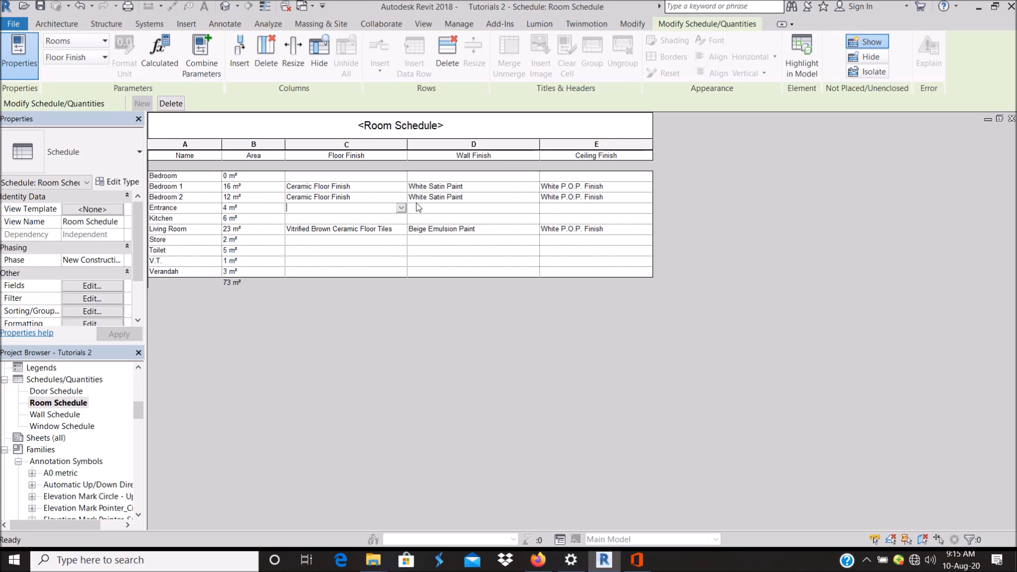
mouse_move(386, 206)
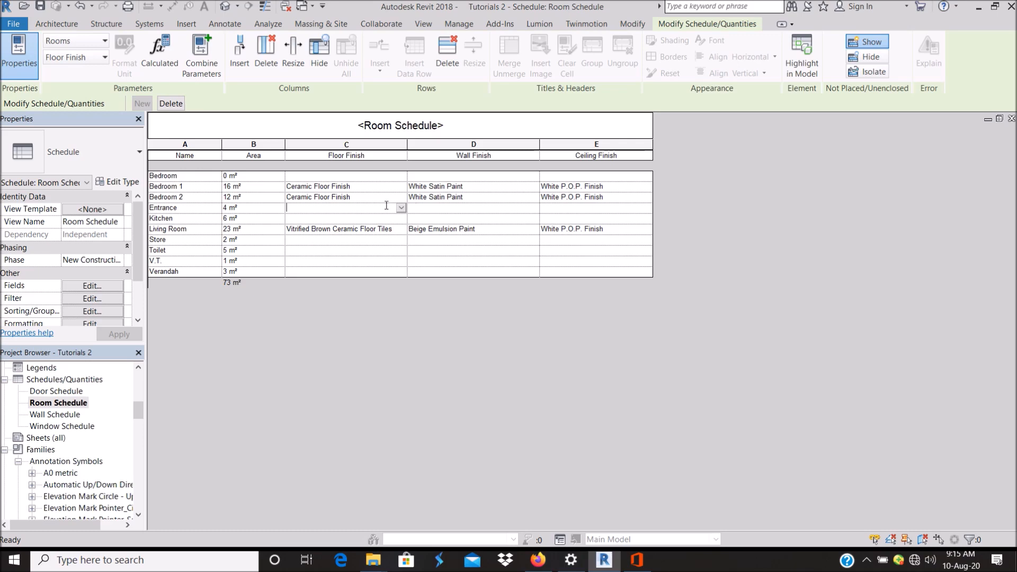
mouse_move(500, 253)
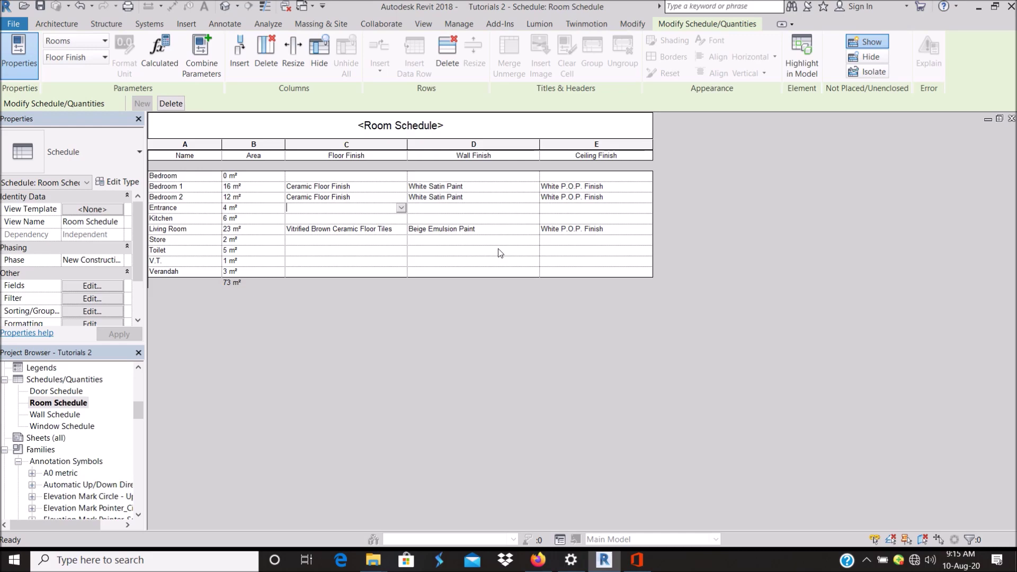
mouse_move(474, 254)
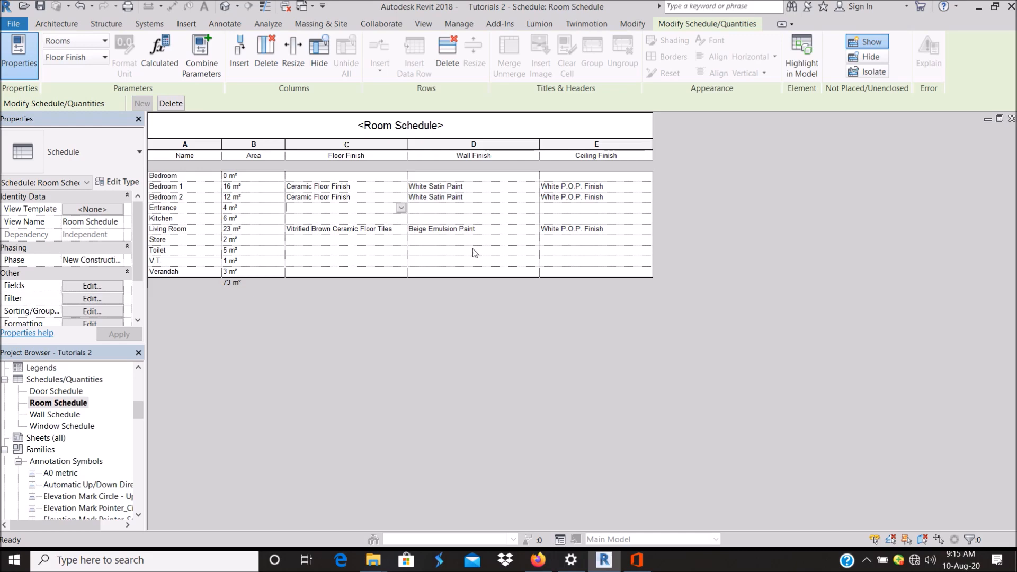